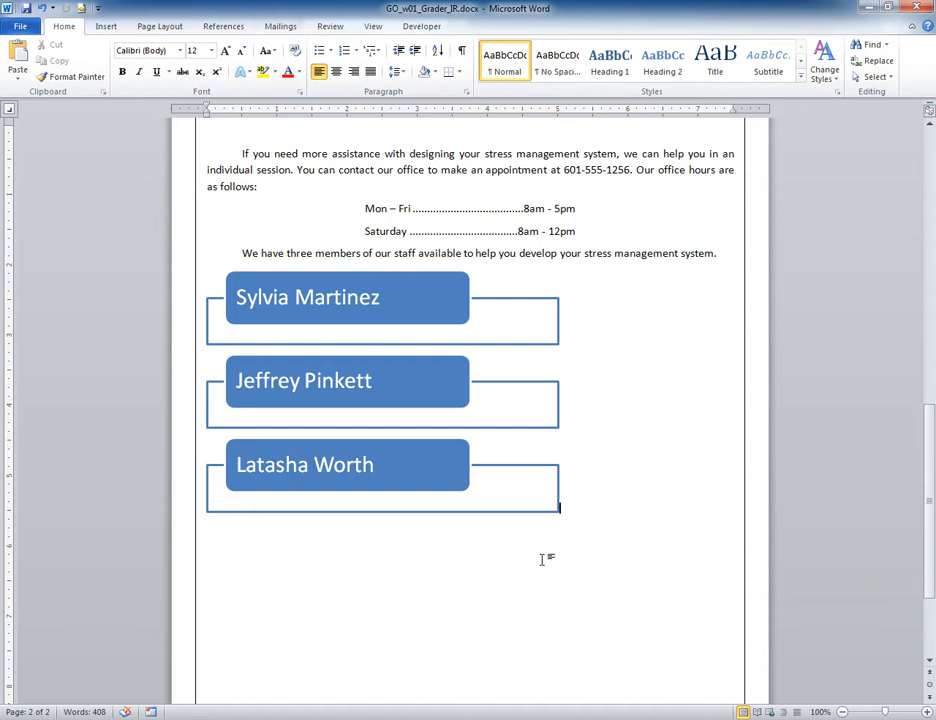
mouse_move(486, 528)
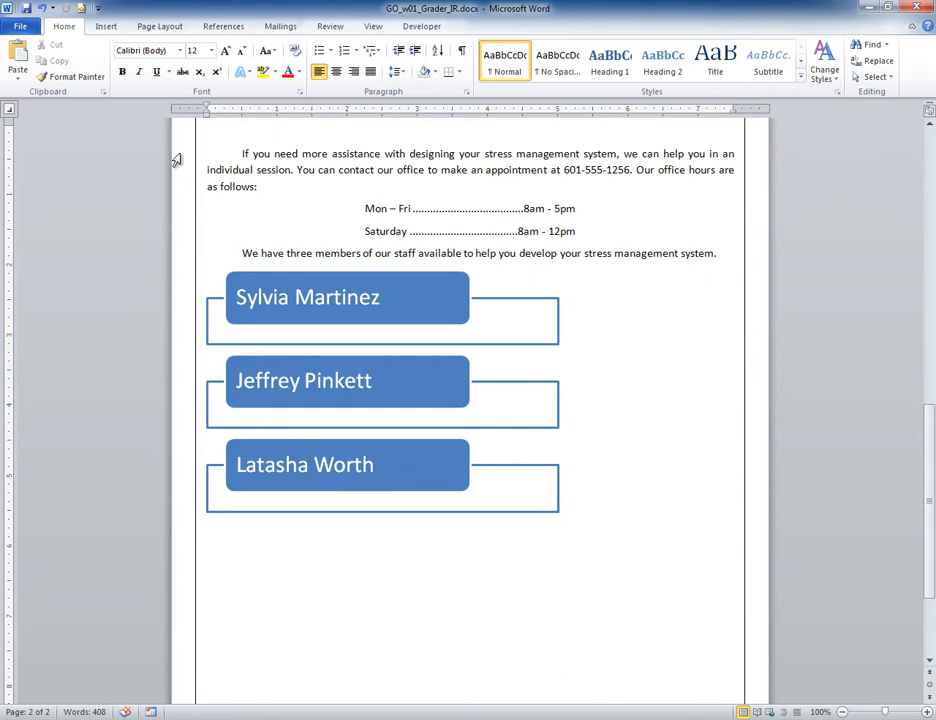
Save the stress management report as GO_w01_Grader_IR.docx in the Lab - Word Chapter 01 folder.
left_click(20, 26)
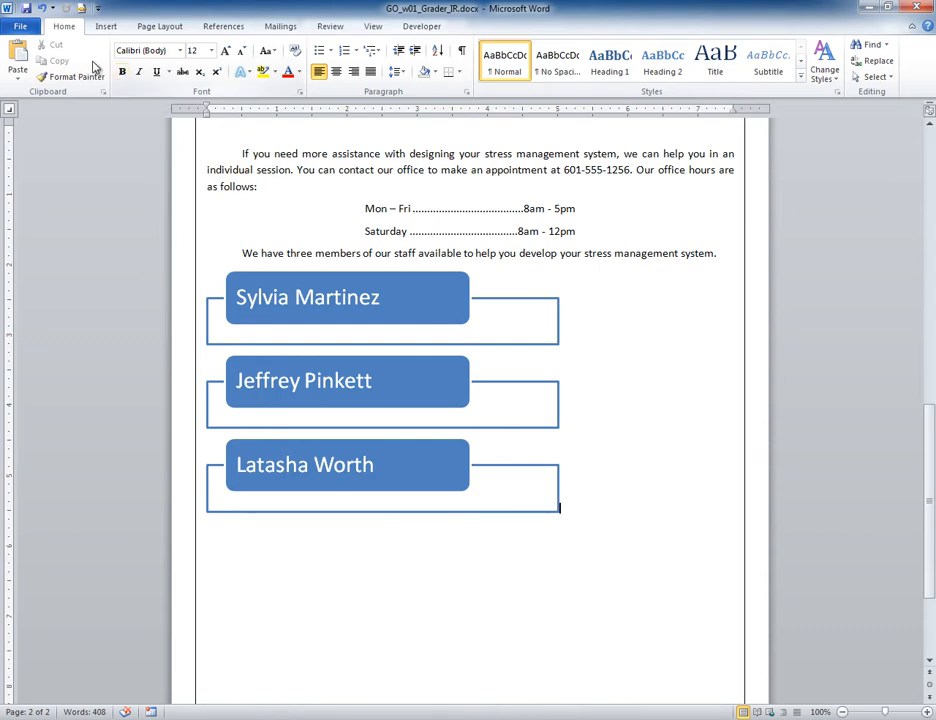
left_click(20, 26)
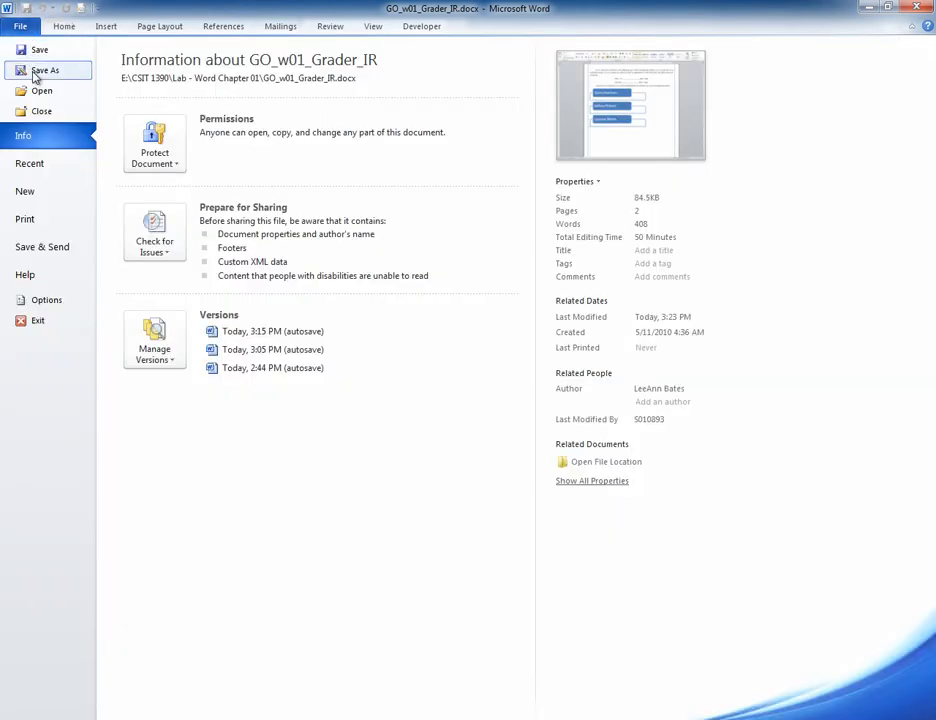
left_click(44, 70)
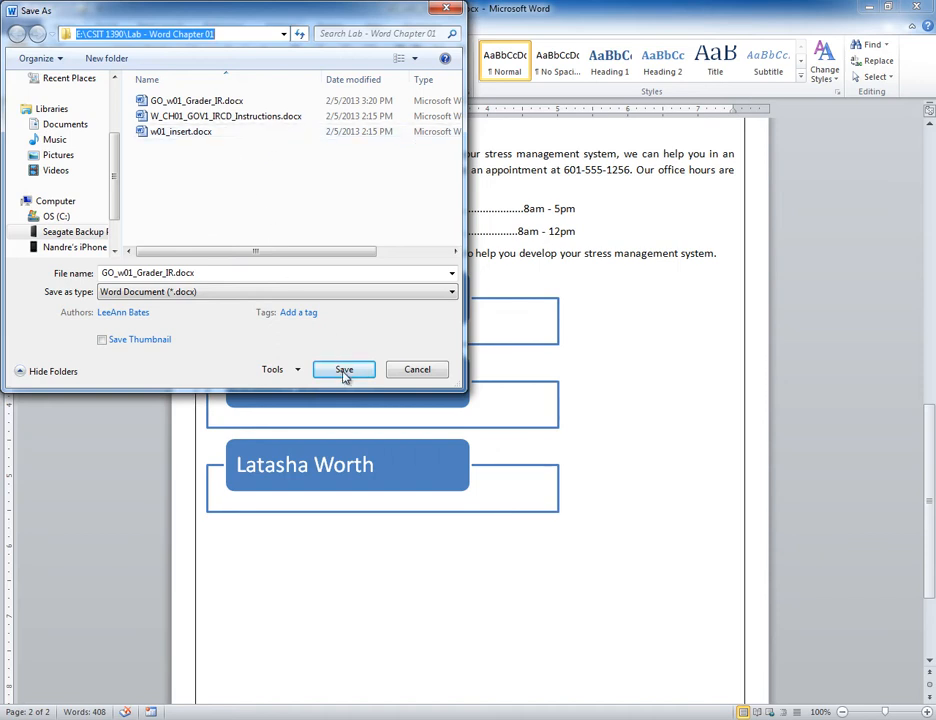
left_click(344, 368)
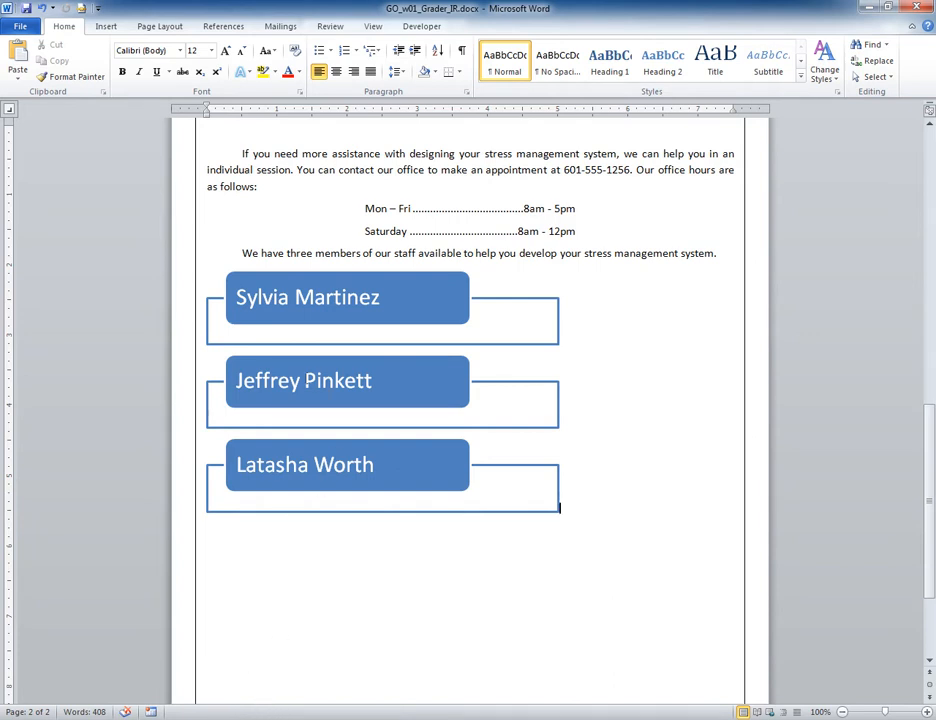
mouse_move(742, 124)
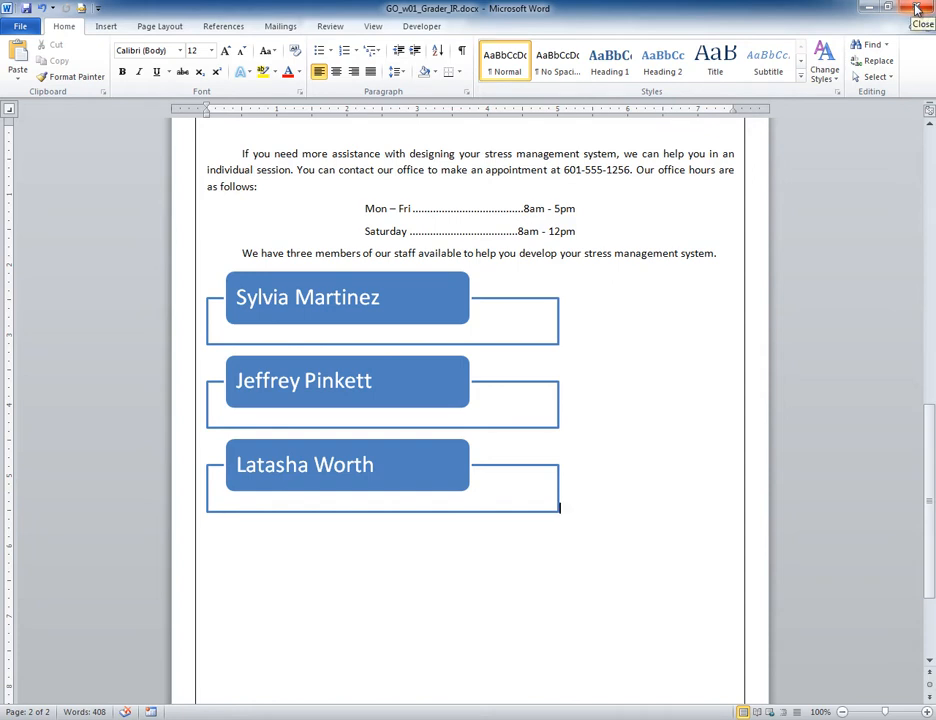
Close Word and launch the Lab - Word Chapter 01 activity from the Week 02 course content.
left_click(920, 8)
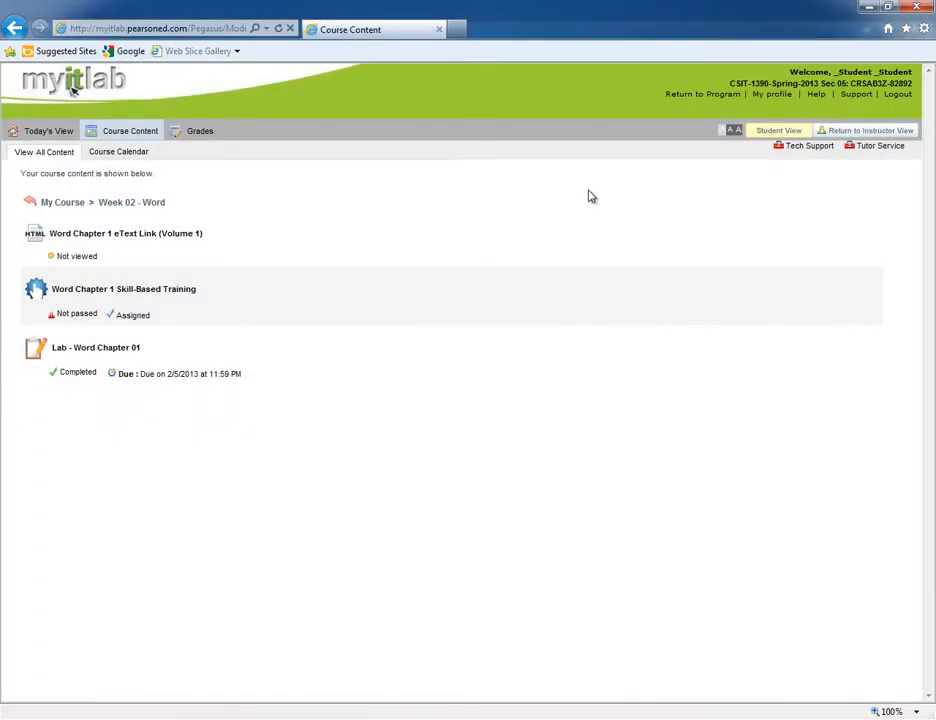
mouse_move(504, 252)
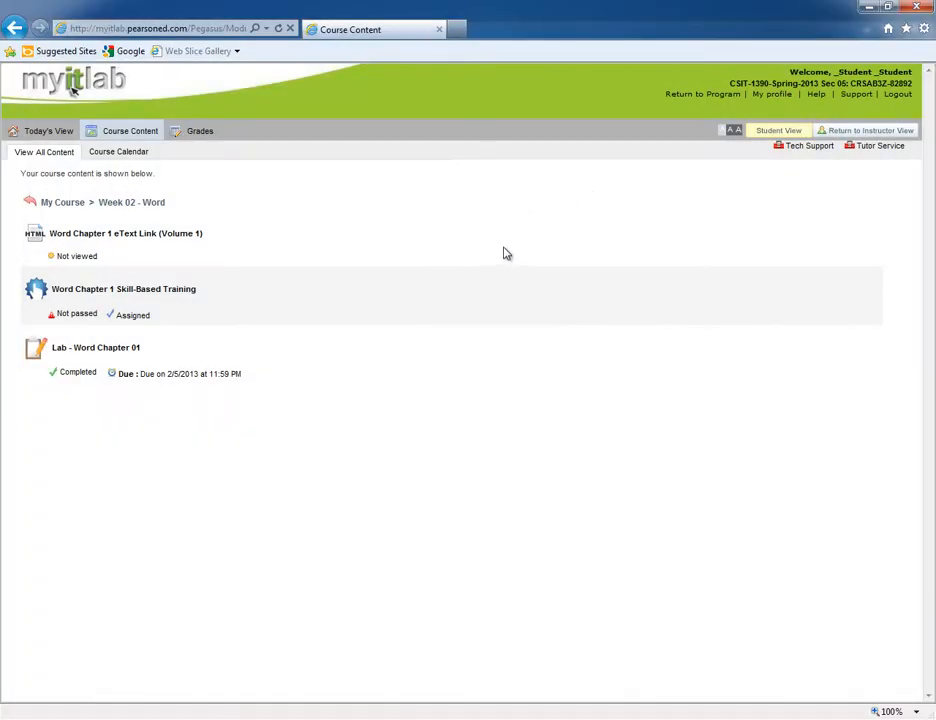
mouse_move(392, 272)
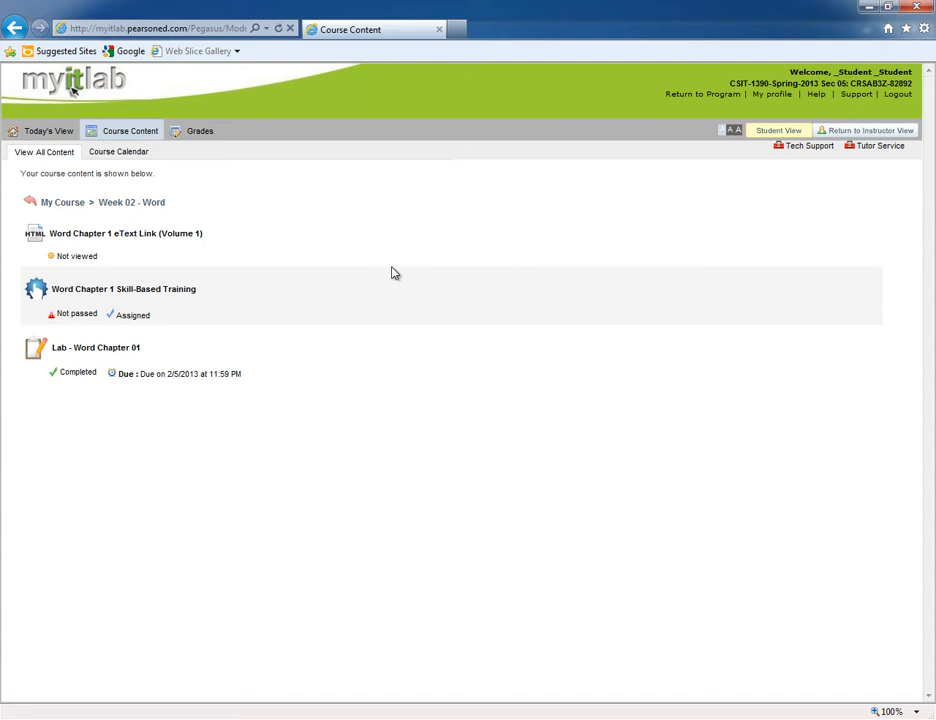
mouse_move(96, 348)
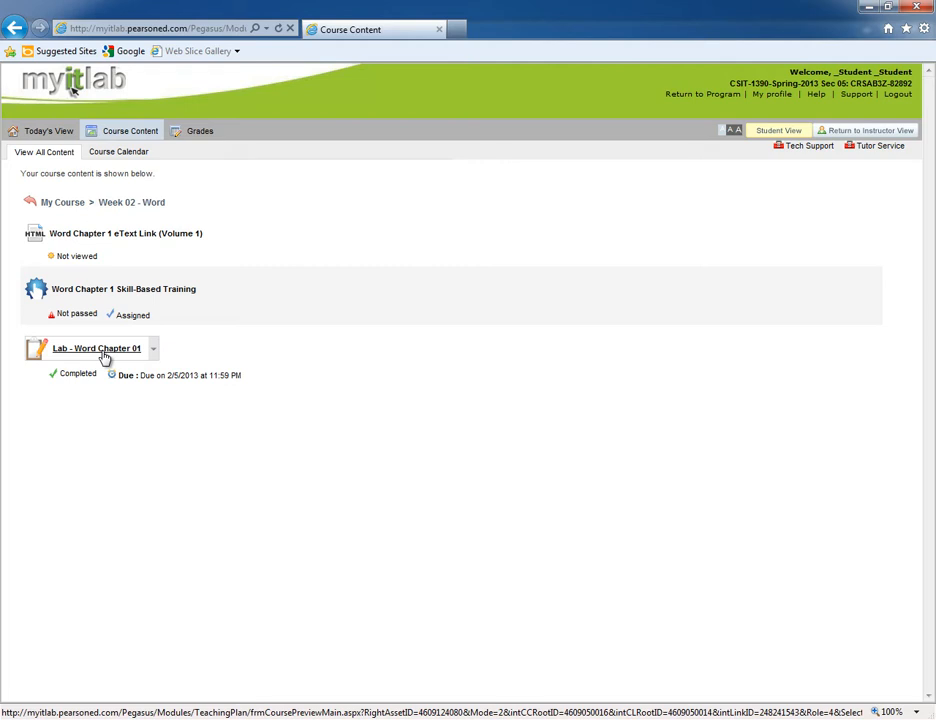
mouse_move(112, 356)
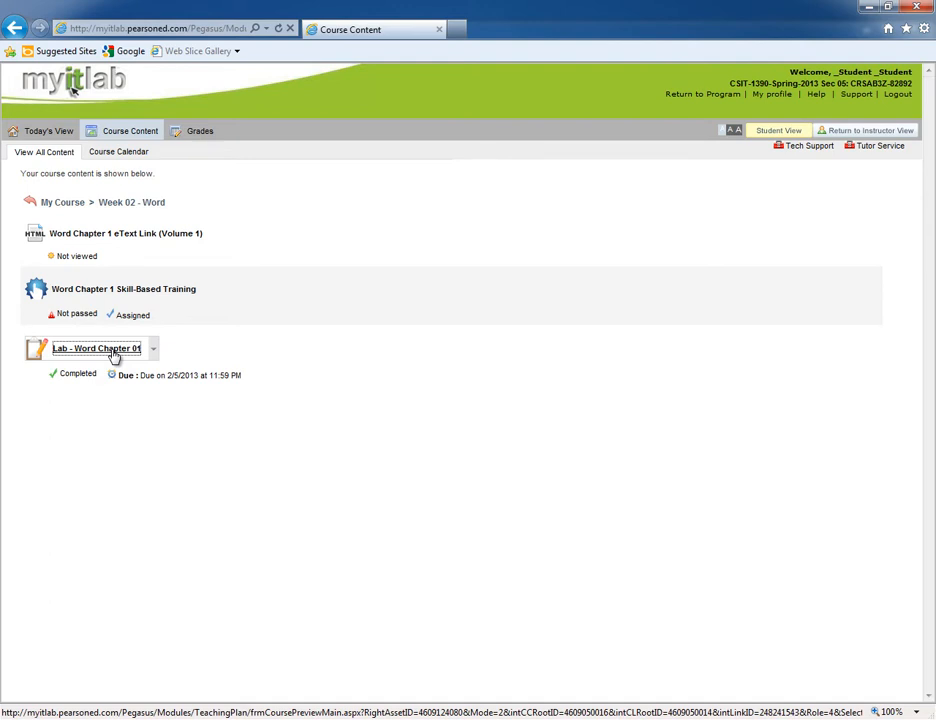
left_click(96, 348)
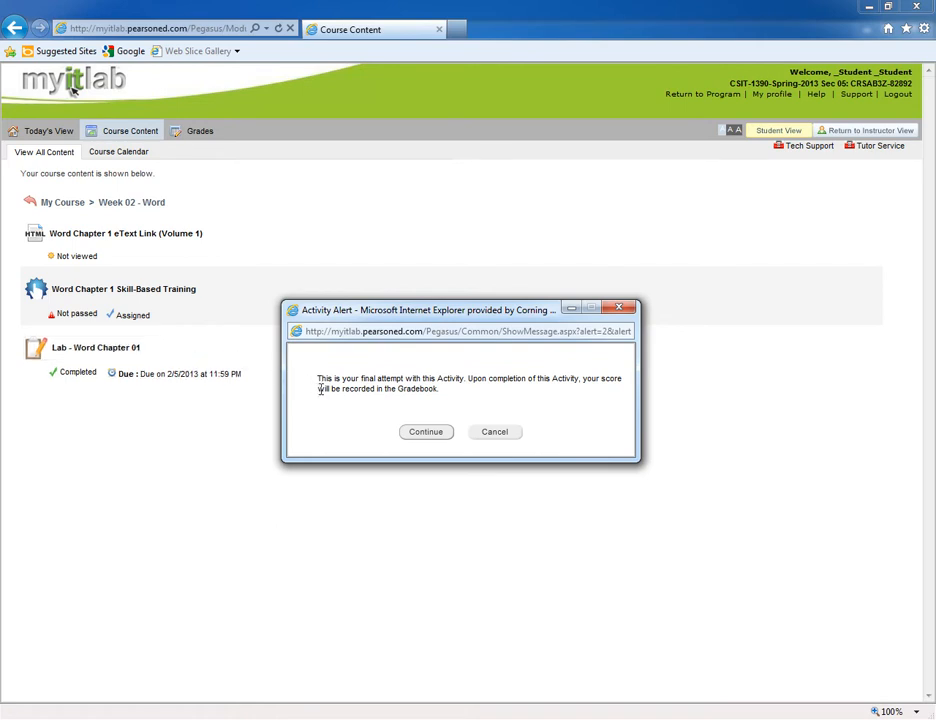
mouse_move(348, 408)
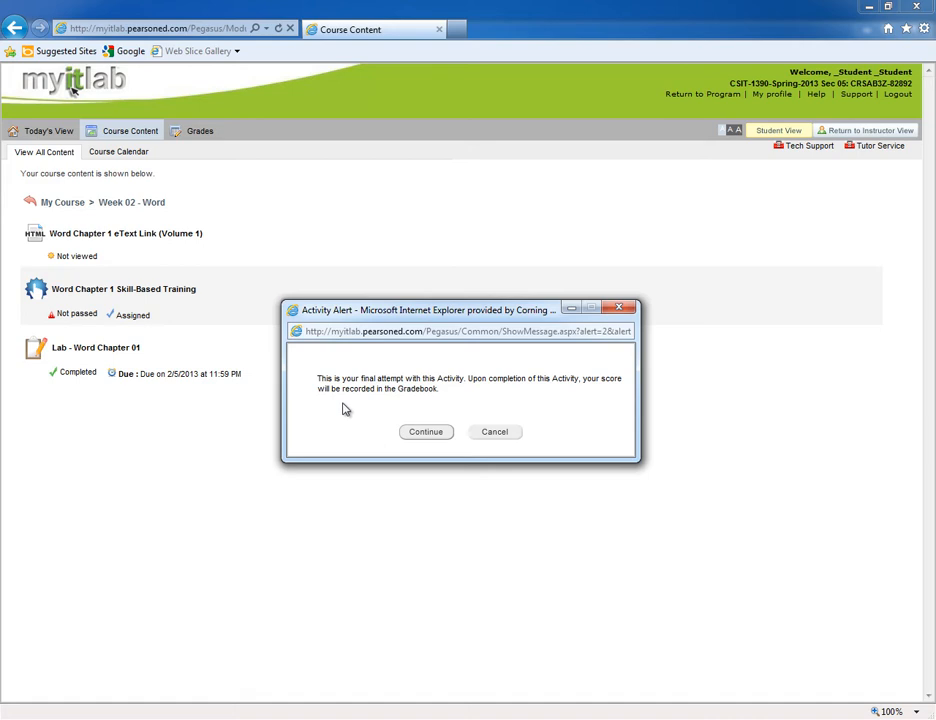
mouse_move(376, 418)
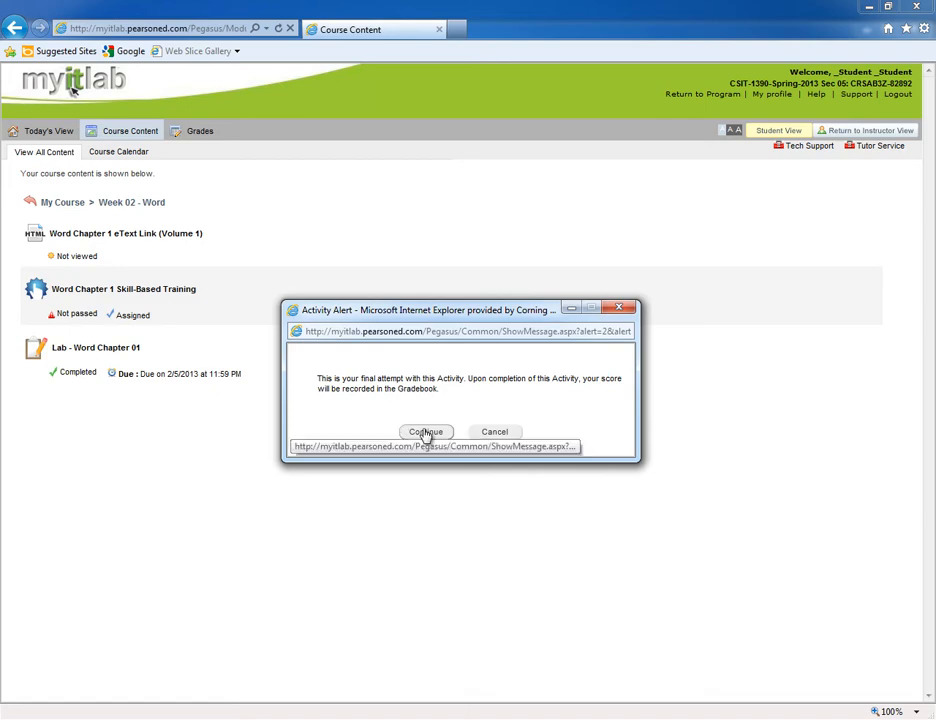
Continue past the final-attempt alert and bring up the Upload Completed File dialog.
left_click(426, 432)
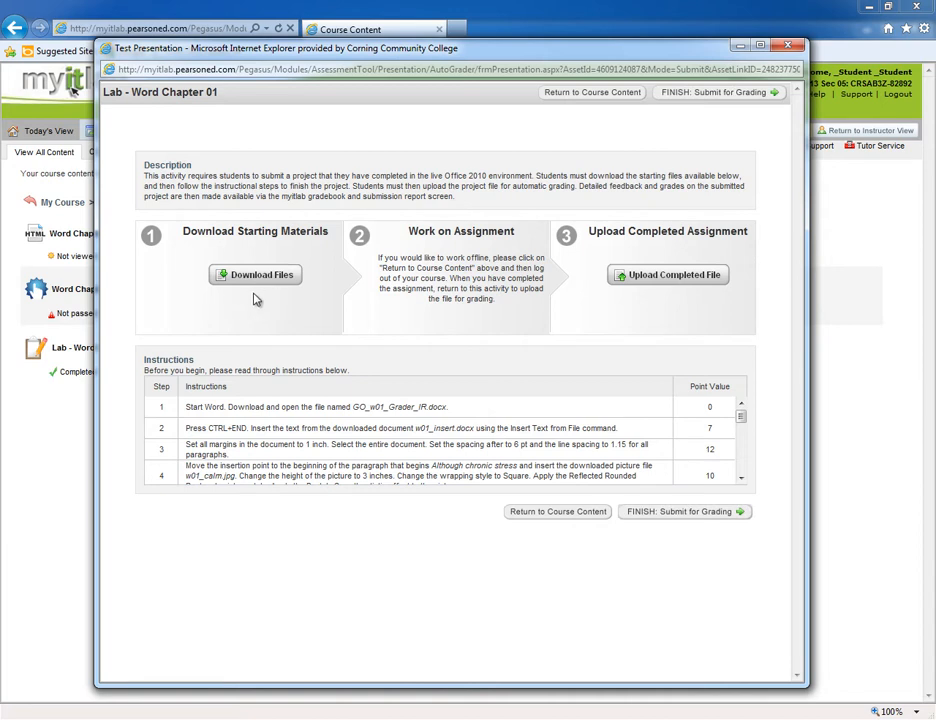
mouse_move(262, 324)
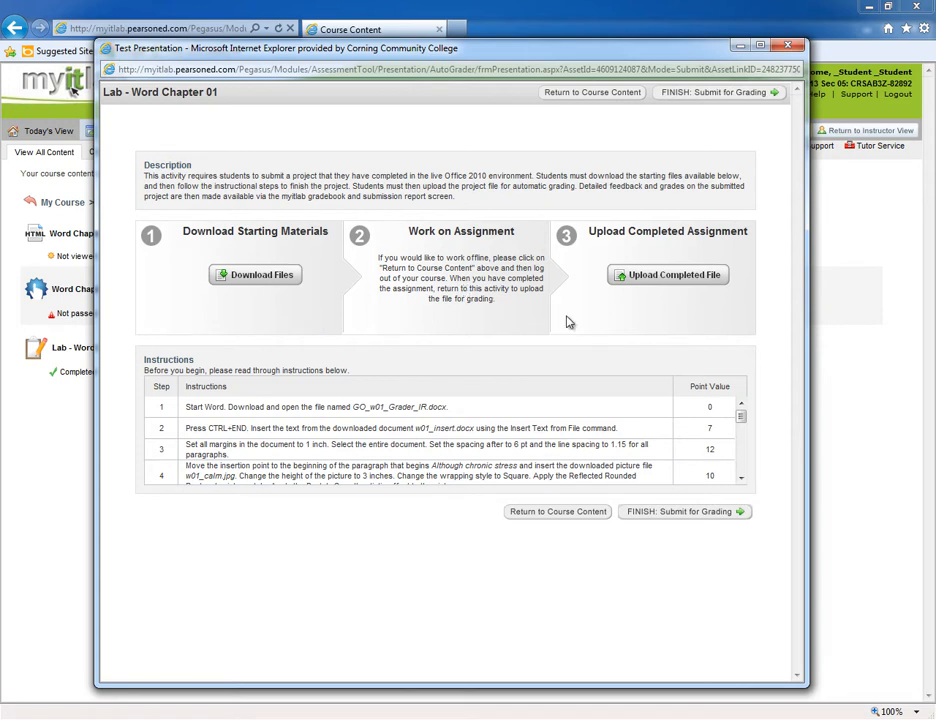
mouse_move(616, 310)
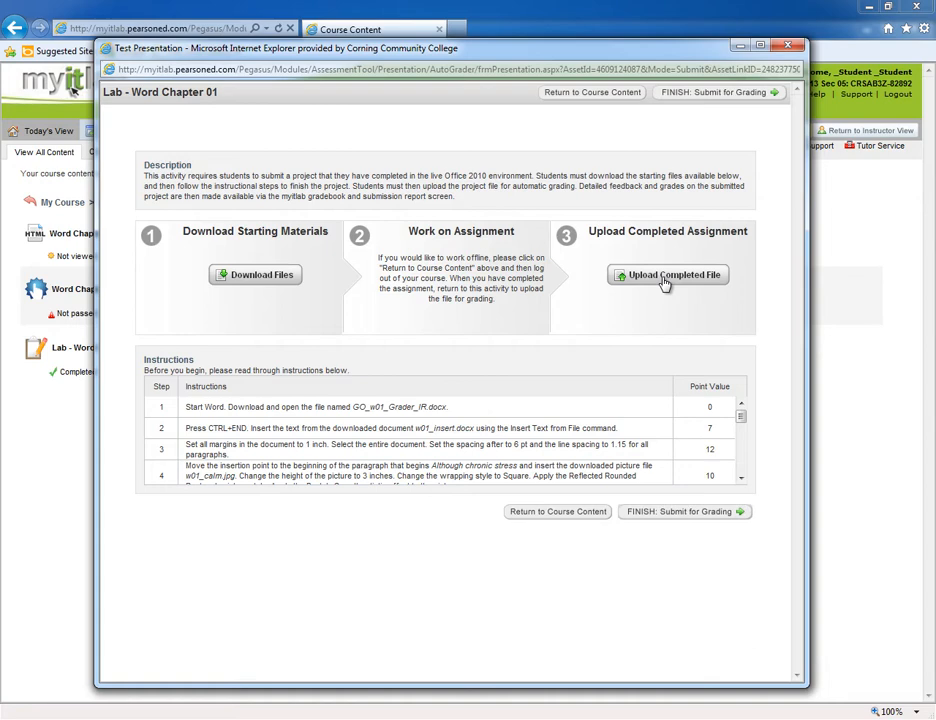
left_click(668, 274)
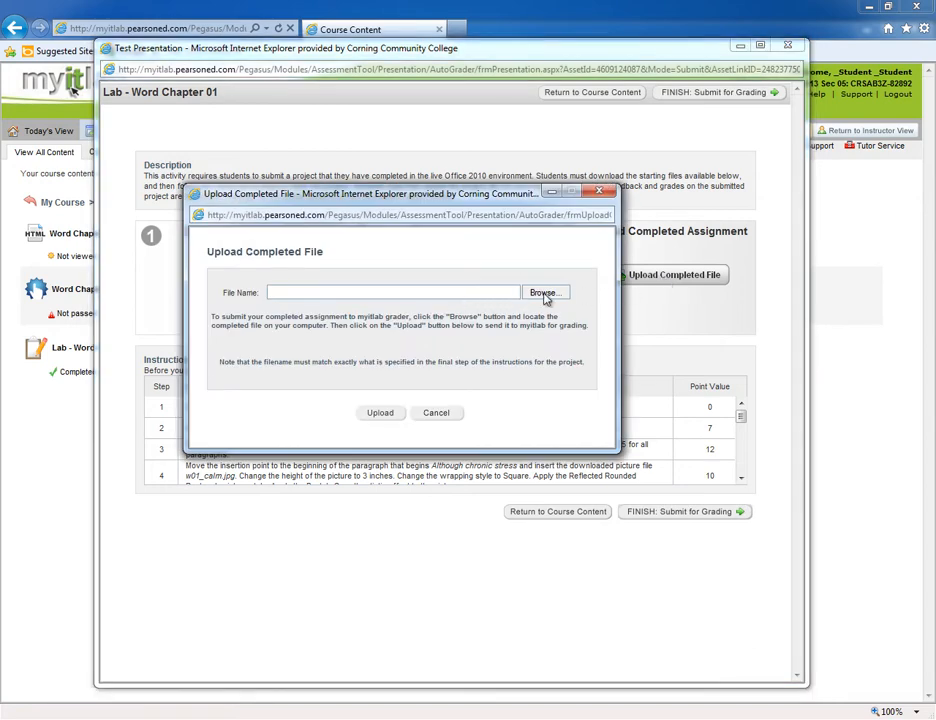
Browse to Seagate Backup Plus Drive > CST 1390 > Lab - Word Chapter 01 and choose GO_w01_Grader_IR.docx.
left_click(544, 292)
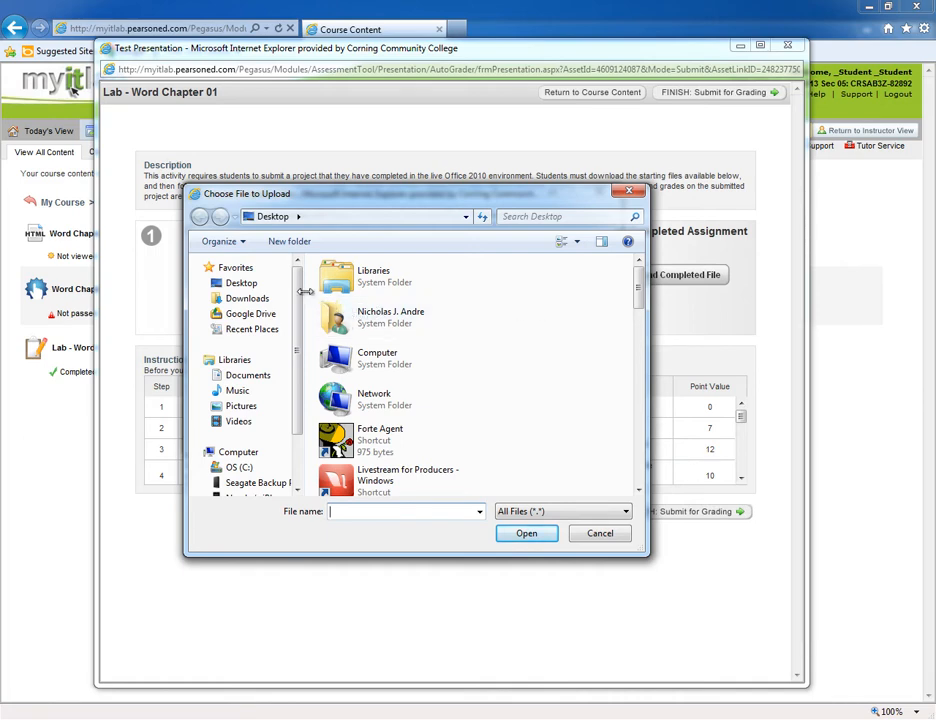
scroll("down", 3)
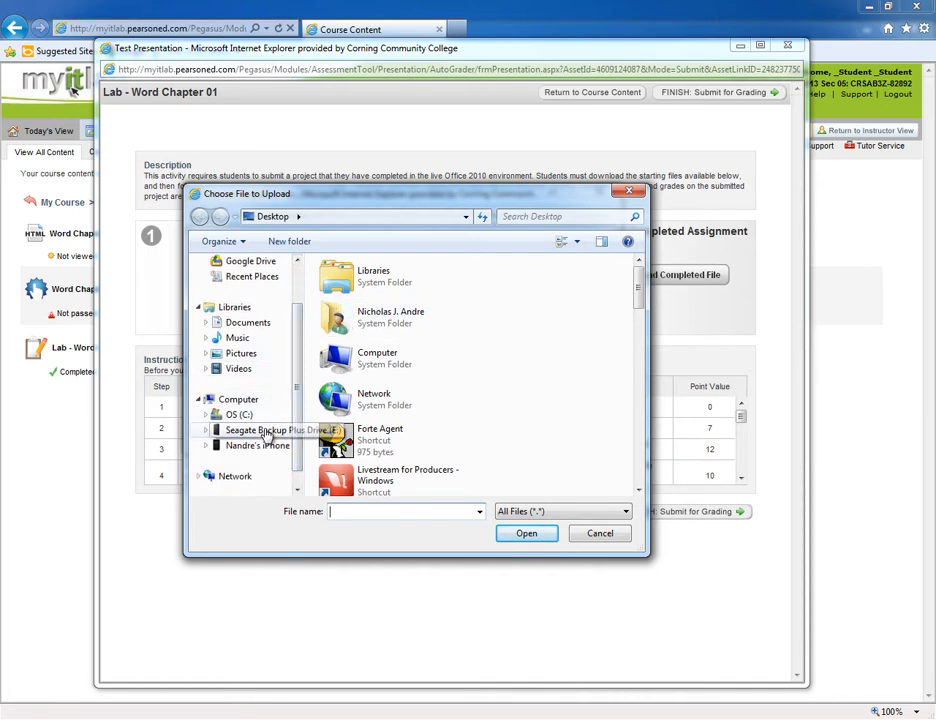
double_click(256, 428)
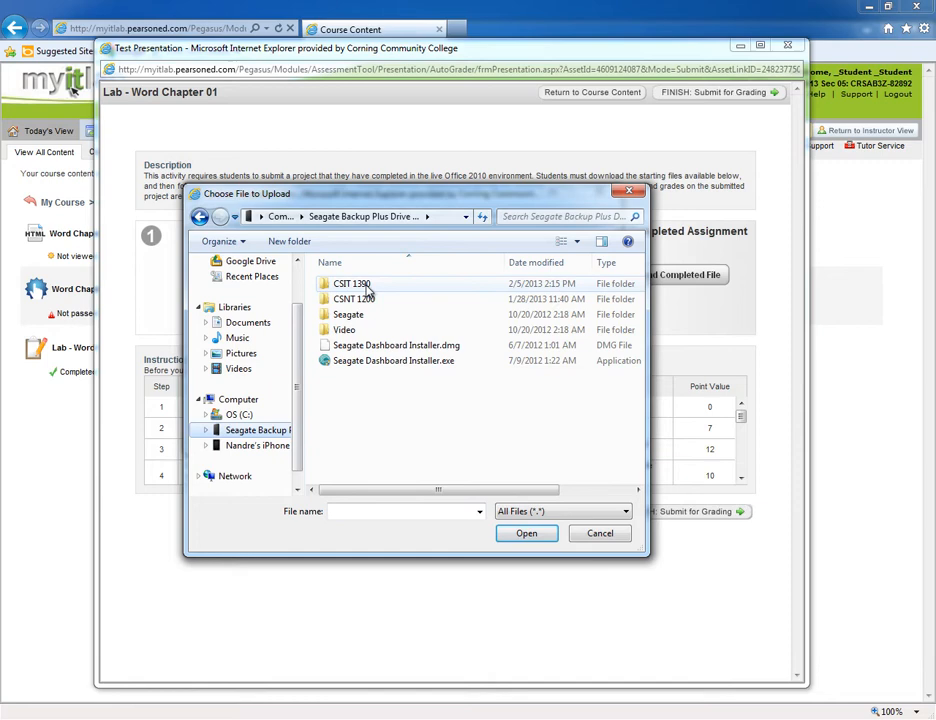
double_click(352, 284)
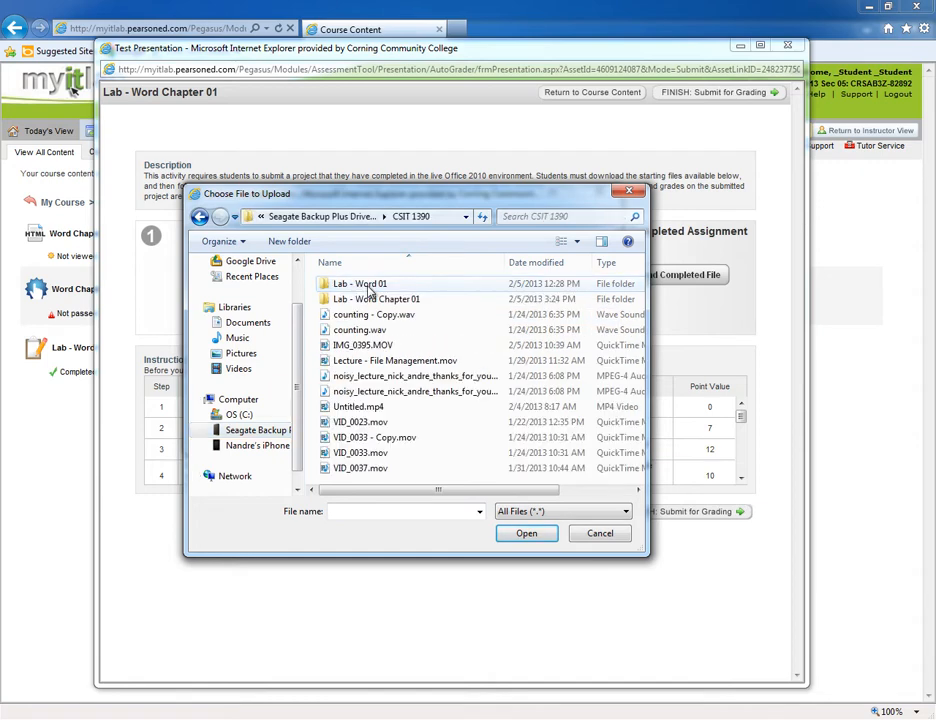
mouse_move(376, 300)
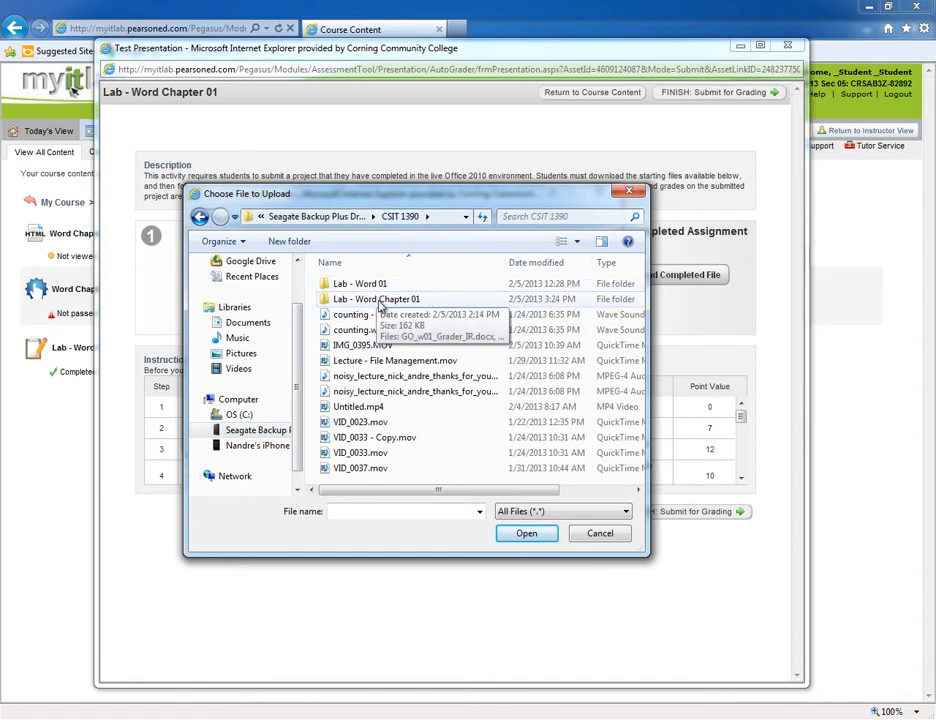
double_click(376, 298)
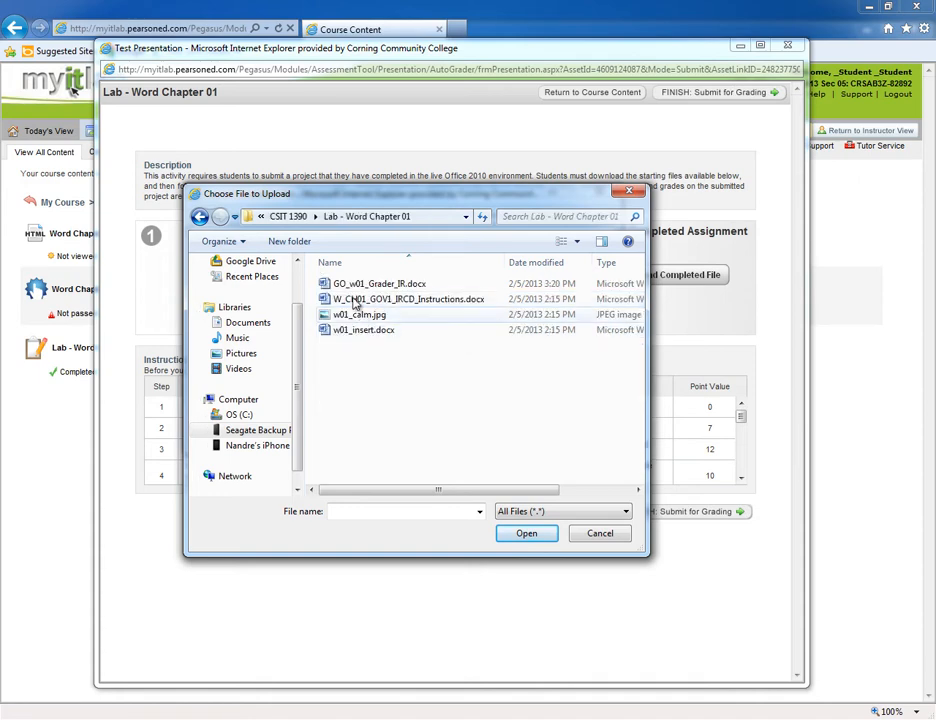
mouse_move(378, 284)
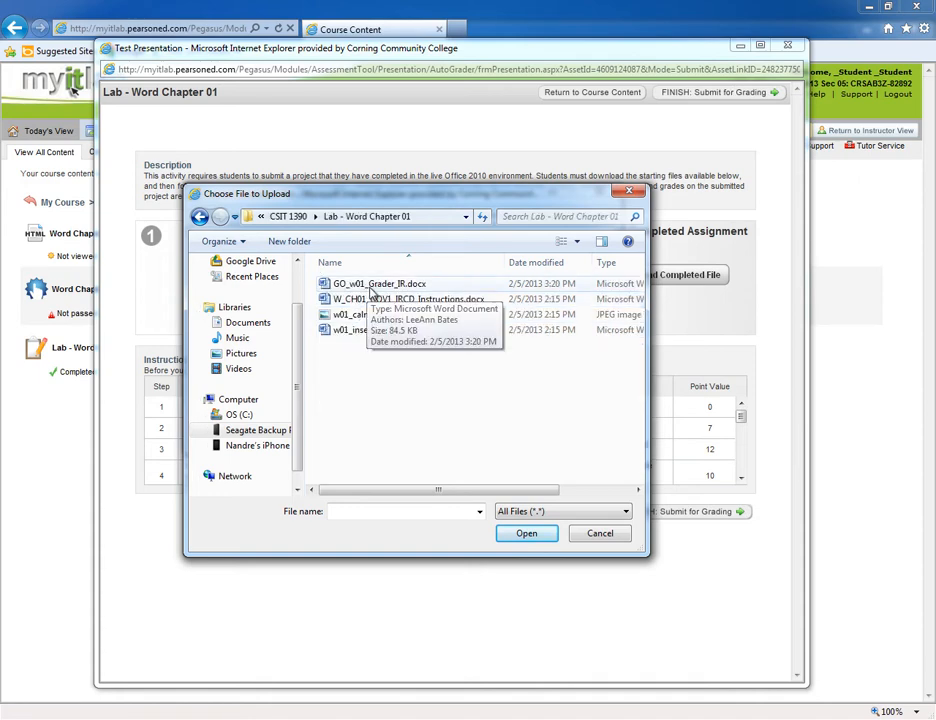
left_click(378, 284)
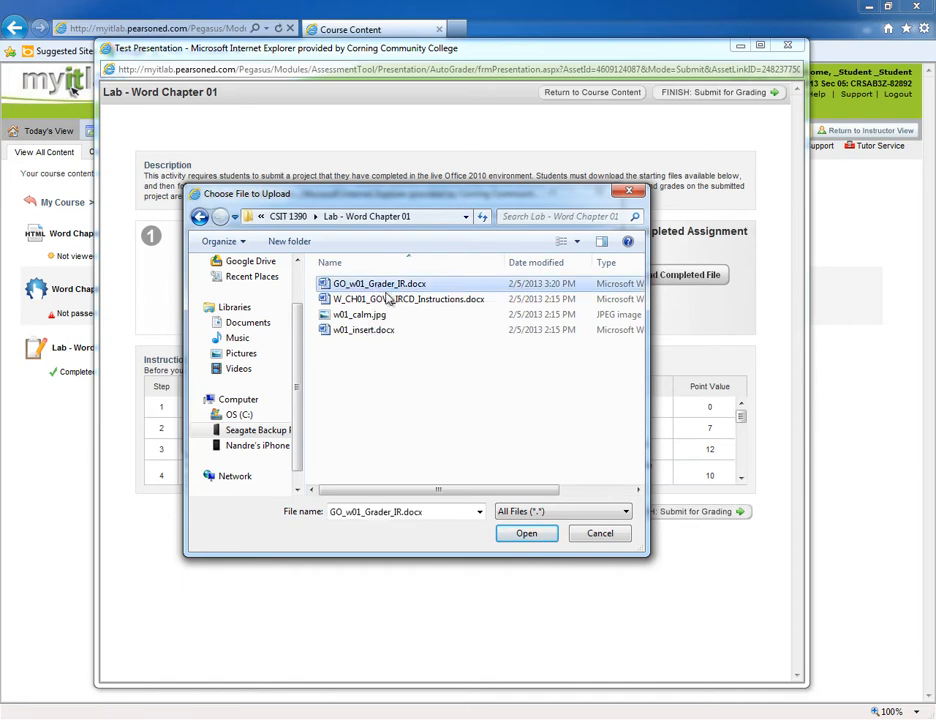
mouse_move(510, 538)
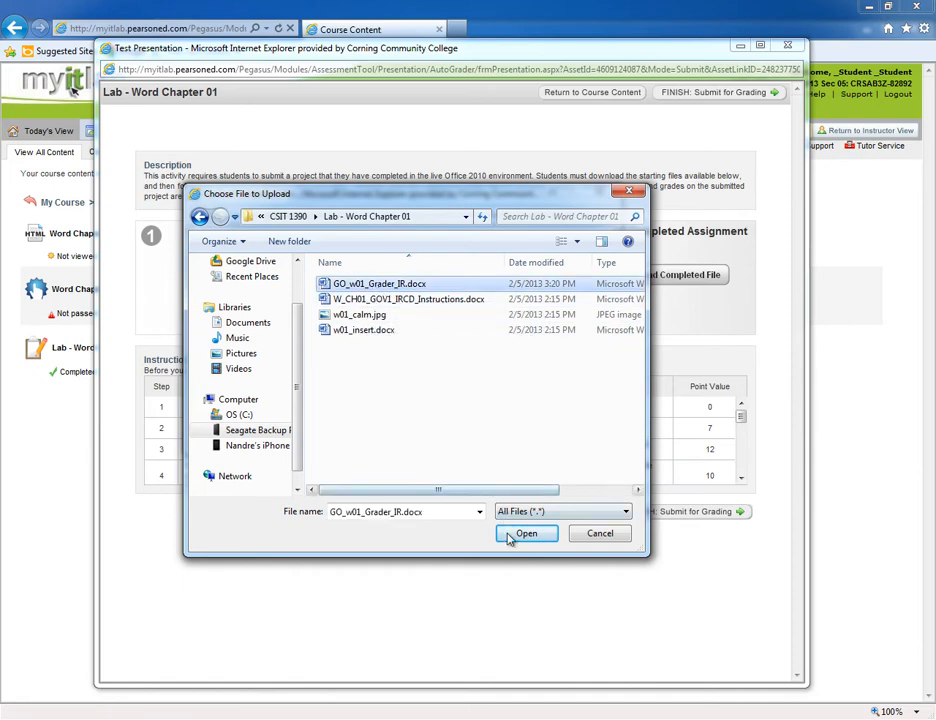
left_click(526, 532)
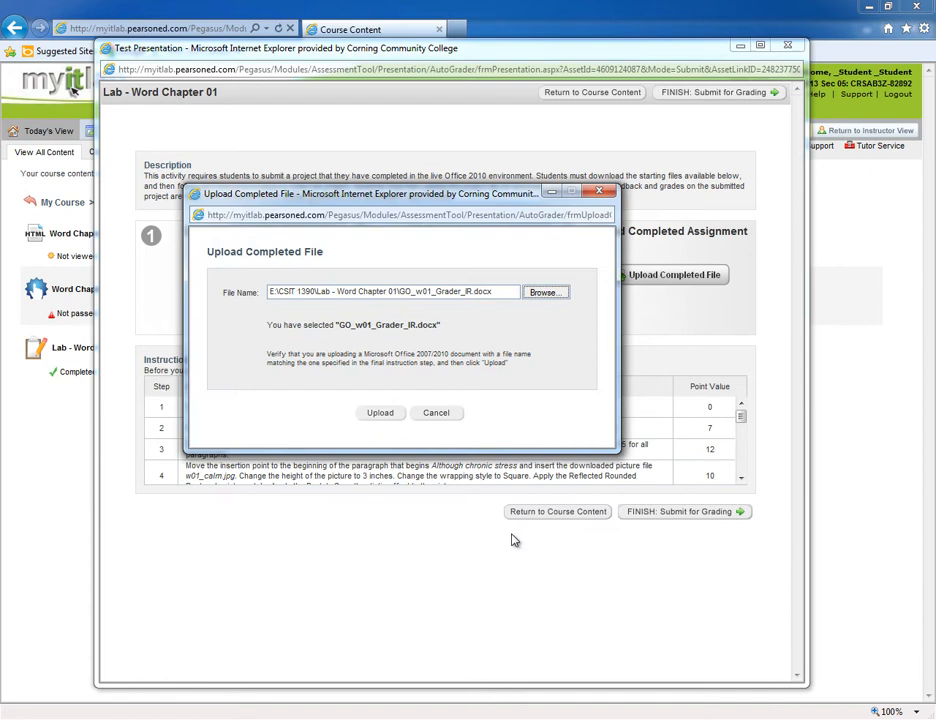
mouse_move(380, 412)
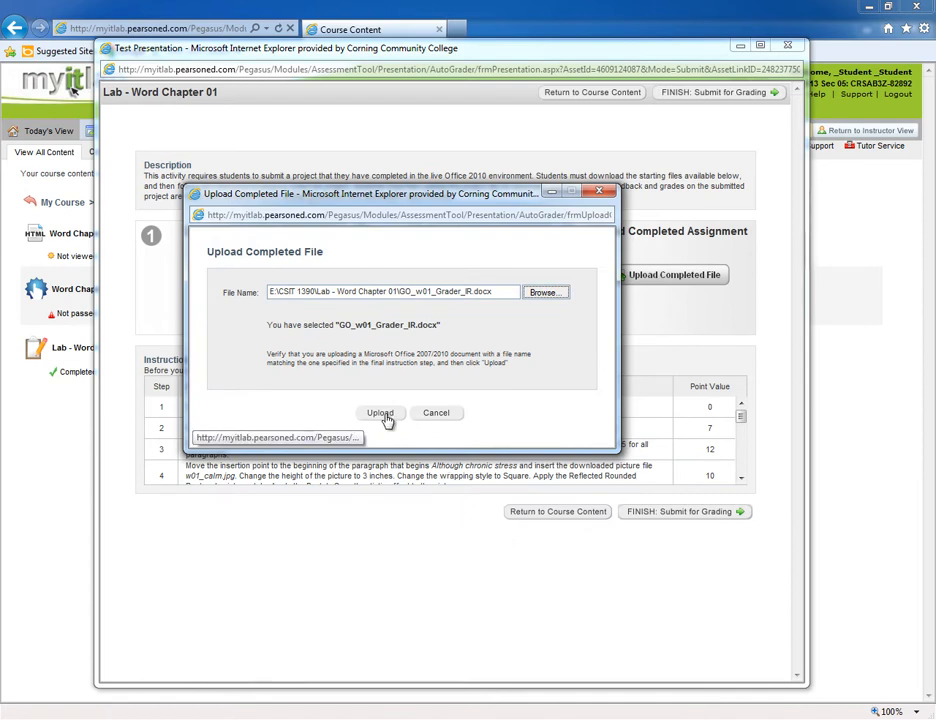
Upload GO_w01_Grader_IR.docx to the activity and submit it for grading.
left_click(380, 412)
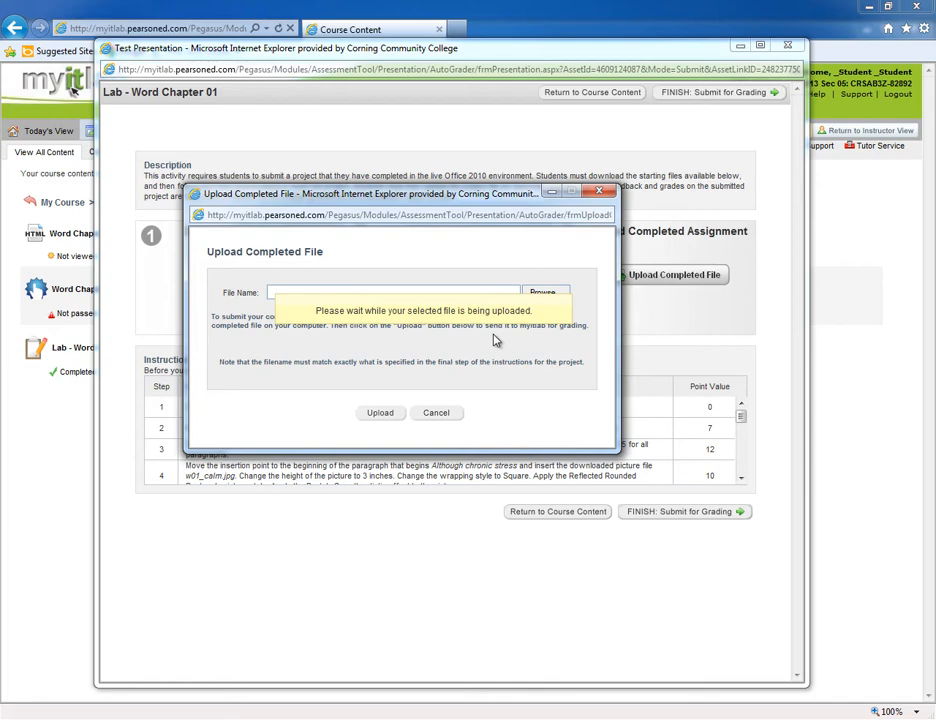
left_click(380, 412)
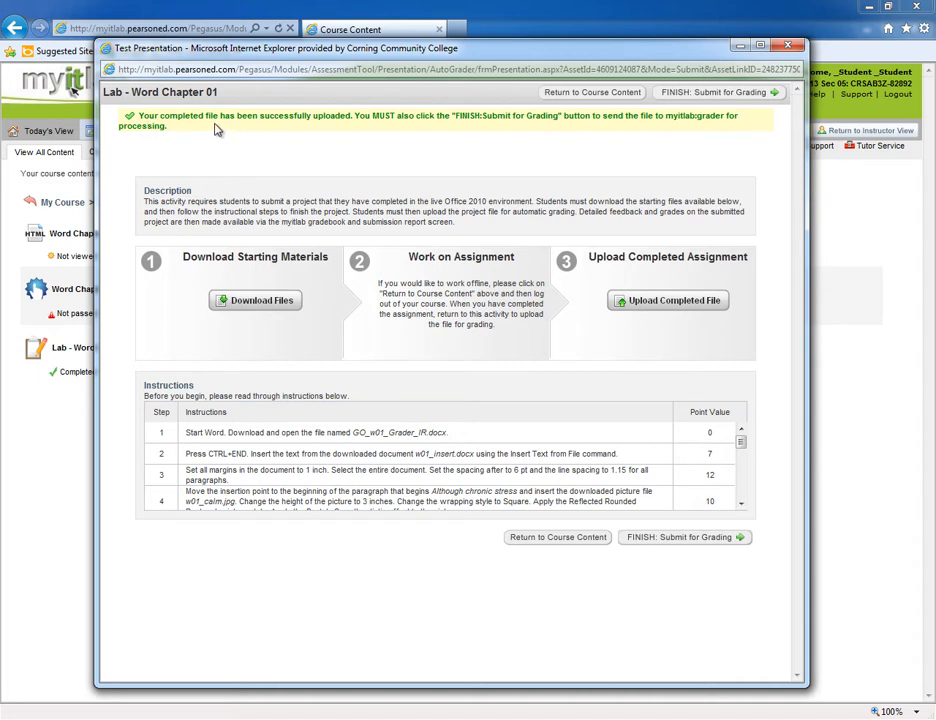
mouse_move(362, 132)
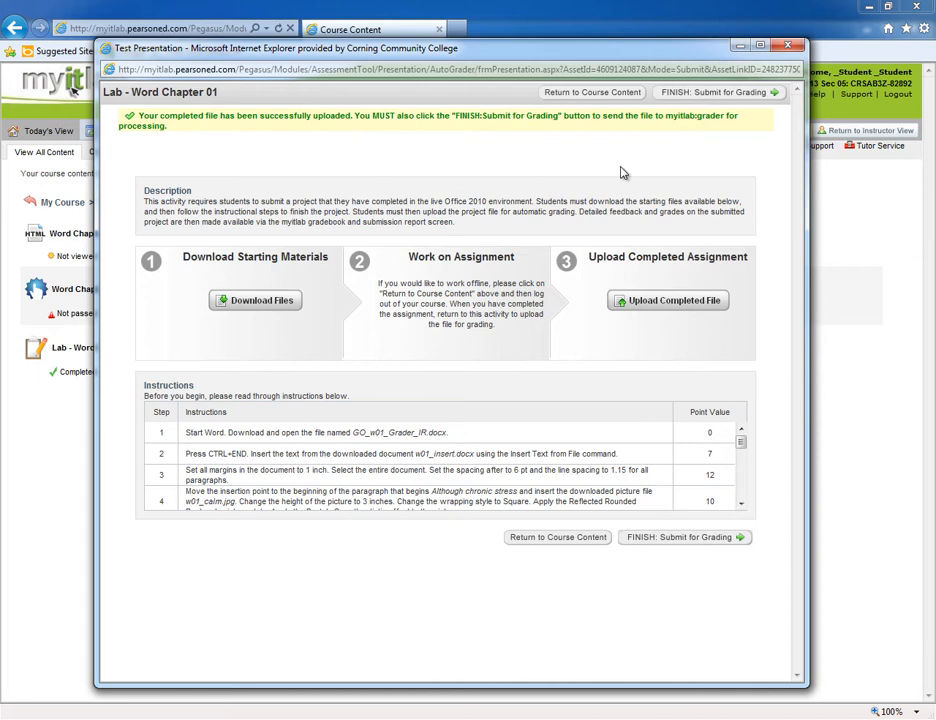
mouse_move(716, 114)
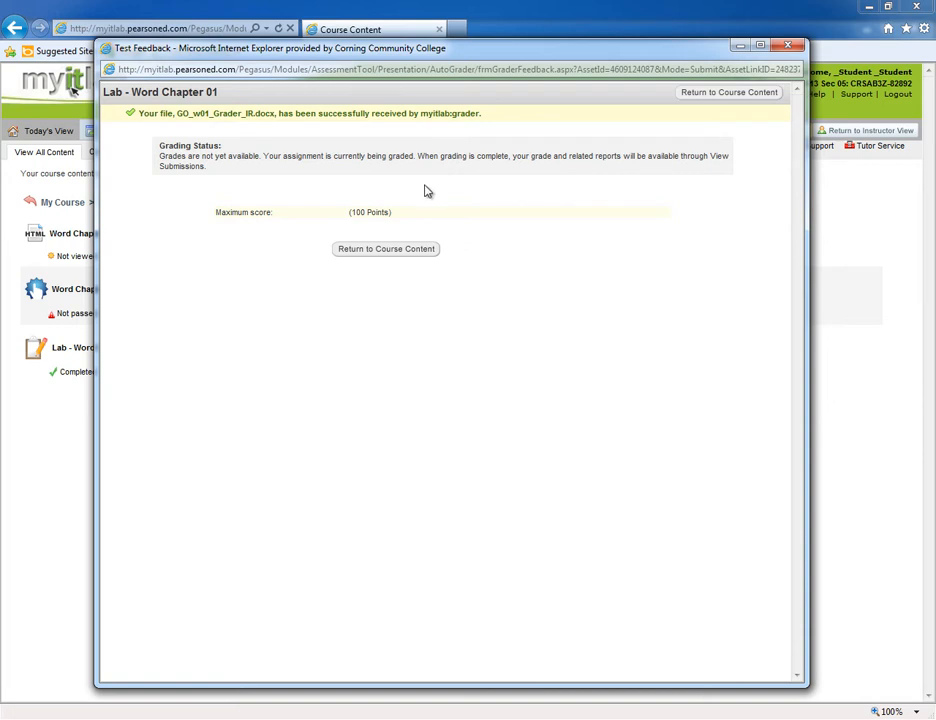
mouse_move(372, 228)
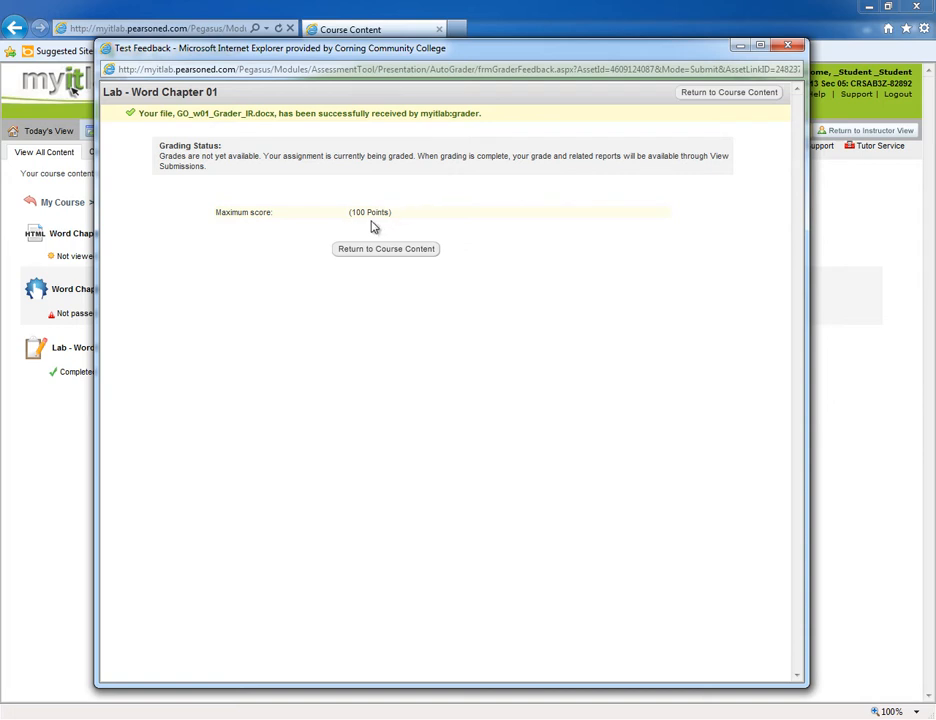
mouse_move(320, 216)
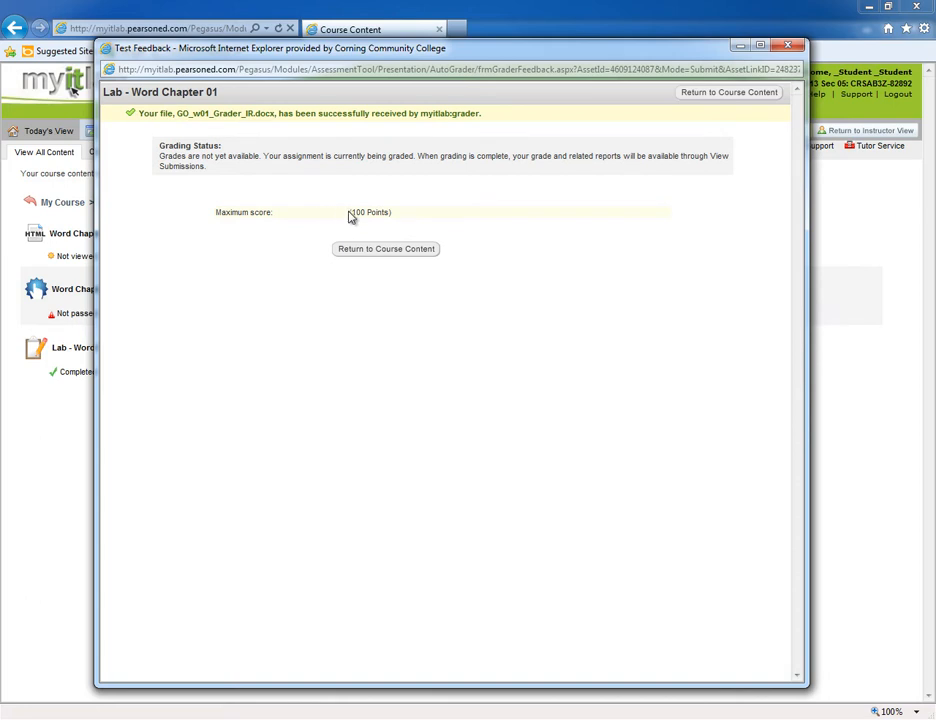
Return to Week 02 course content and request View Submissions for Lab - Word Chapter 01.
left_click(384, 248)
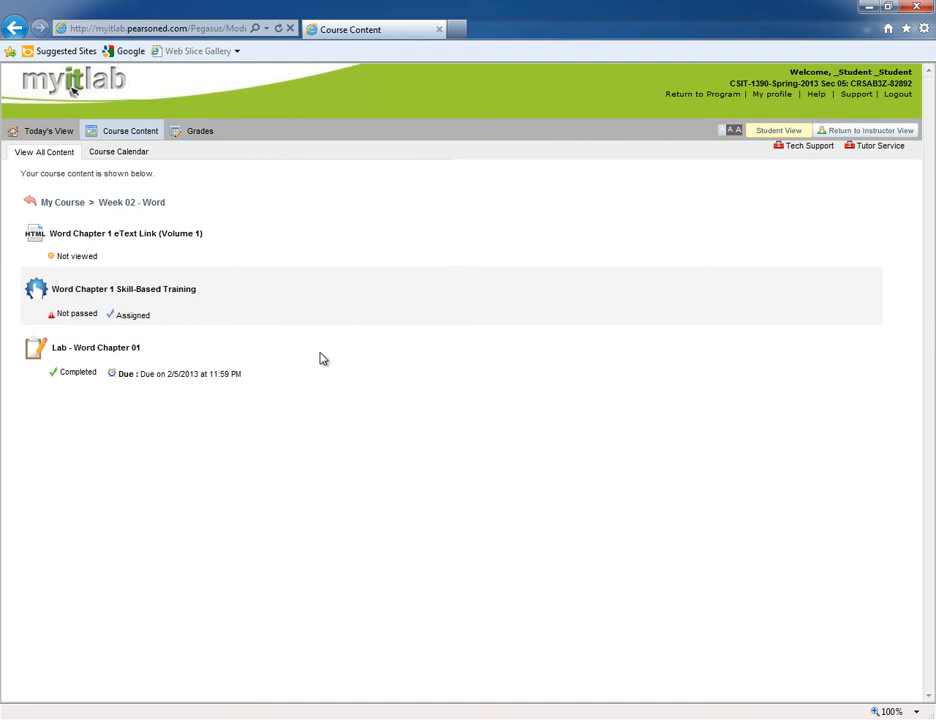
mouse_move(232, 344)
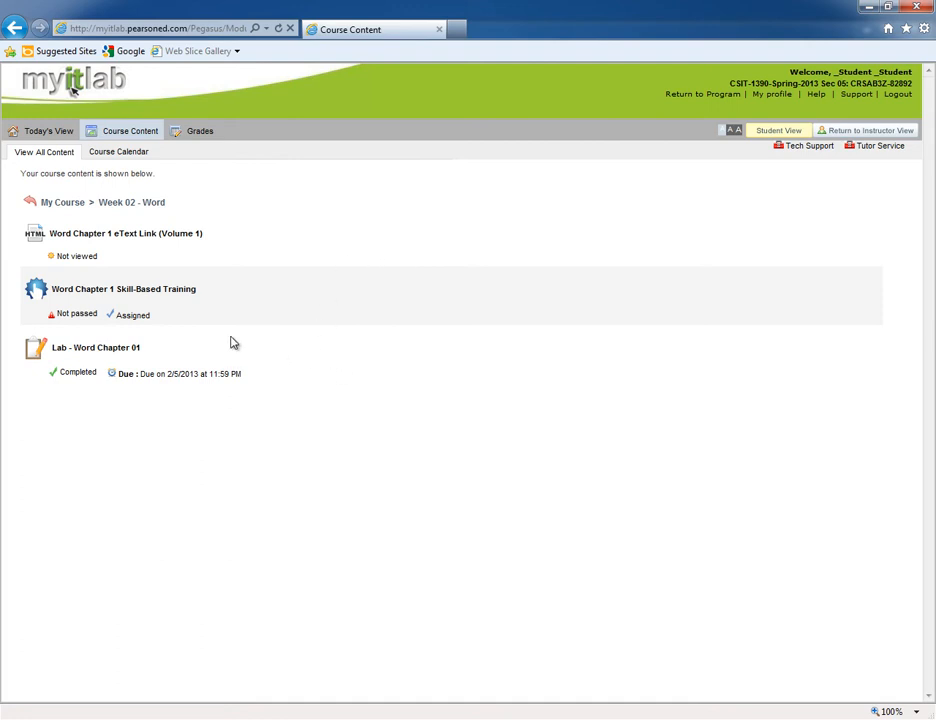
mouse_move(96, 348)
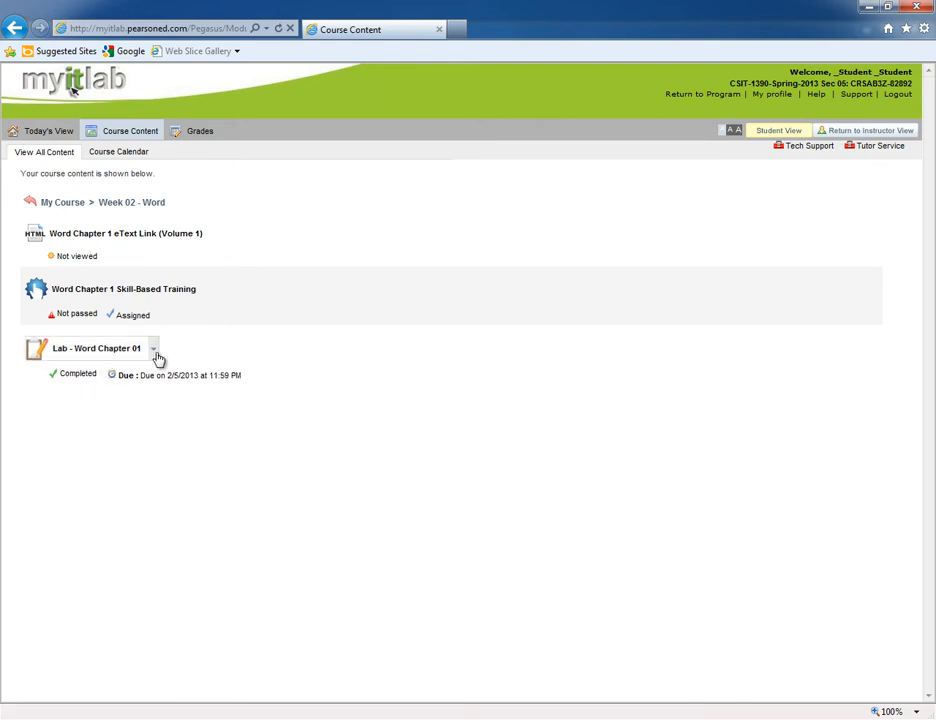
left_click(154, 348)
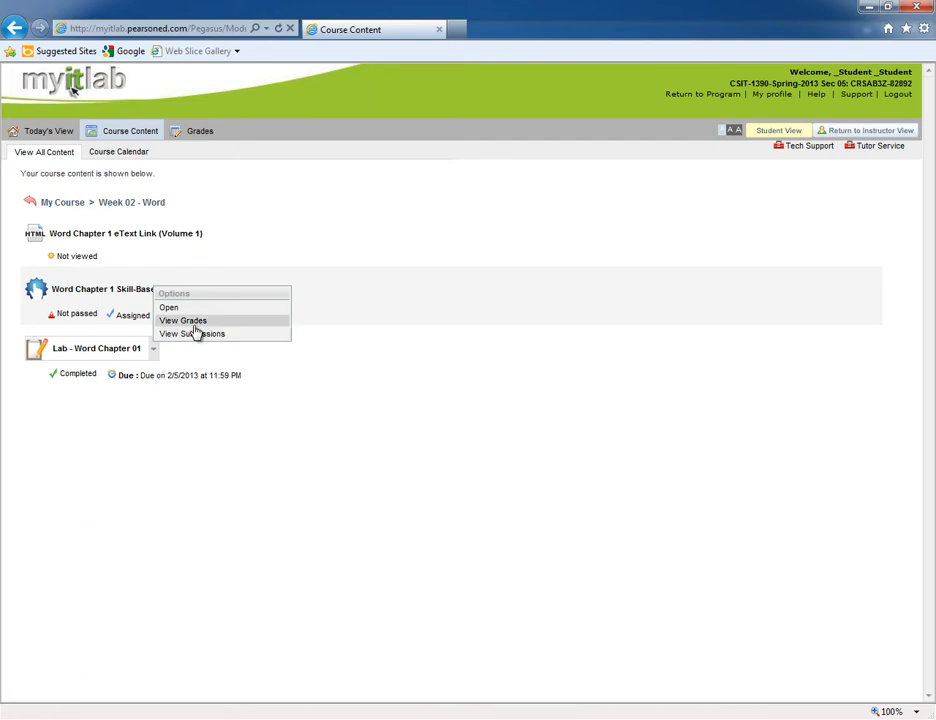
mouse_move(192, 332)
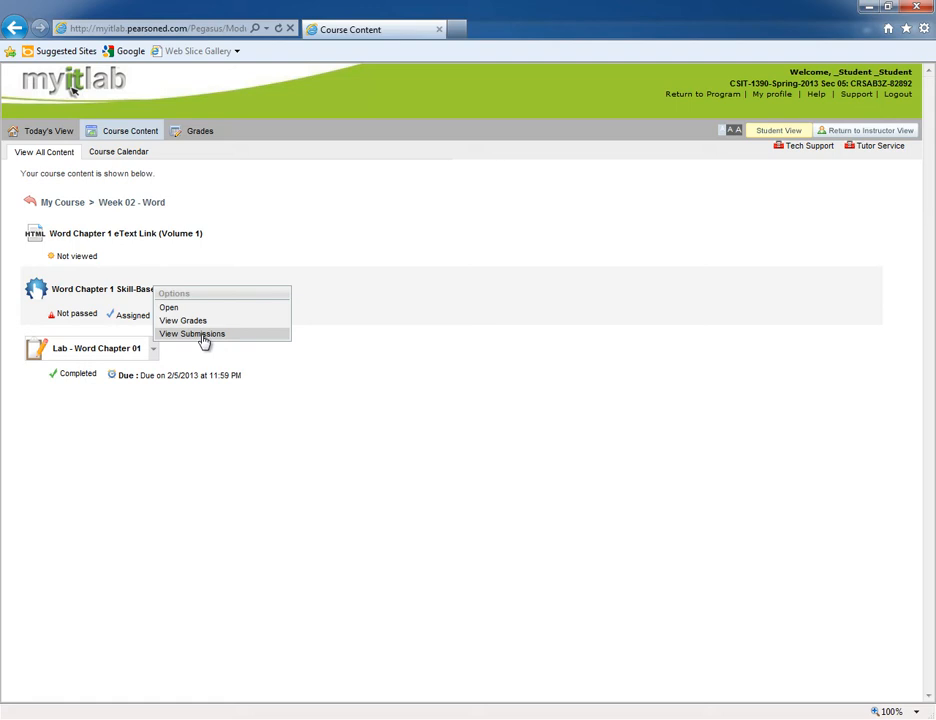
left_click(192, 332)
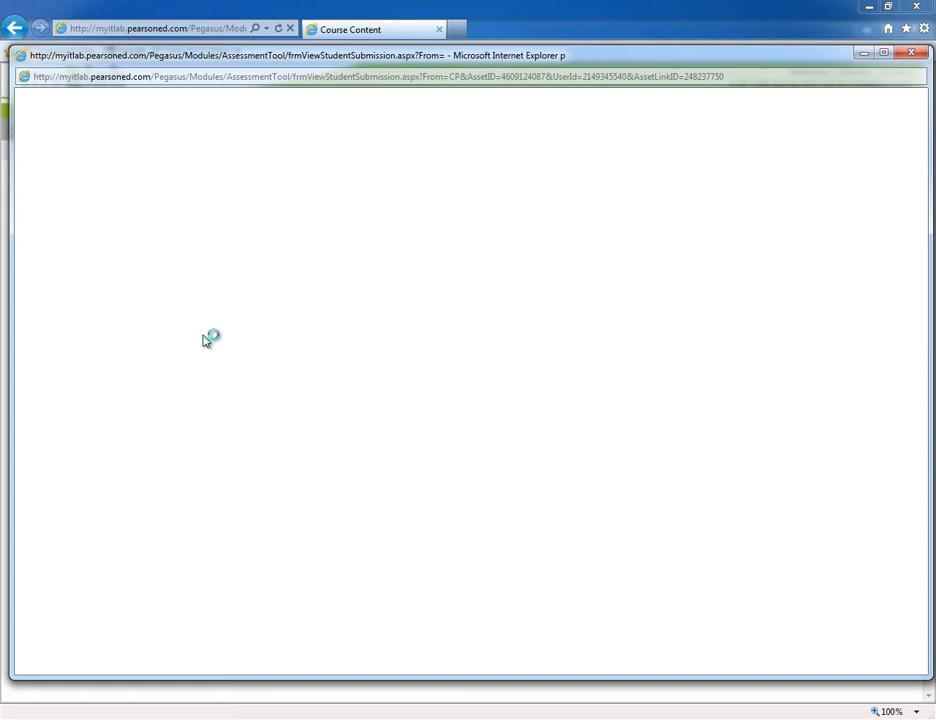
mouse_move(358, 344)
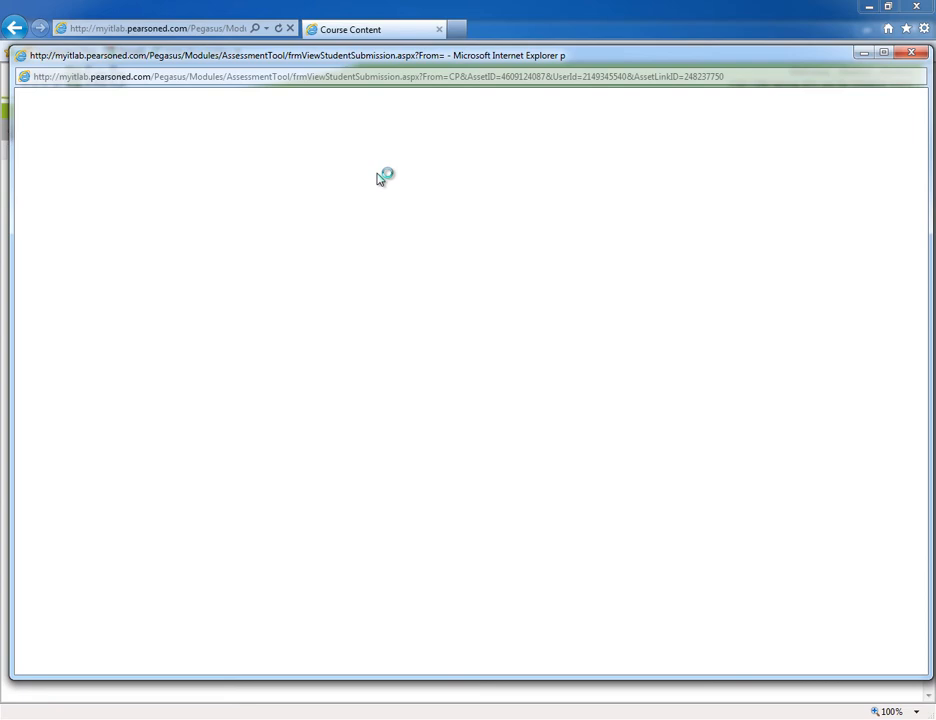
mouse_move(360, 542)
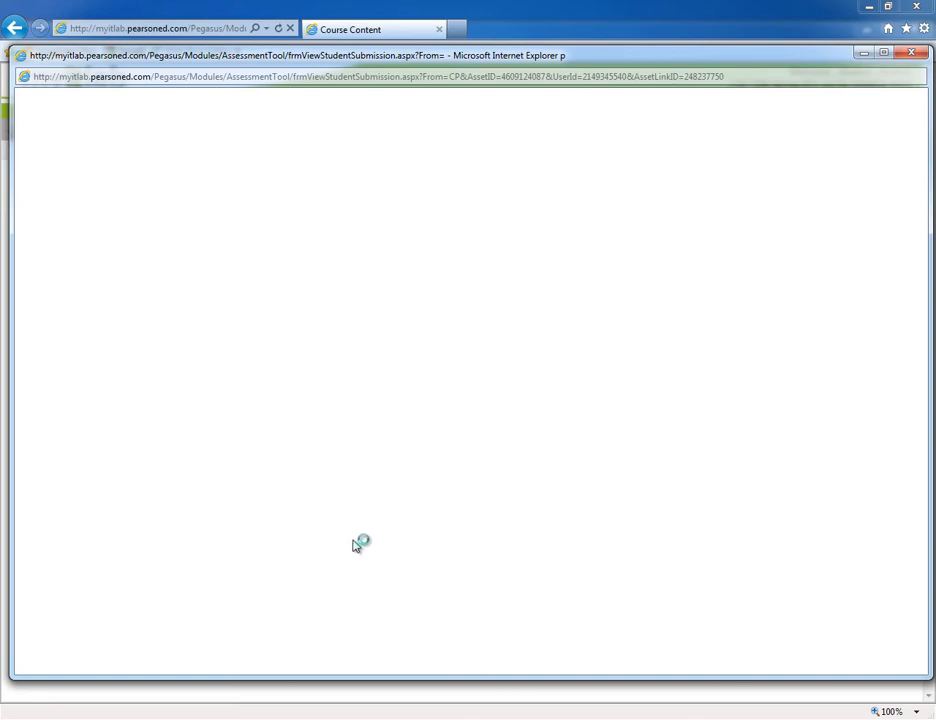
mouse_move(648, 548)
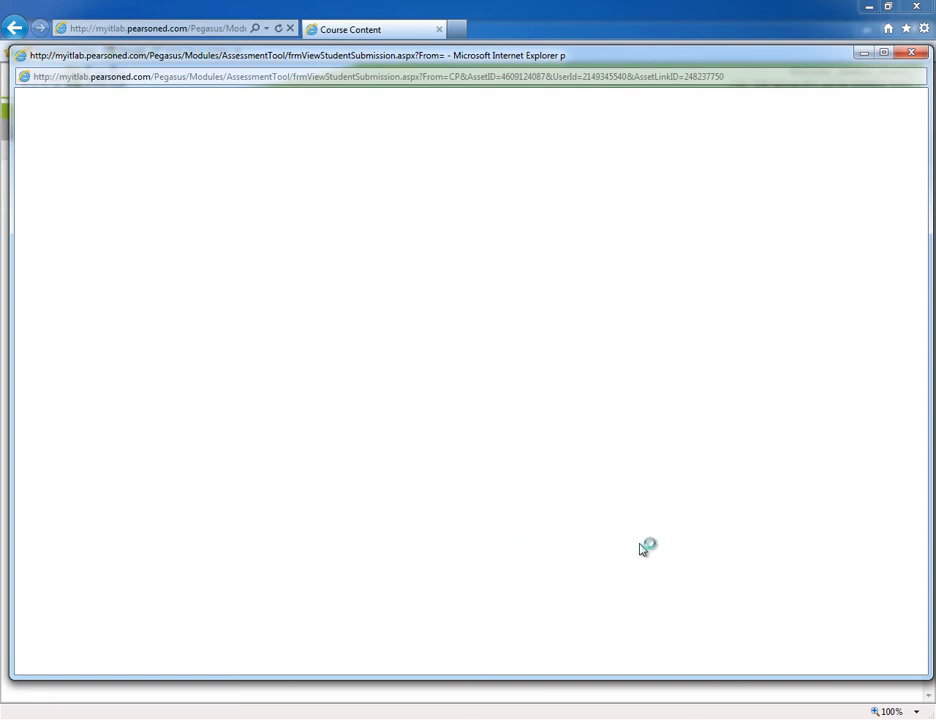
mouse_move(816, 504)
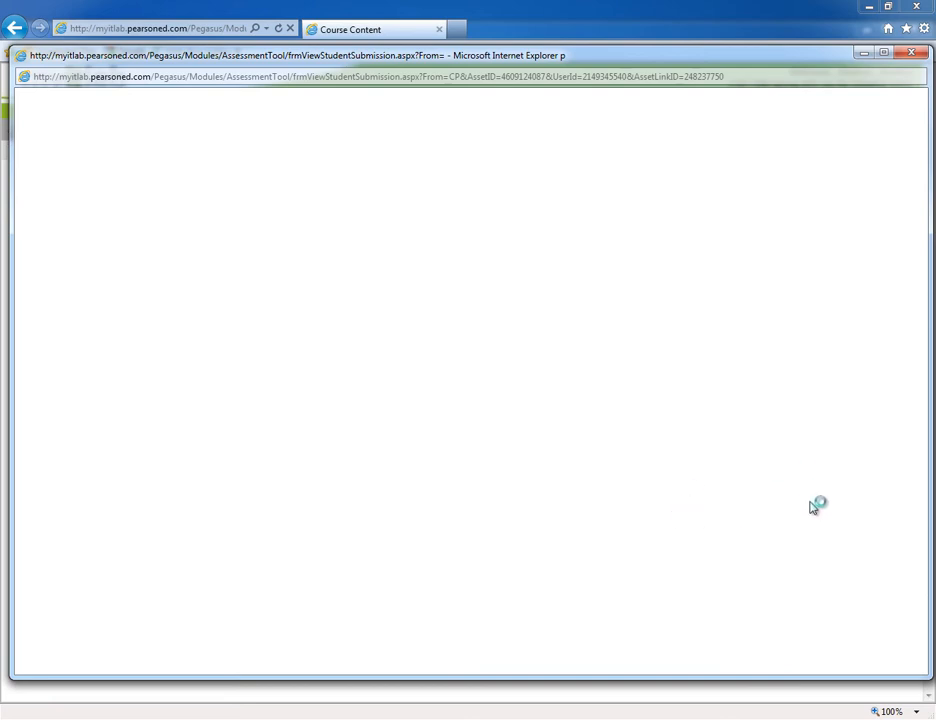
mouse_move(704, 472)
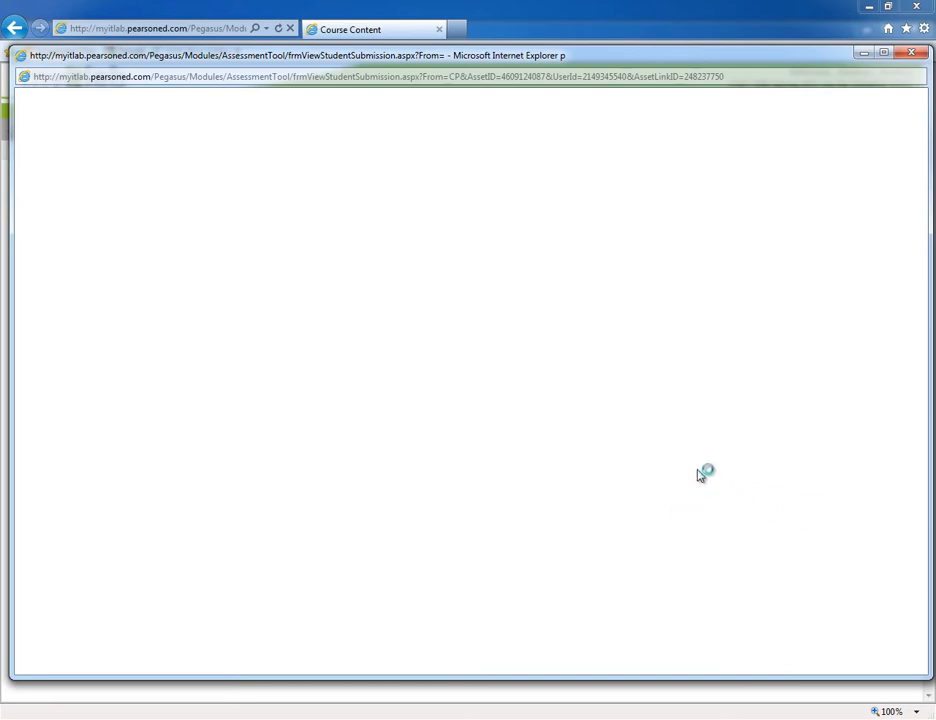
mouse_move(438, 136)
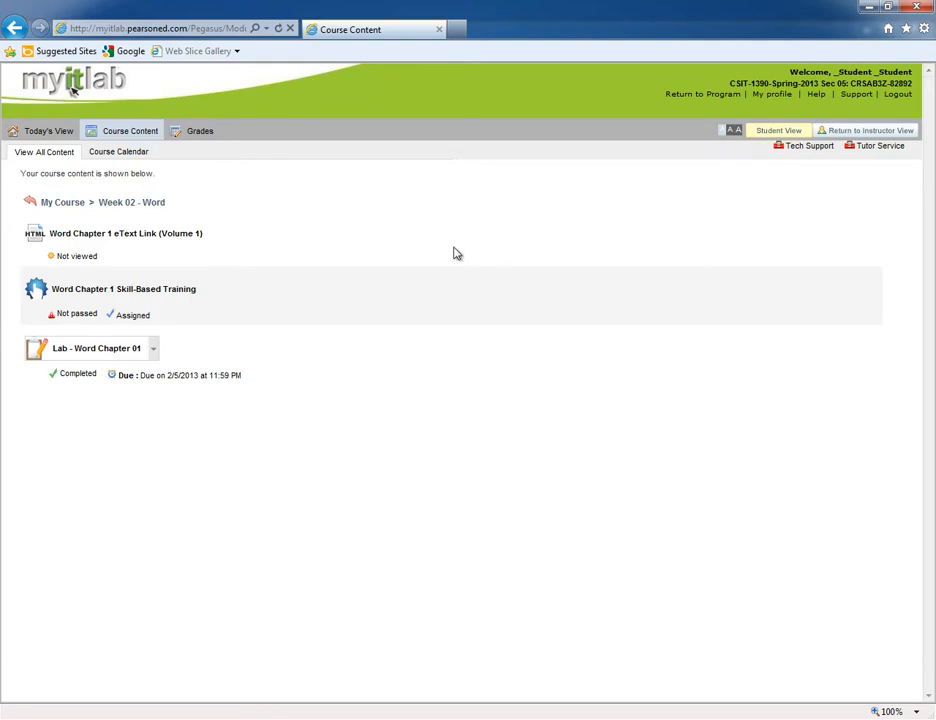
mouse_move(154, 350)
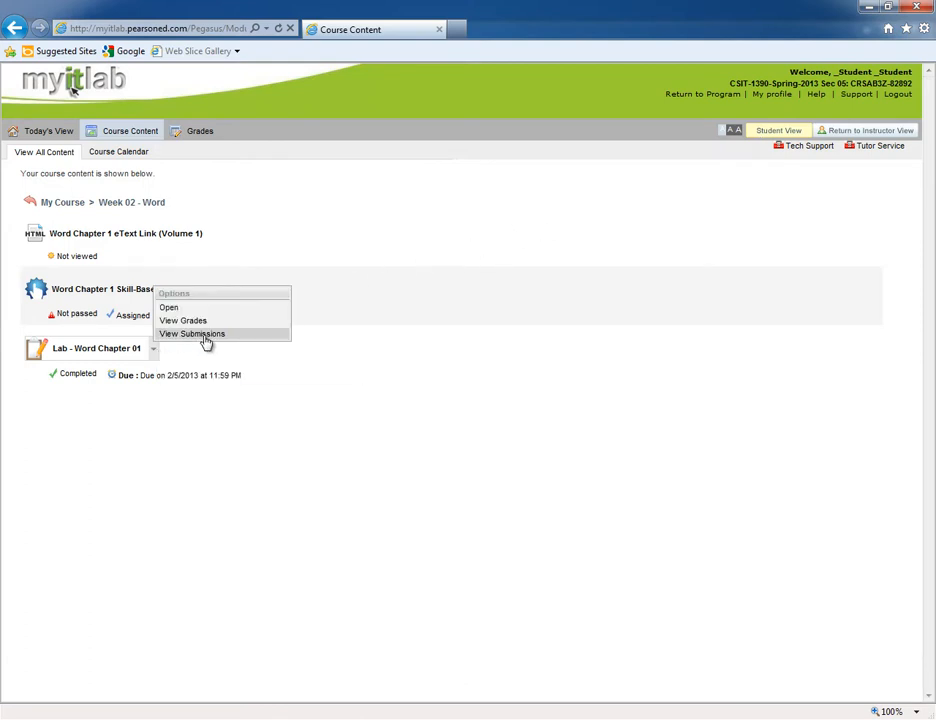
Show the Lab - Word Chapter 01 submission record with its two attempts and 92.0% score card.
left_click(192, 332)
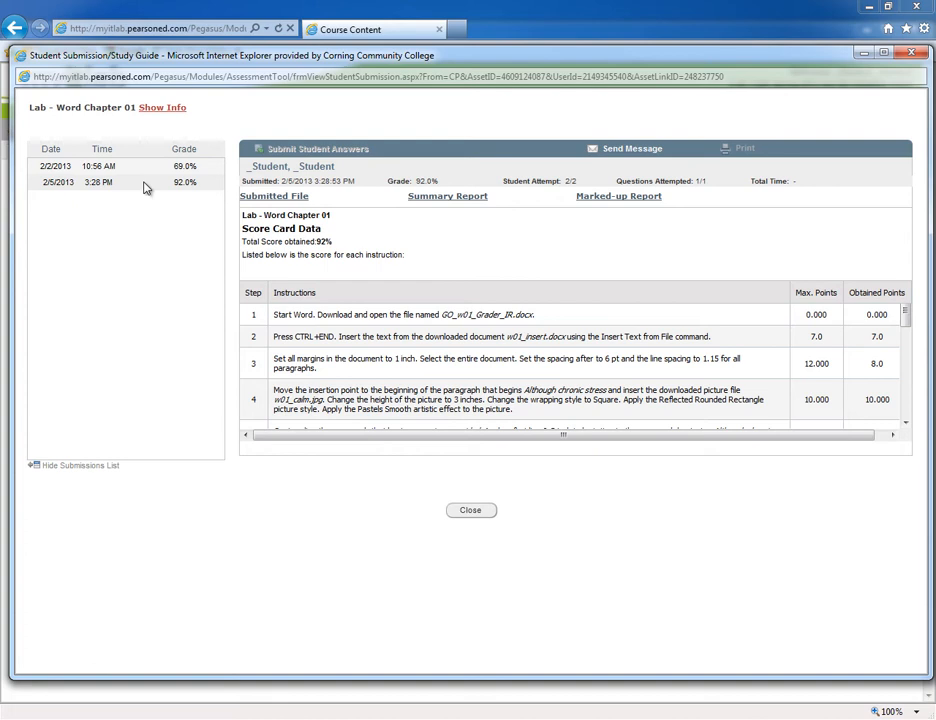
mouse_move(132, 184)
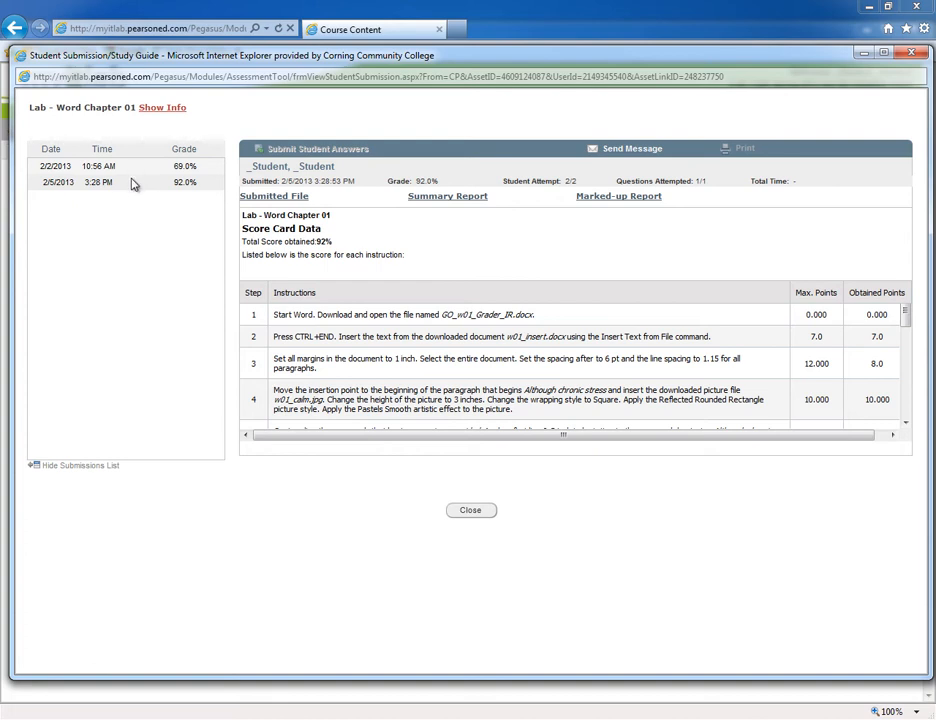
mouse_move(184, 180)
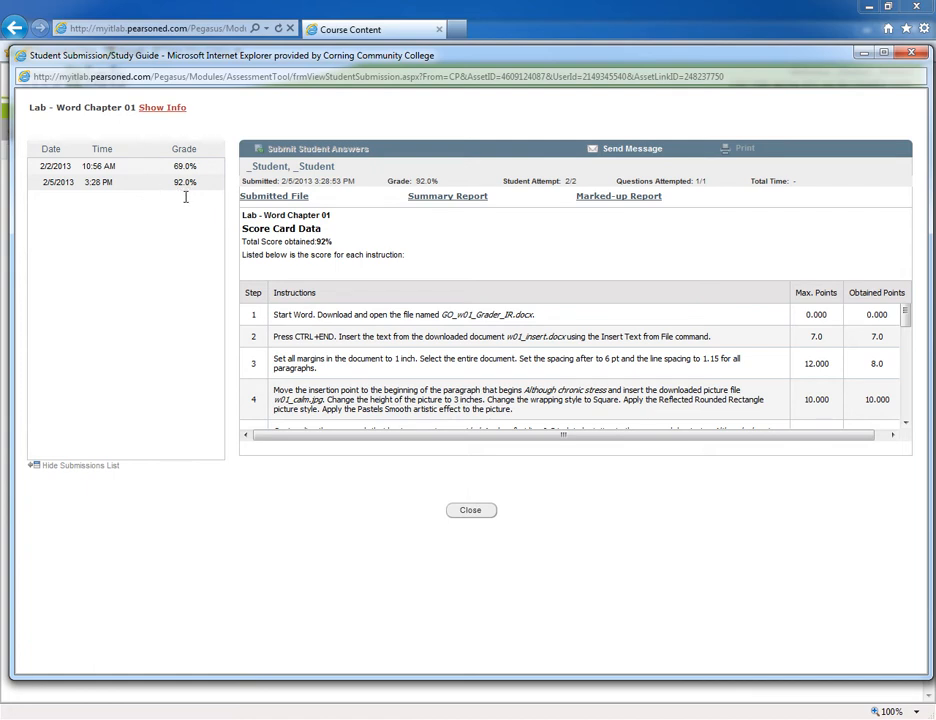
mouse_move(152, 200)
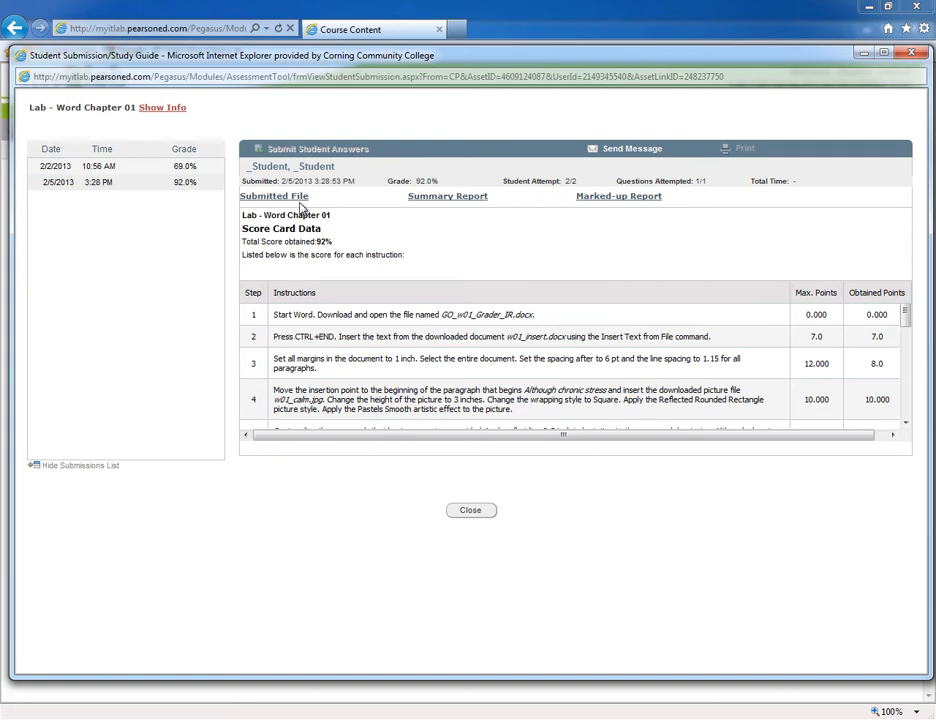
mouse_move(620, 210)
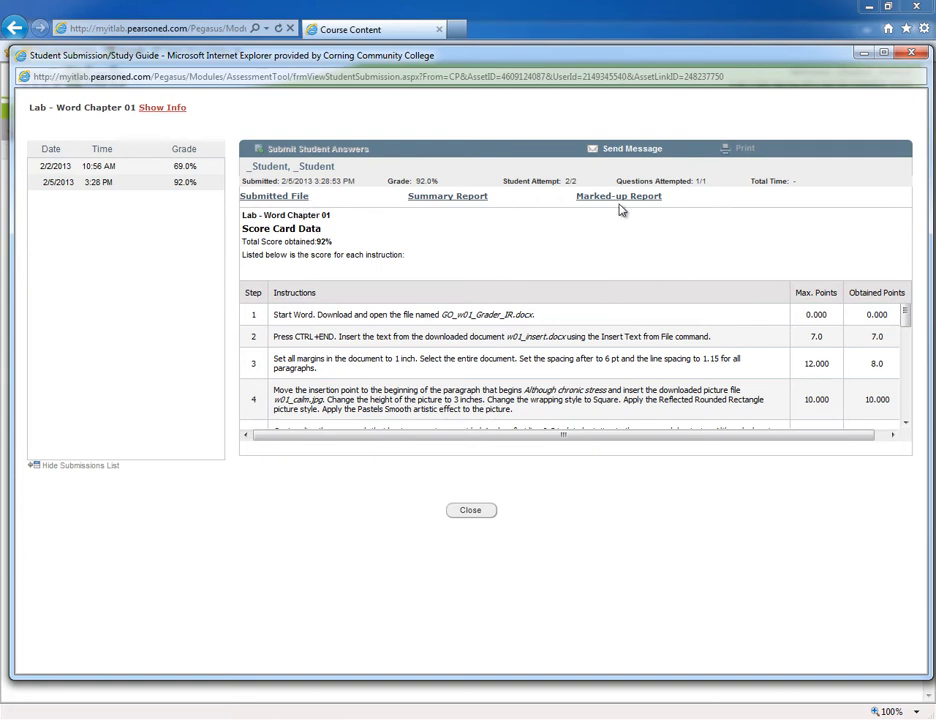
mouse_move(614, 206)
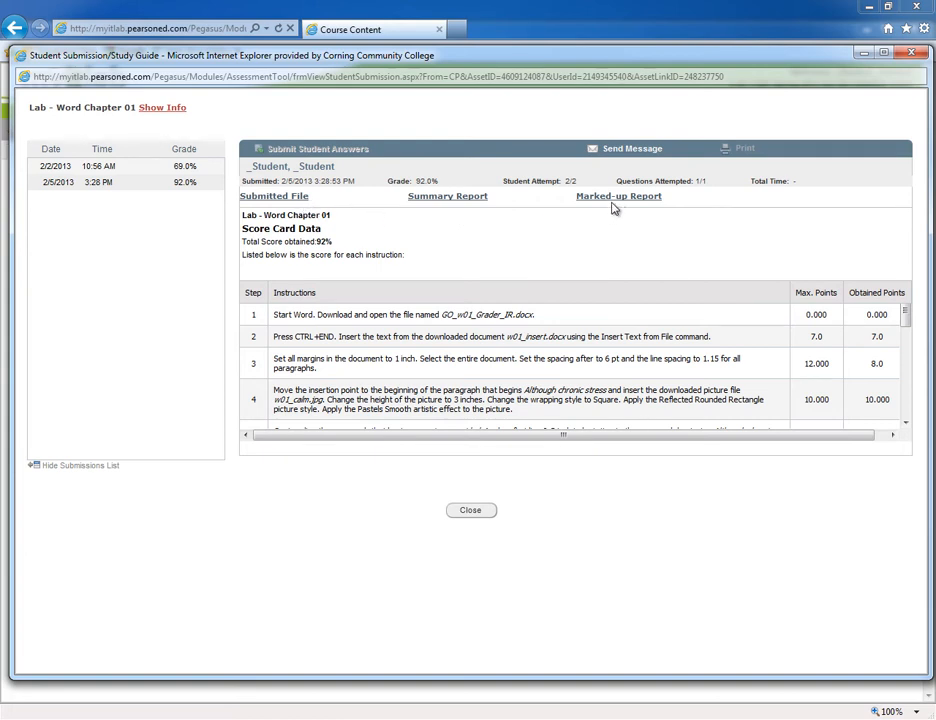
mouse_move(616, 196)
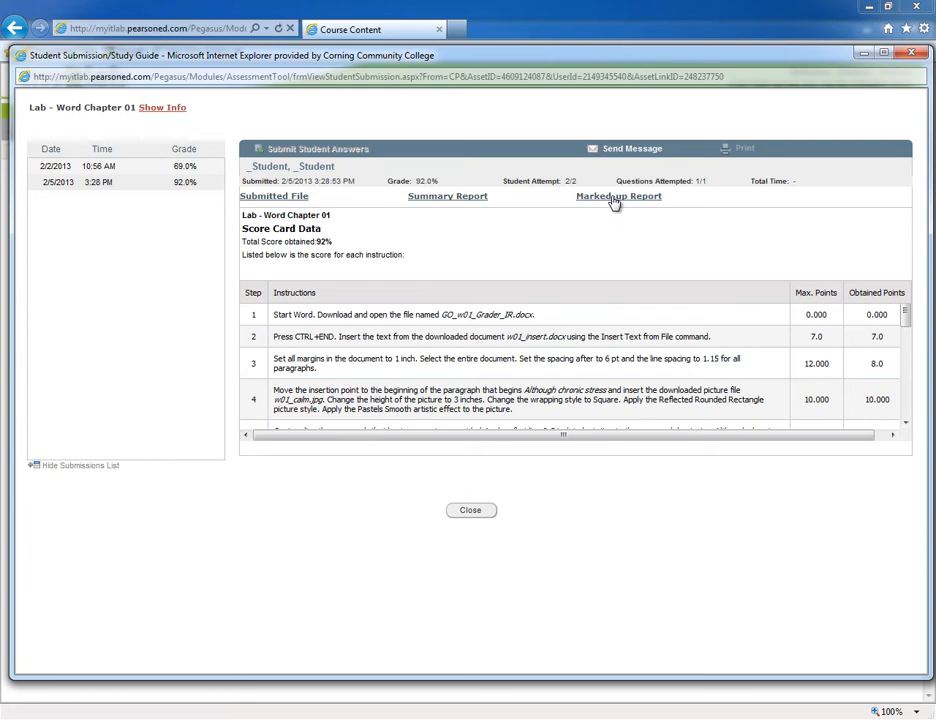
left_click(618, 196)
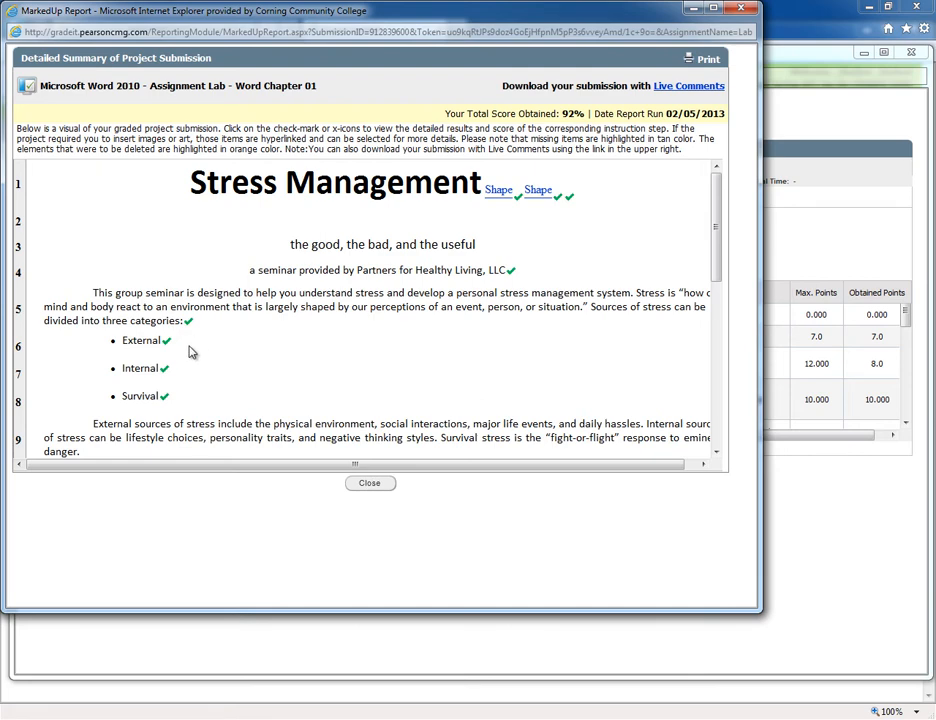
scroll("down", 3)
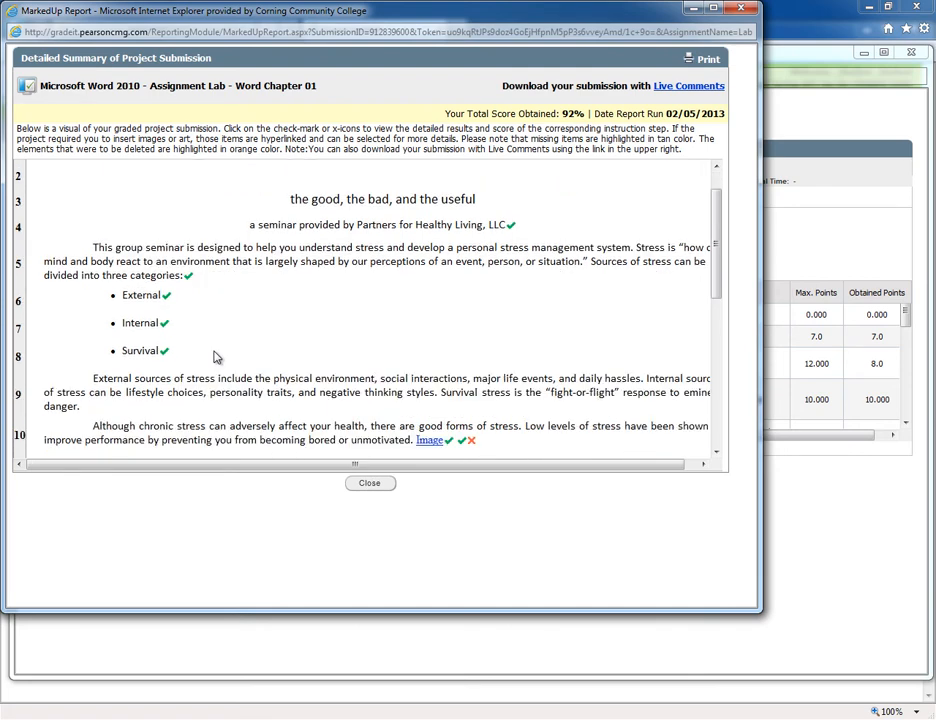
scroll("down", 3)
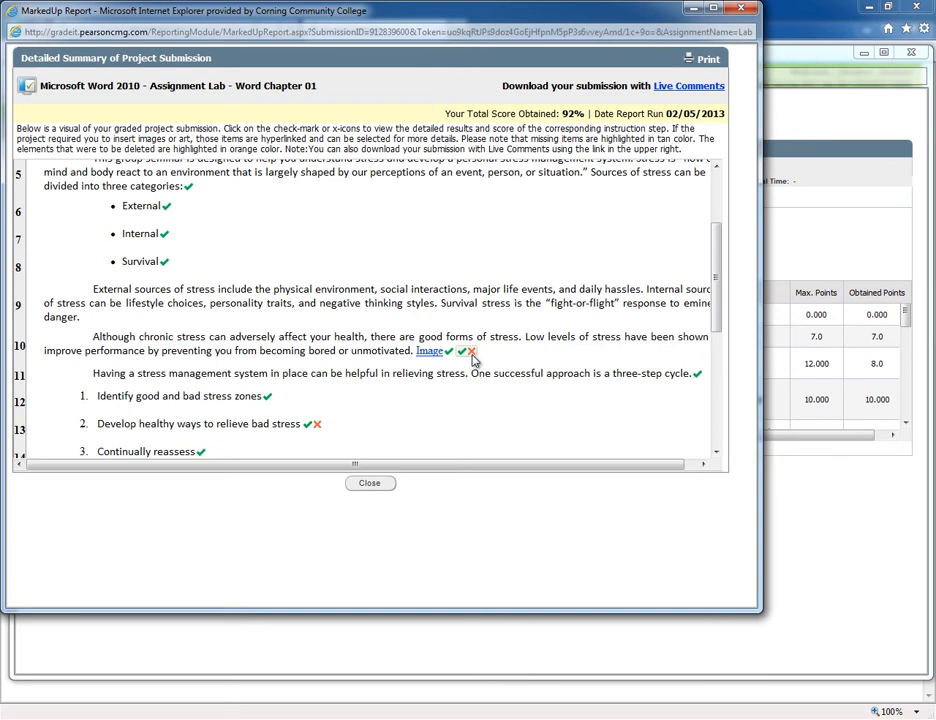
mouse_move(476, 358)
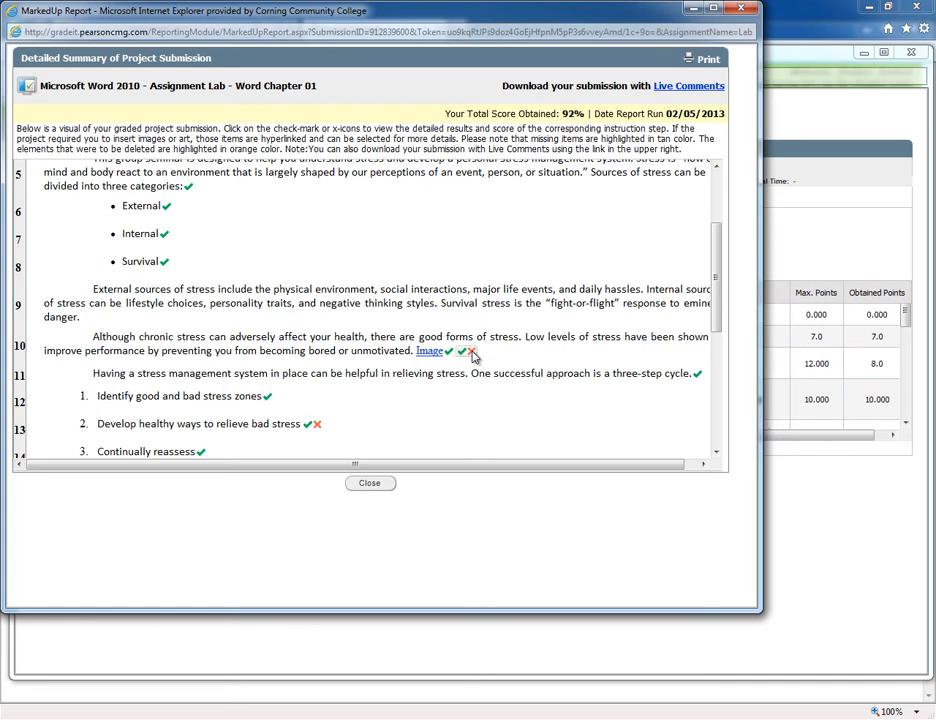
left_click(460, 352)
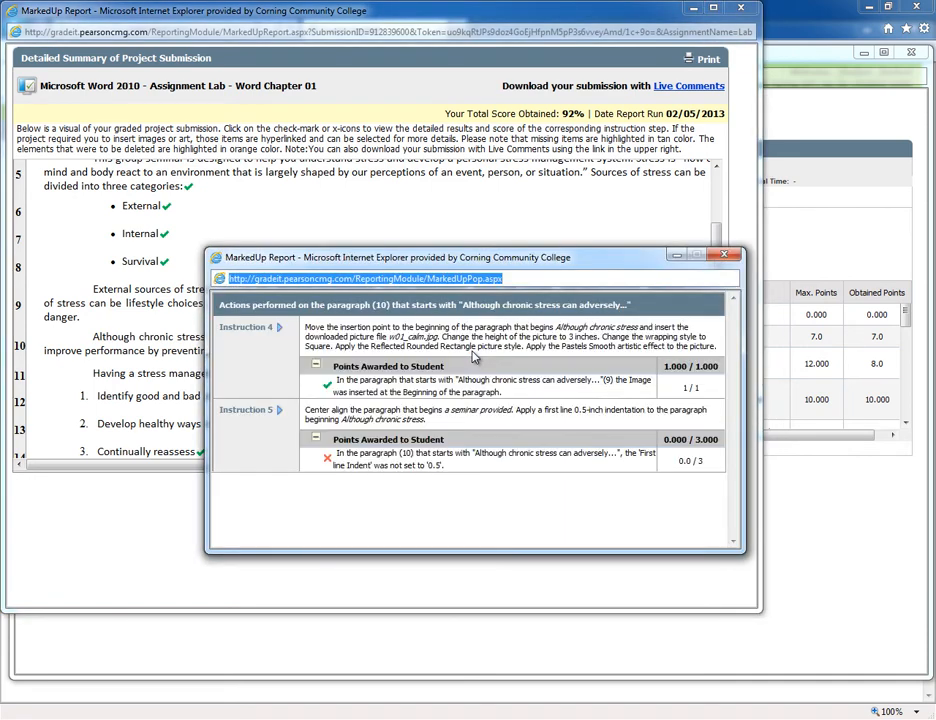
mouse_move(372, 464)
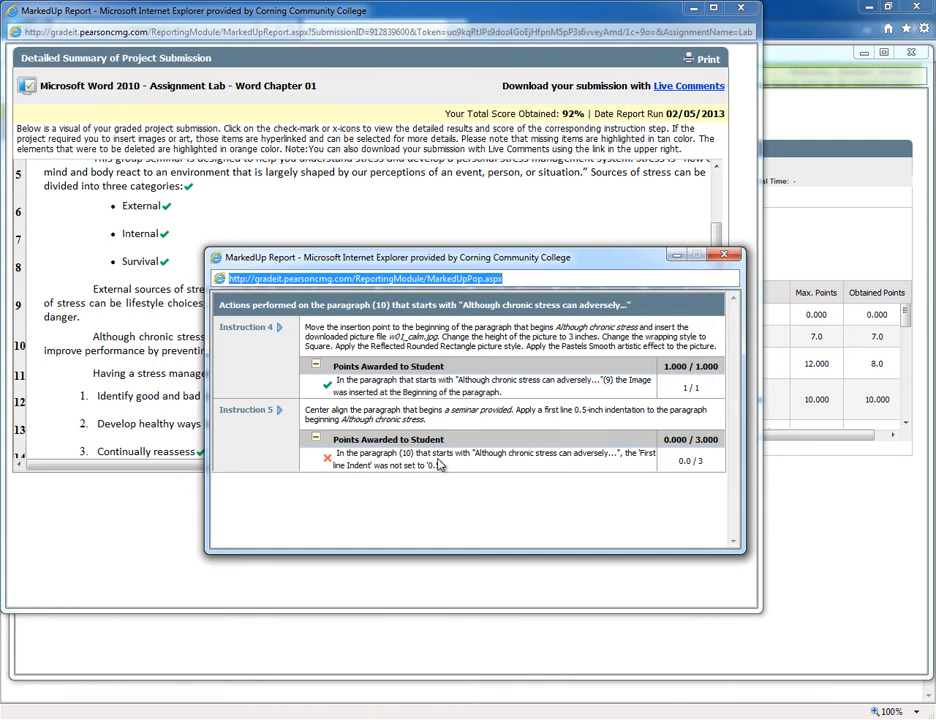
mouse_move(564, 464)
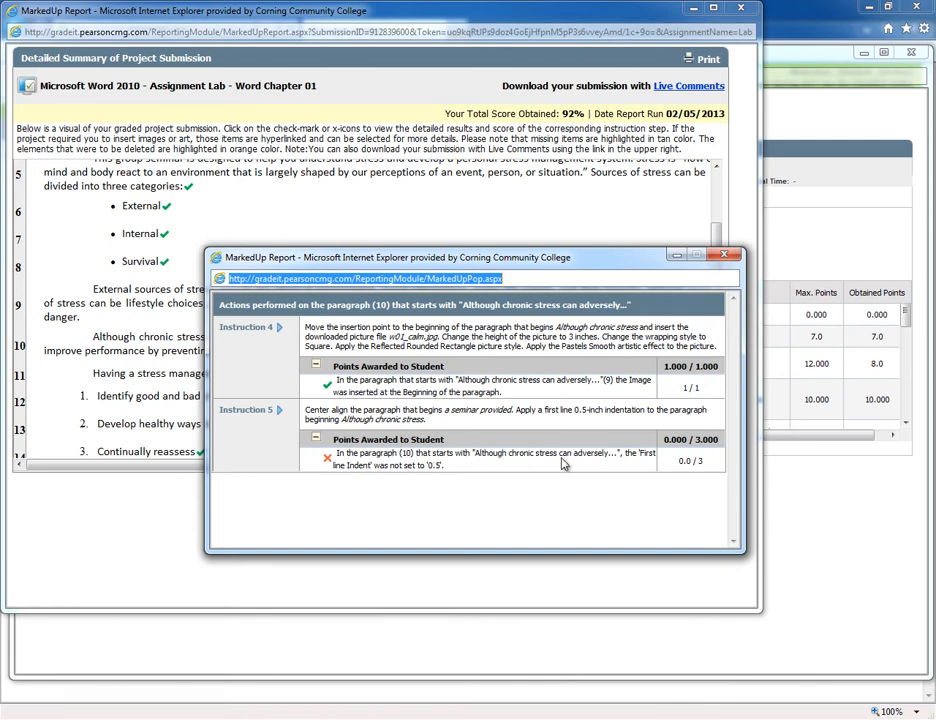
mouse_move(424, 464)
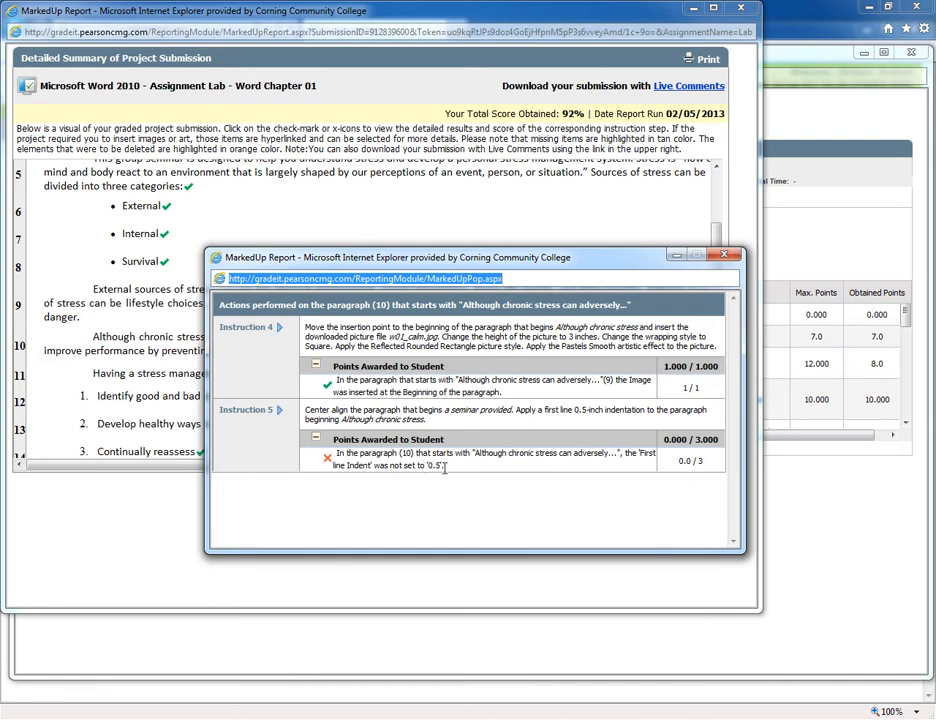
mouse_move(448, 464)
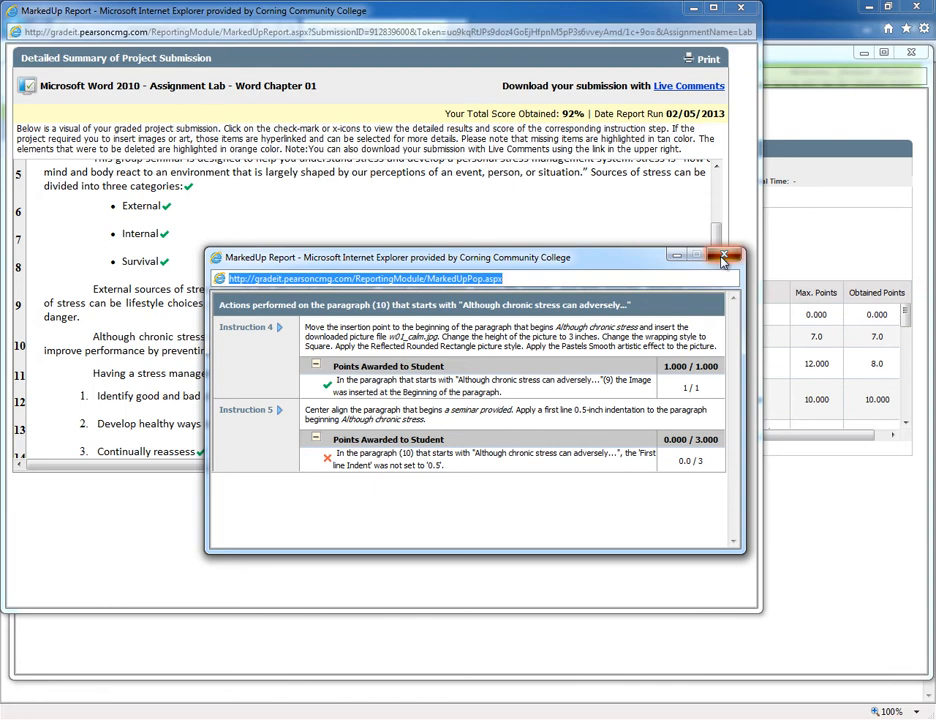
left_click(724, 256)
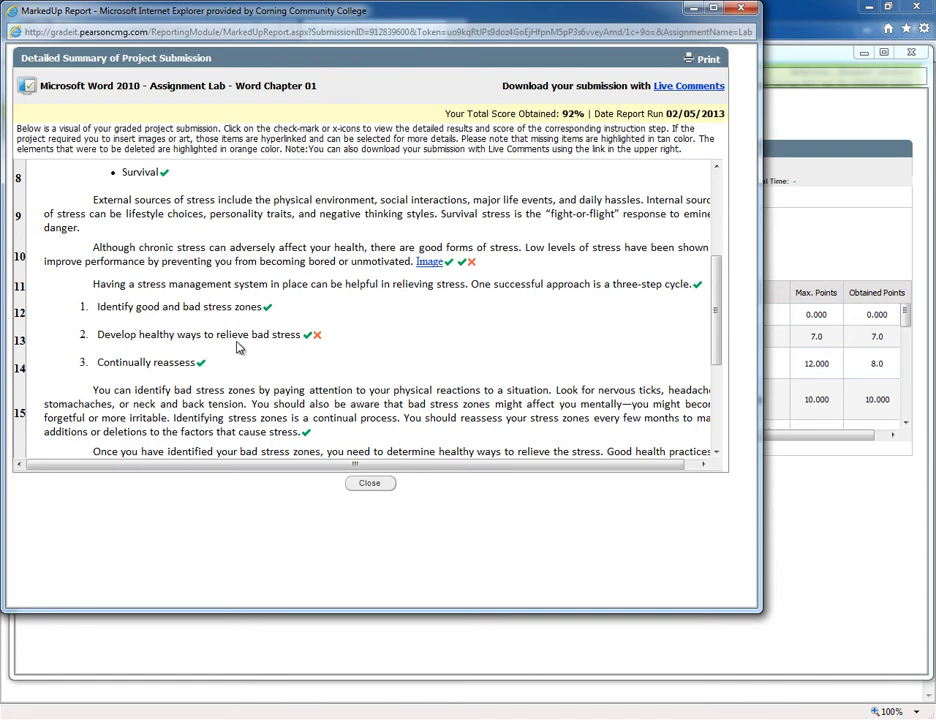
mouse_move(316, 334)
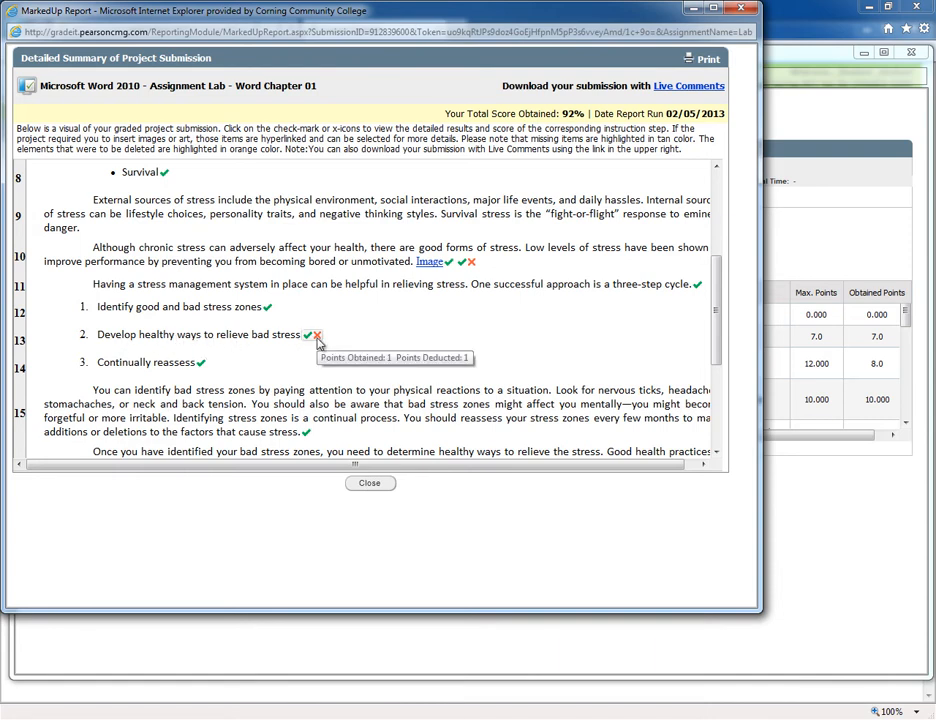
left_click(316, 334)
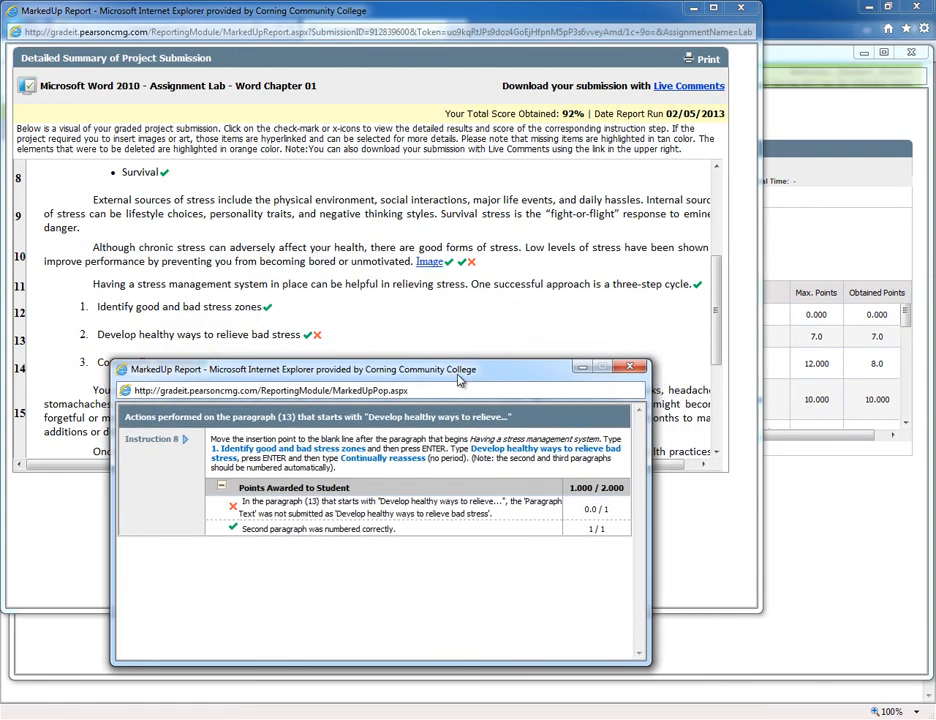
mouse_move(472, 528)
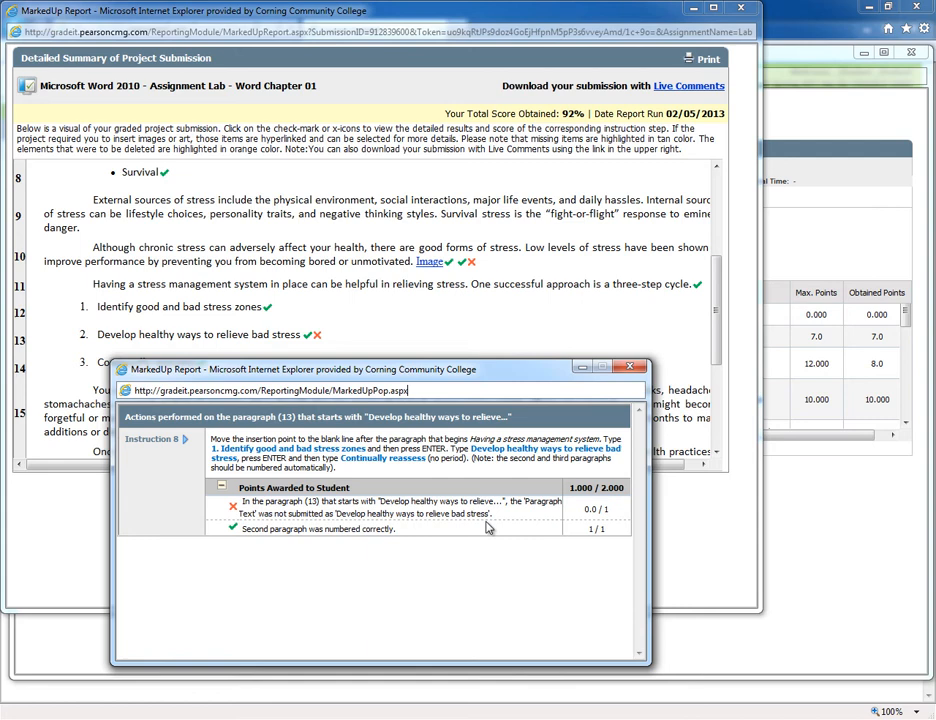
mouse_move(494, 528)
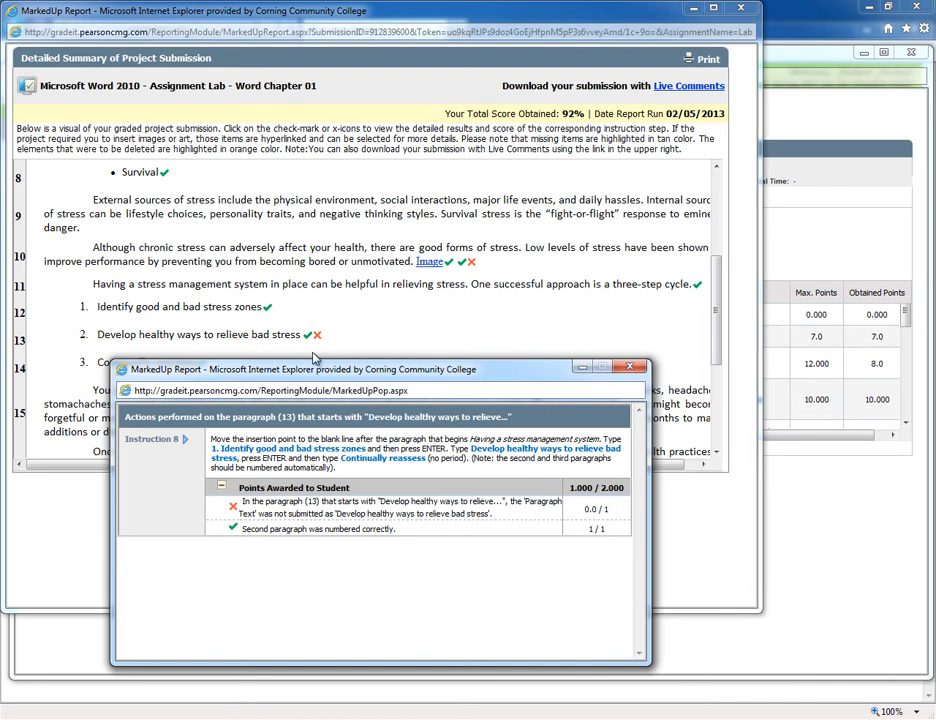
mouse_move(388, 536)
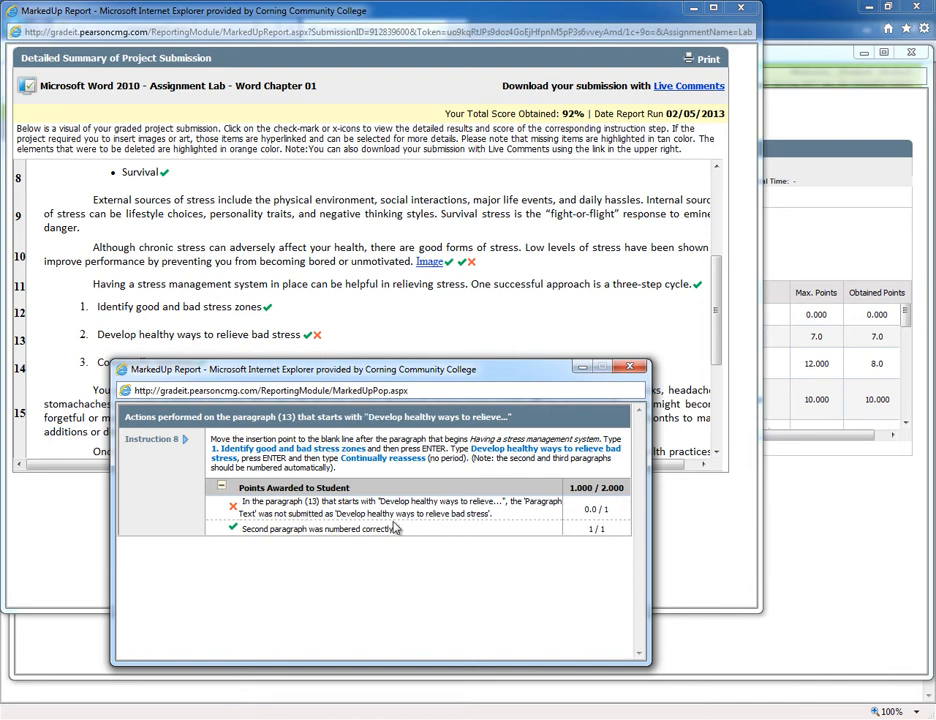
mouse_move(448, 516)
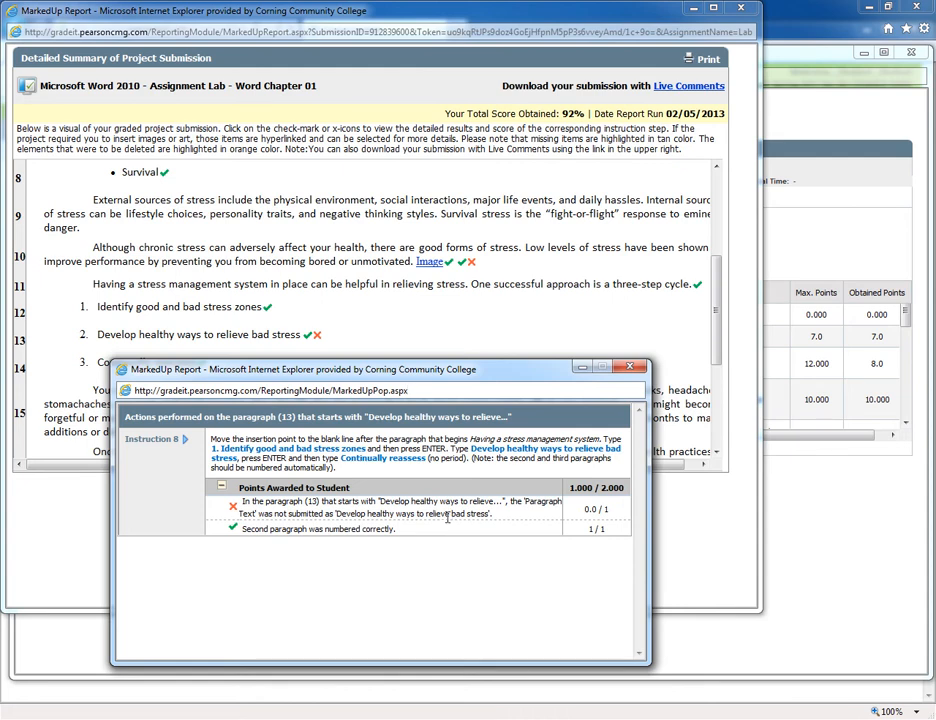
left_click(380, 390)
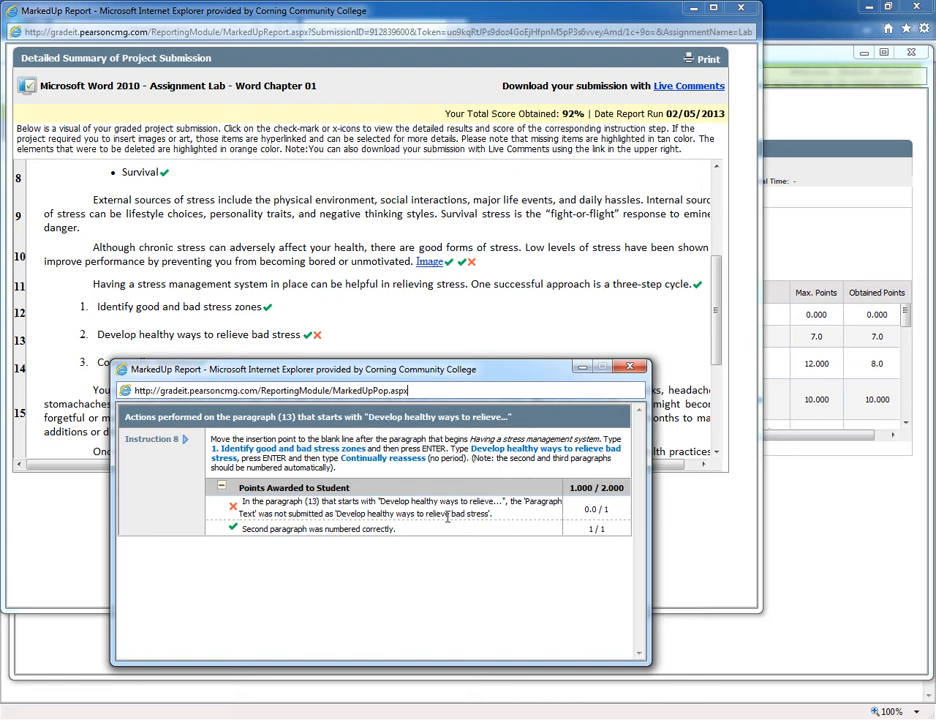
mouse_move(490, 528)
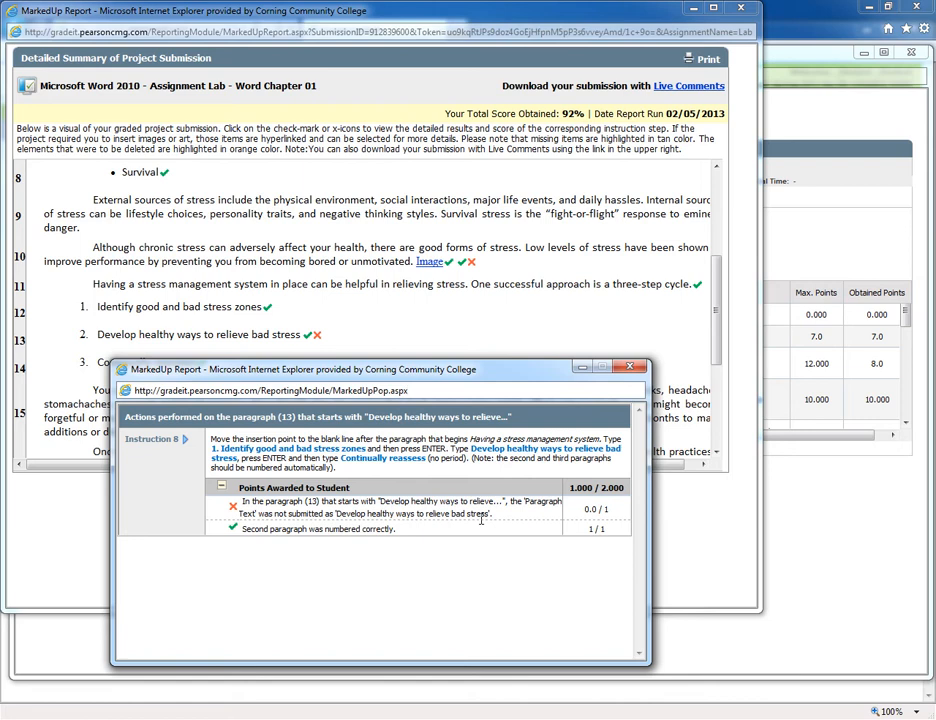
mouse_move(506, 524)
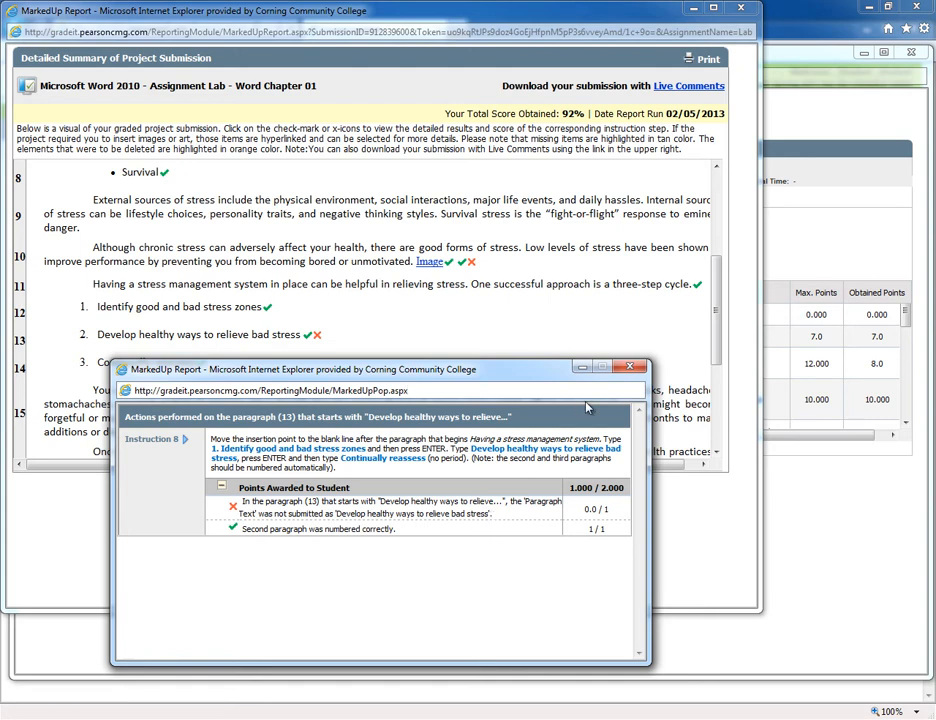
left_click(630, 368)
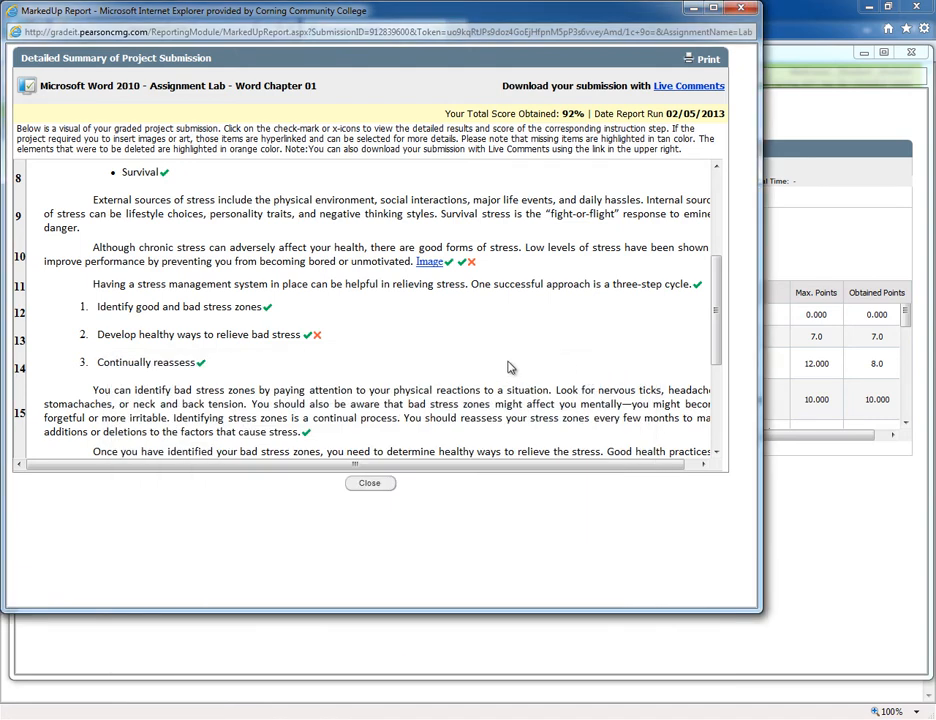
mouse_move(462, 376)
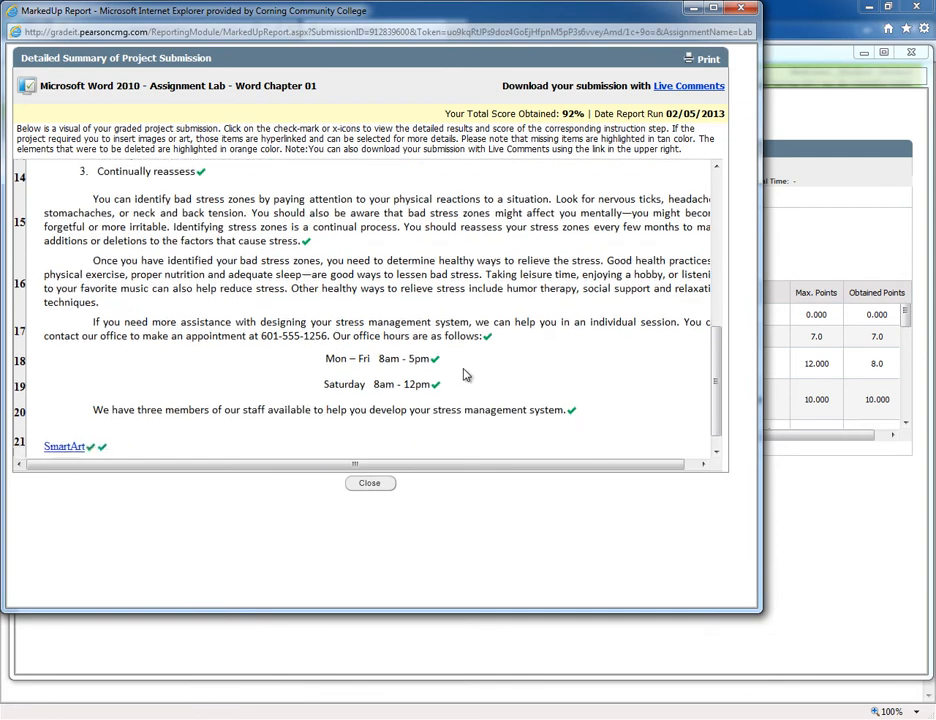
Close the Other Checks SmartArt breakdown and download the Live Comments copy of GO_w01_Grader_IR.docx.
scroll("down", 3)
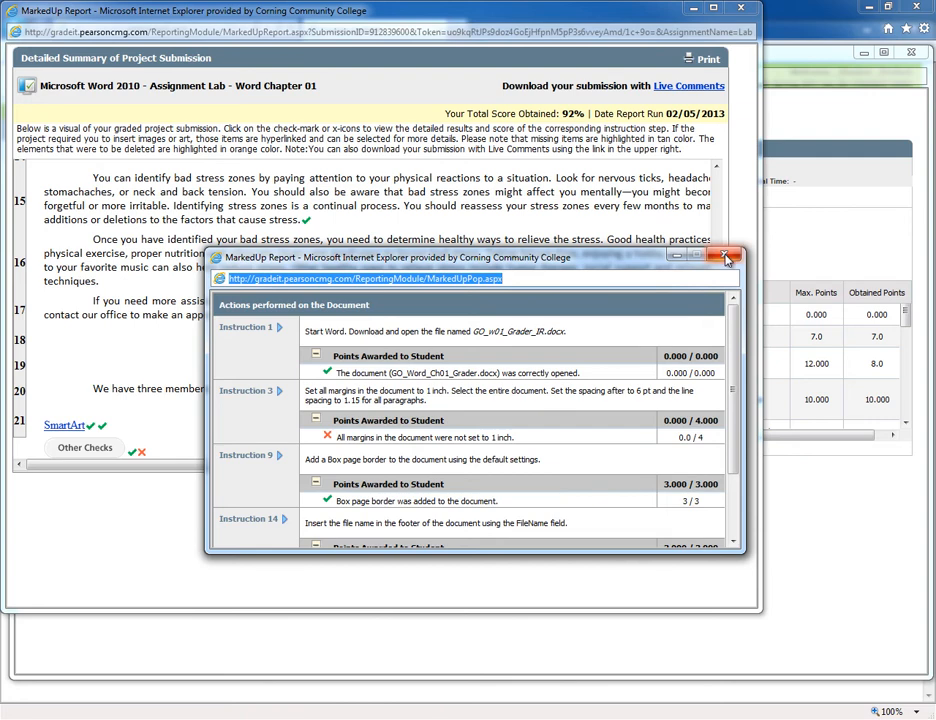
left_click(726, 258)
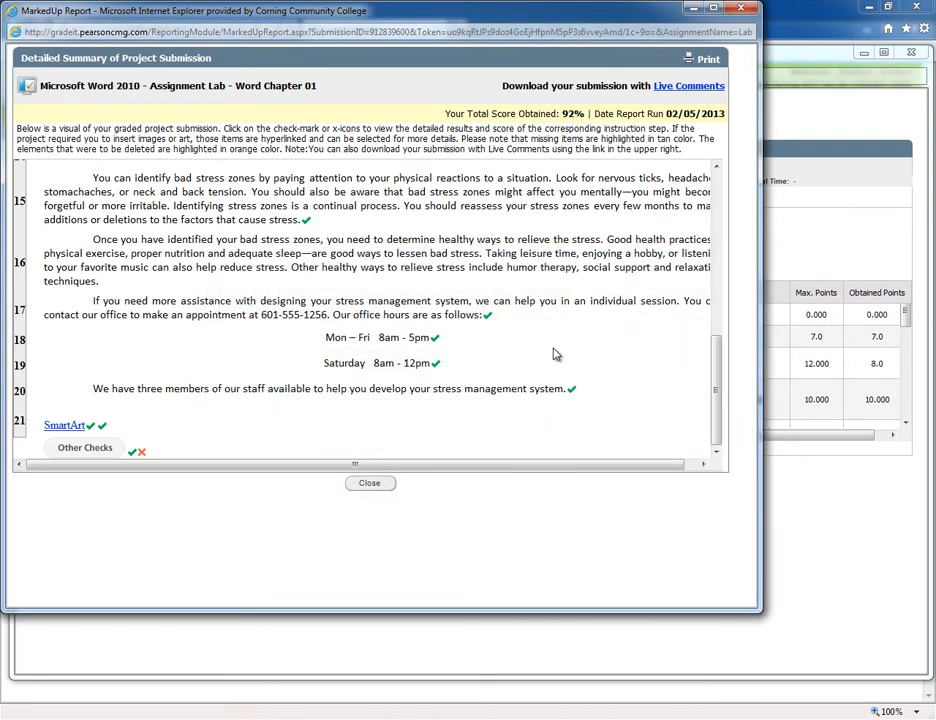
mouse_move(478, 368)
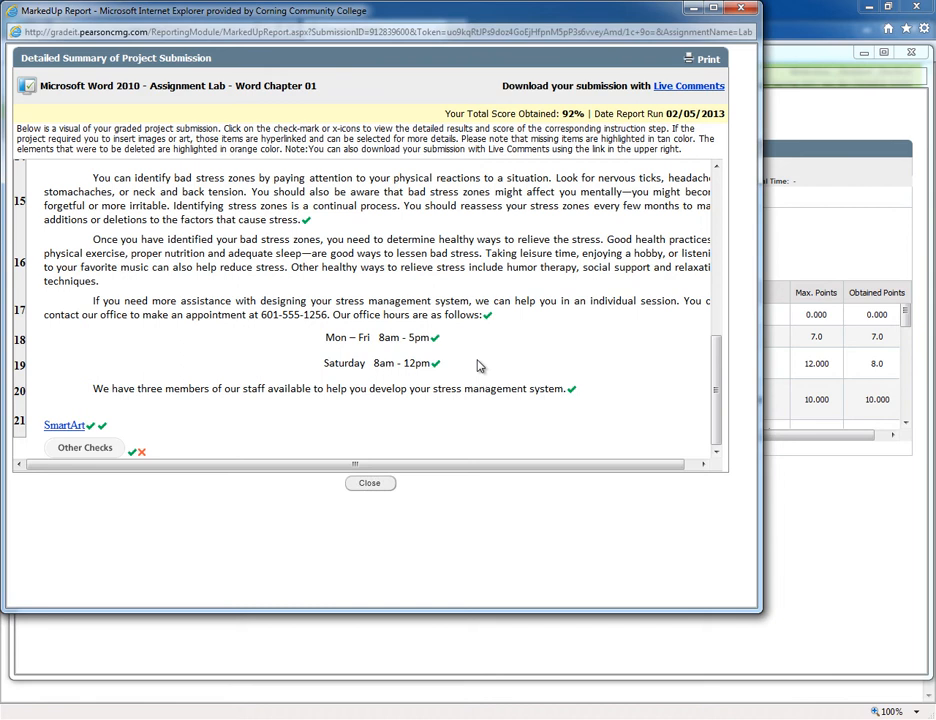
mouse_move(490, 364)
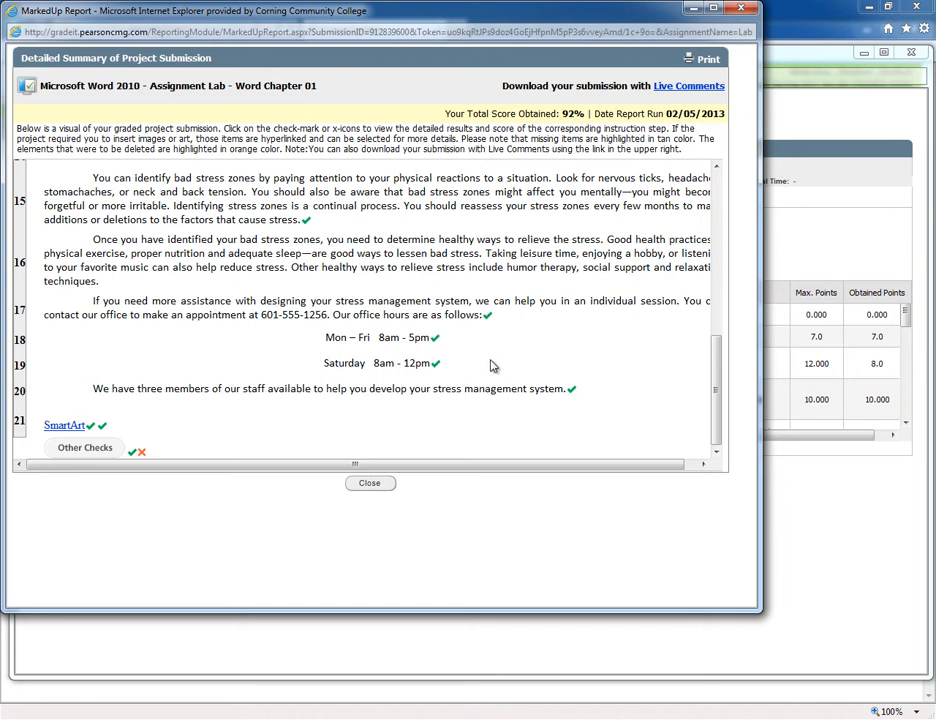
mouse_move(486, 404)
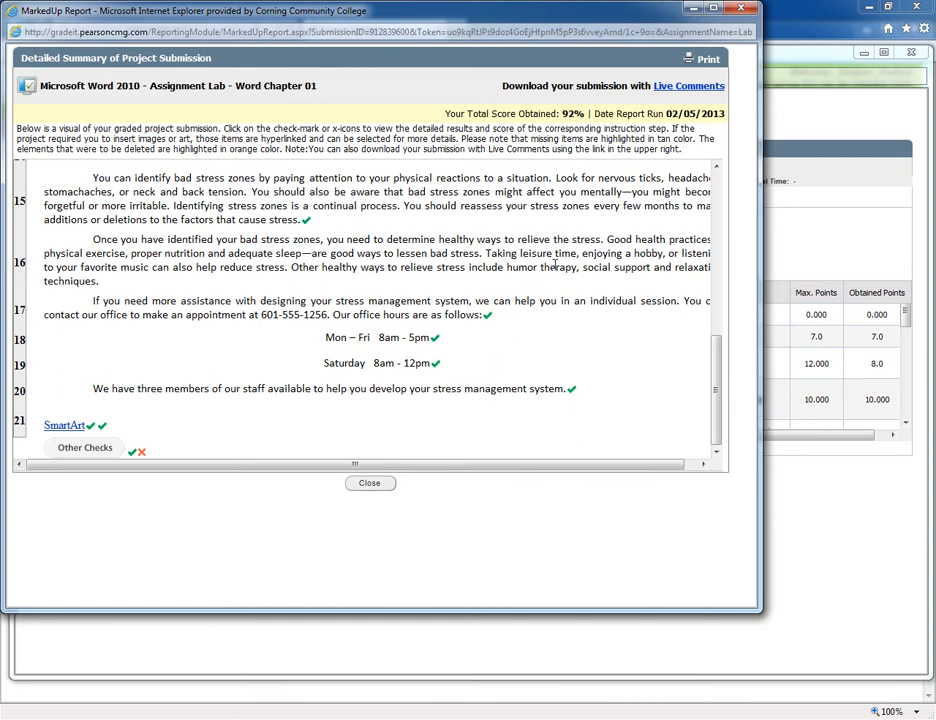
mouse_move(688, 84)
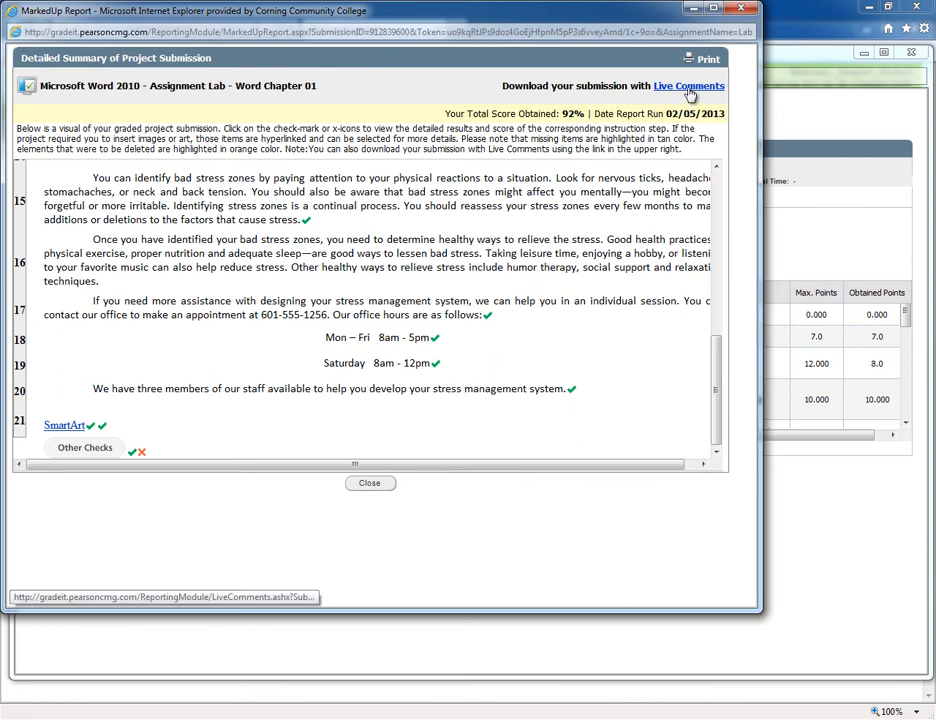
left_click(688, 84)
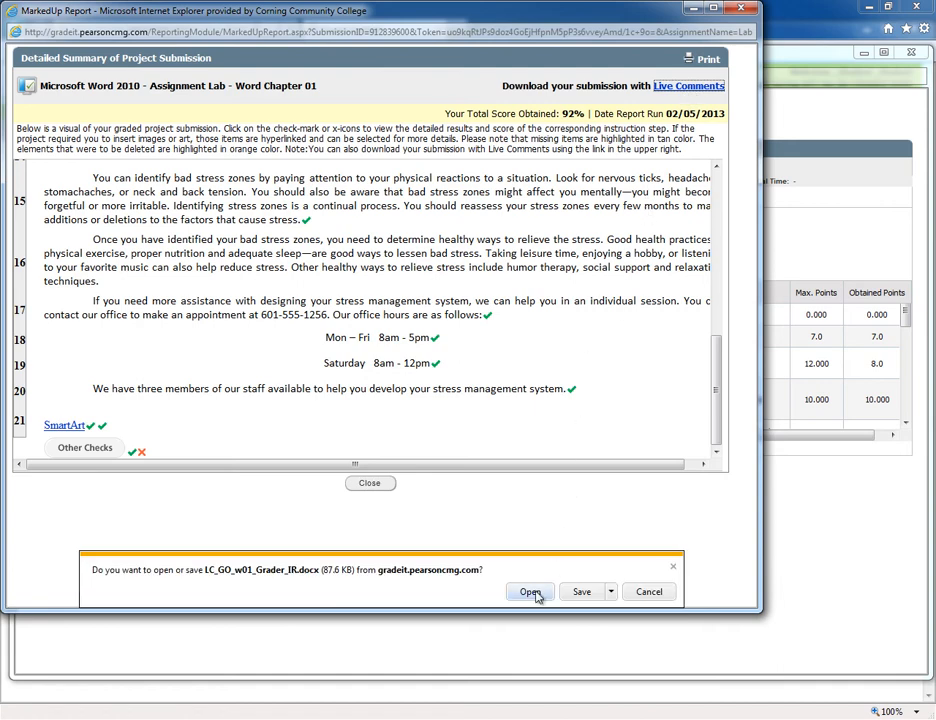
Read through the 92/100 GradeIT markup report in Word, reviewing each deduction comment.
left_click(530, 592)
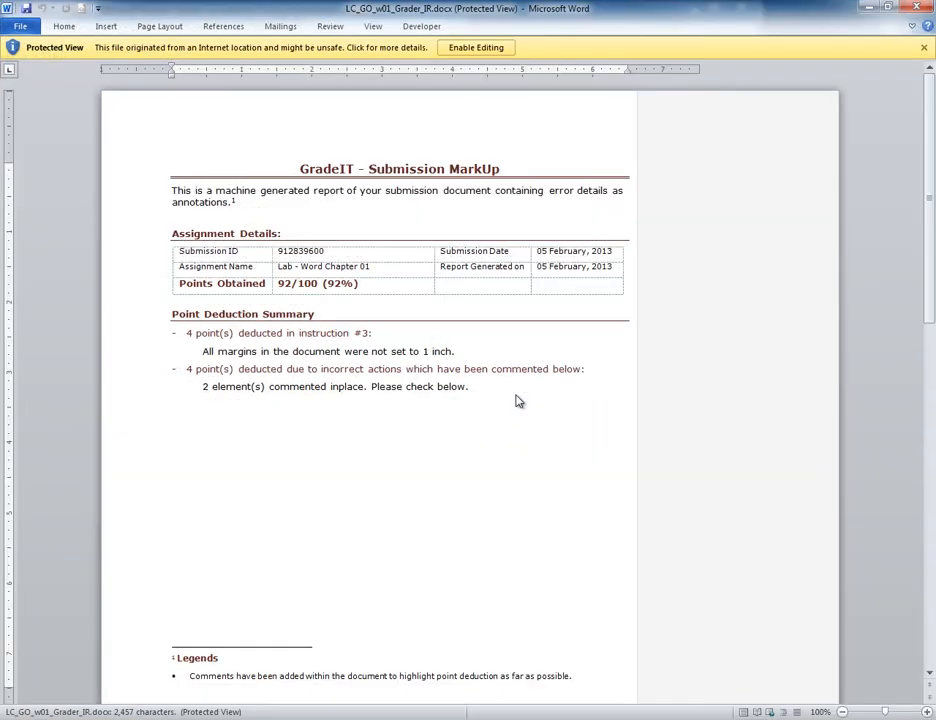
mouse_move(476, 414)
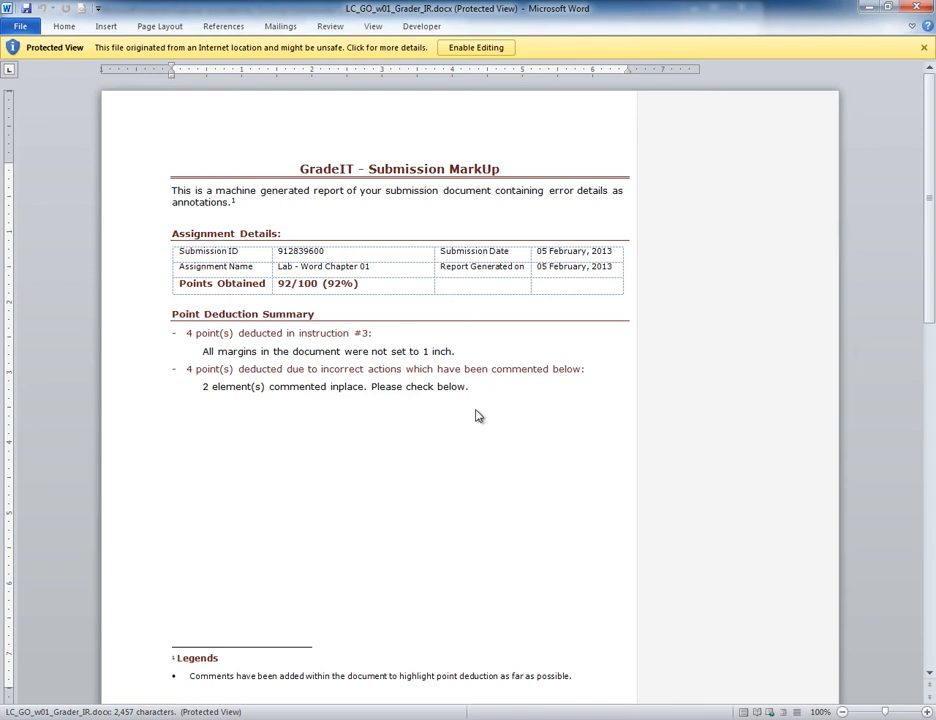
mouse_move(500, 430)
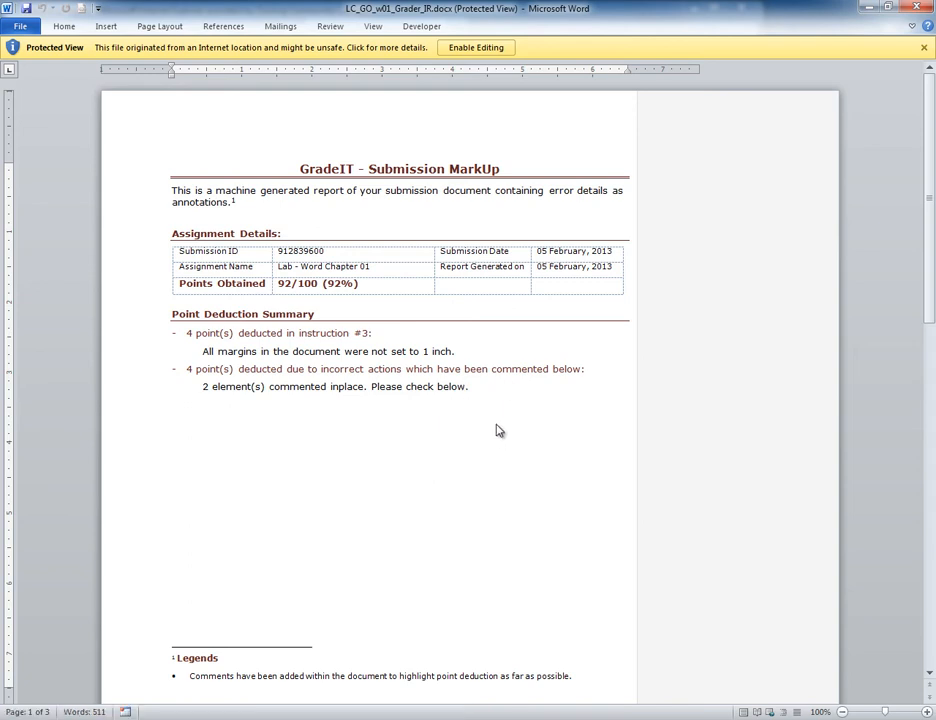
mouse_move(452, 232)
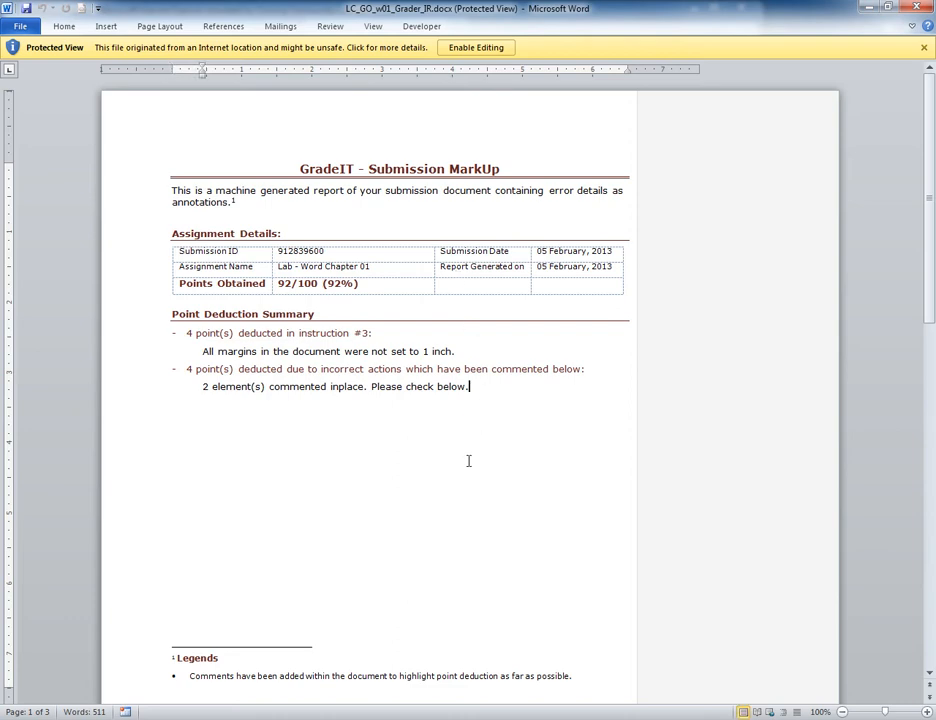
scroll("down", 3)
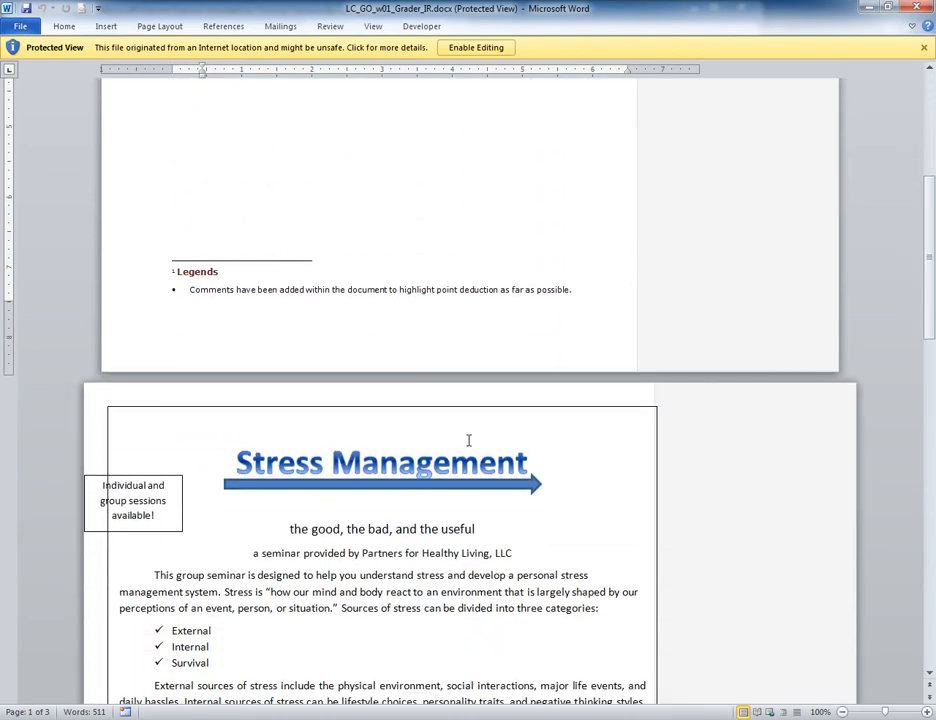
scroll("down", 3)
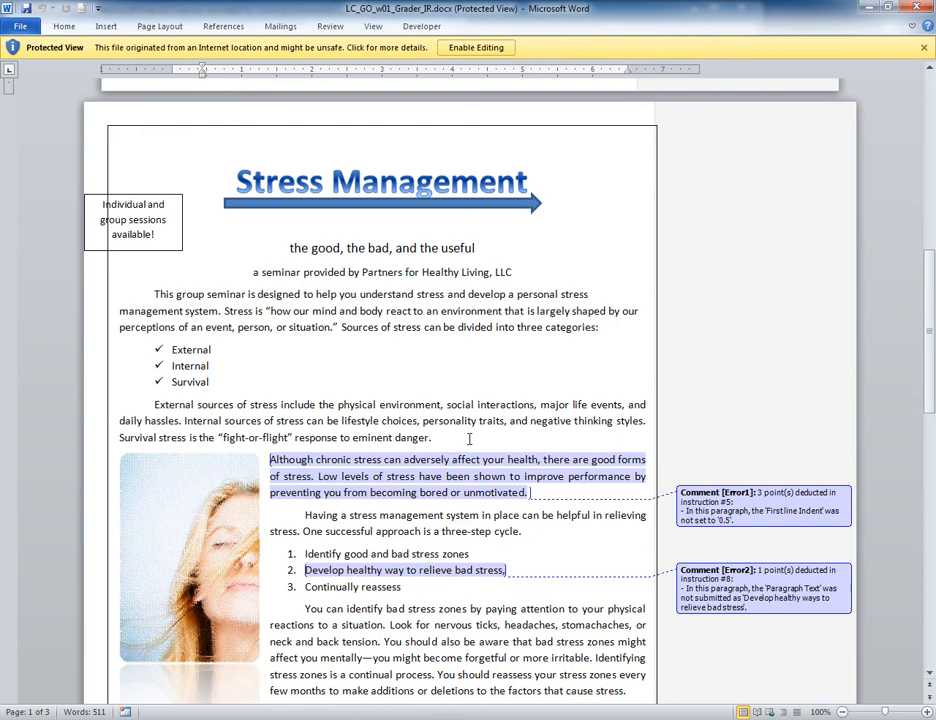
scroll("down", 3)
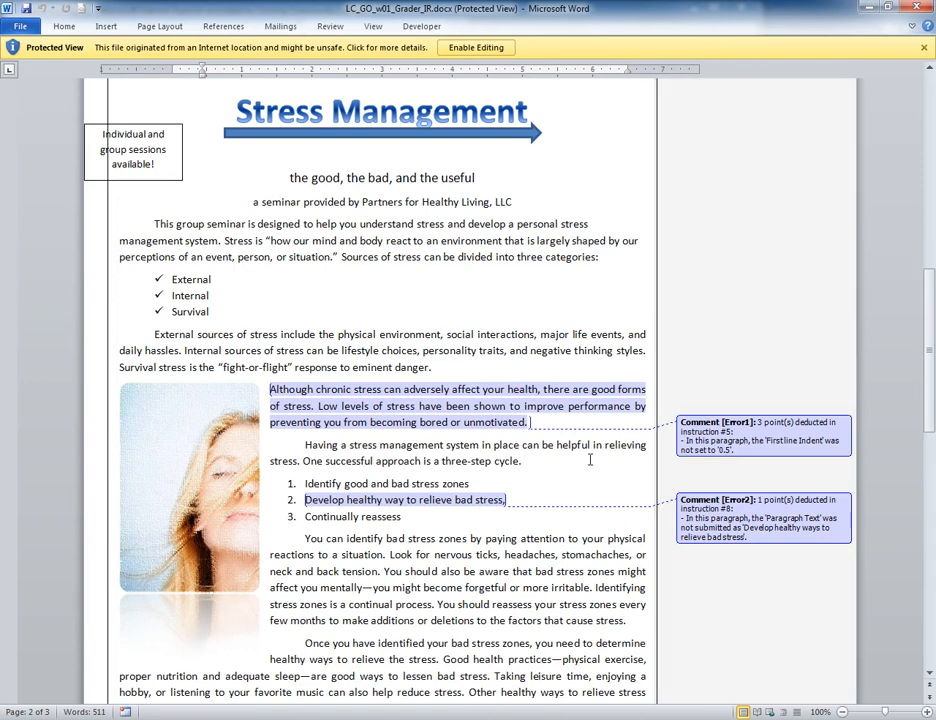
scroll("down", 3)
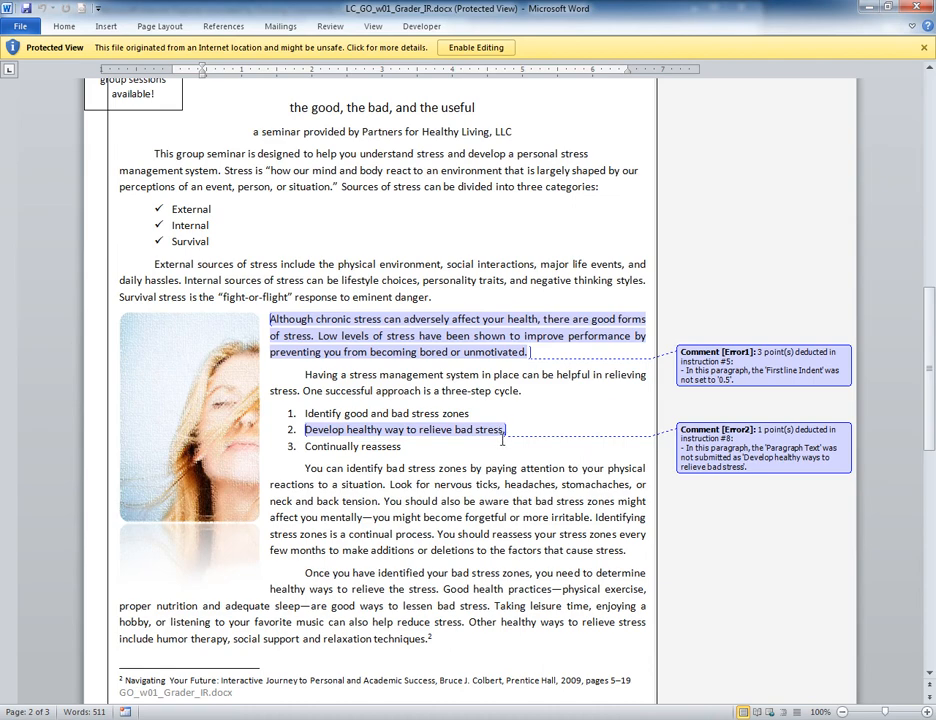
scroll("down", 3)
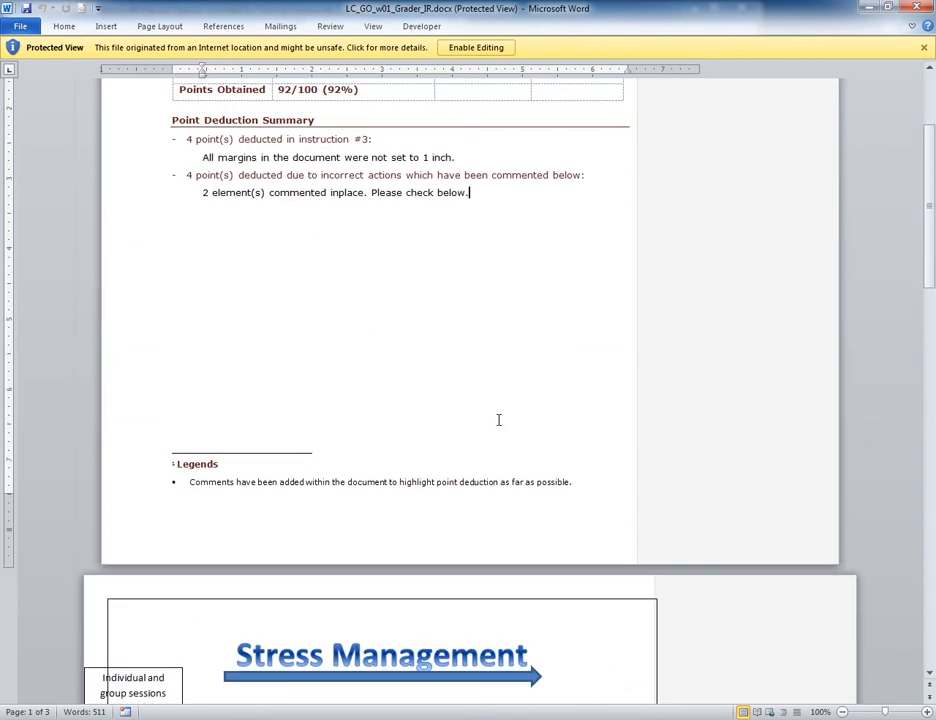
scroll("up", 3)
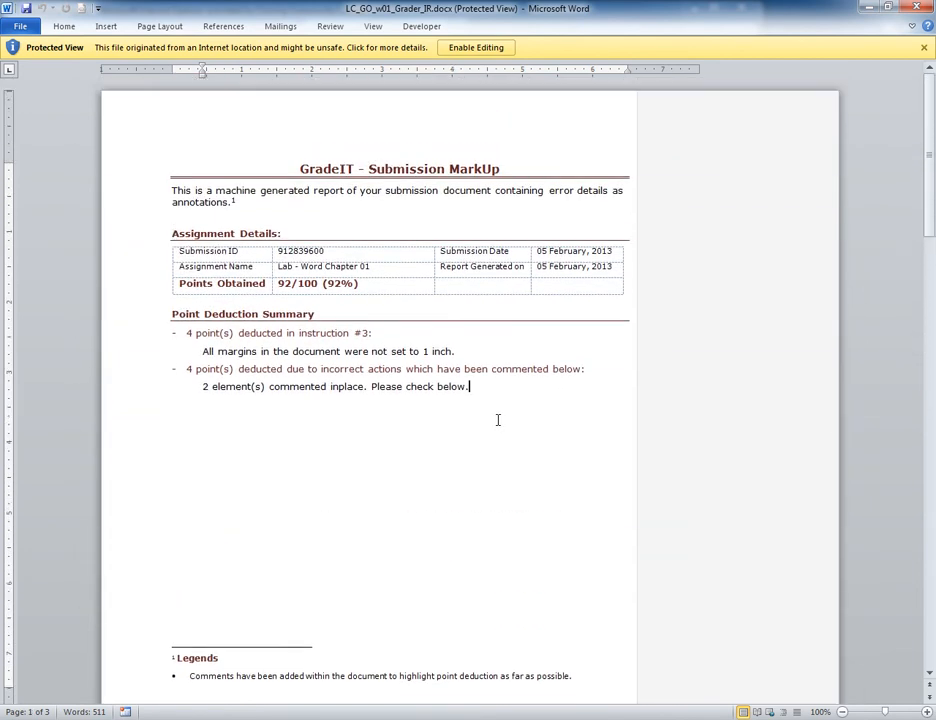
mouse_move(296, 352)
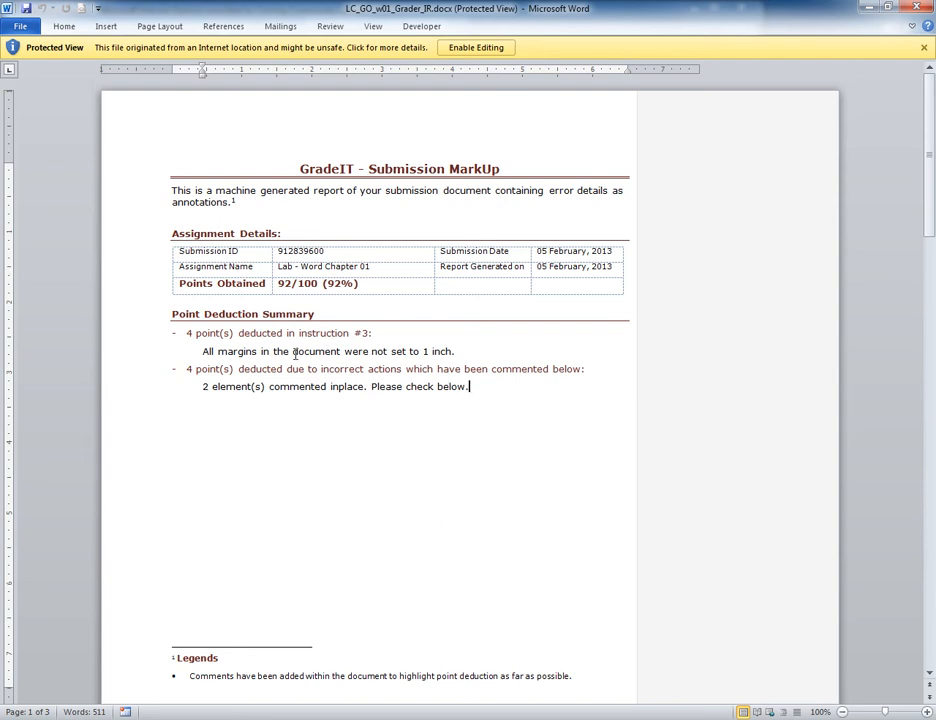
left_click_drag(204, 352, 452, 352)
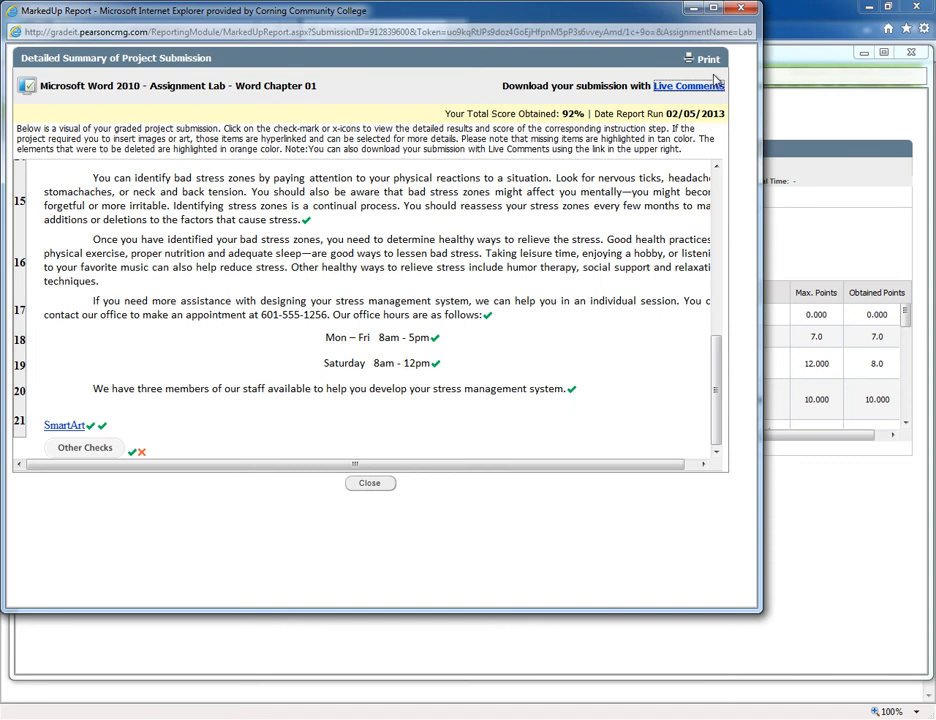
mouse_move(688, 84)
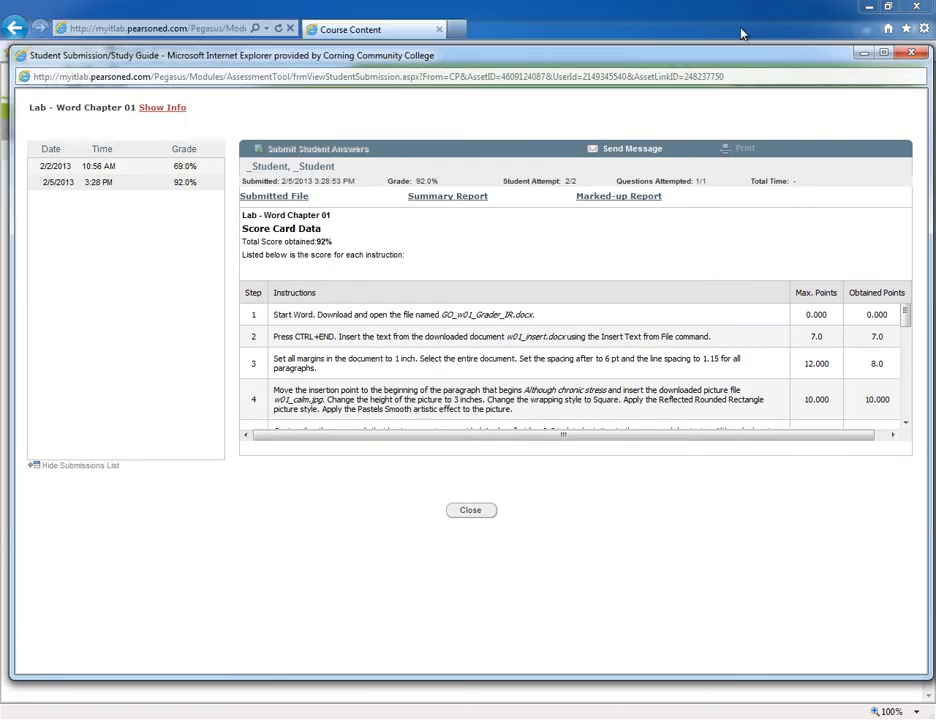
mouse_move(558, 268)
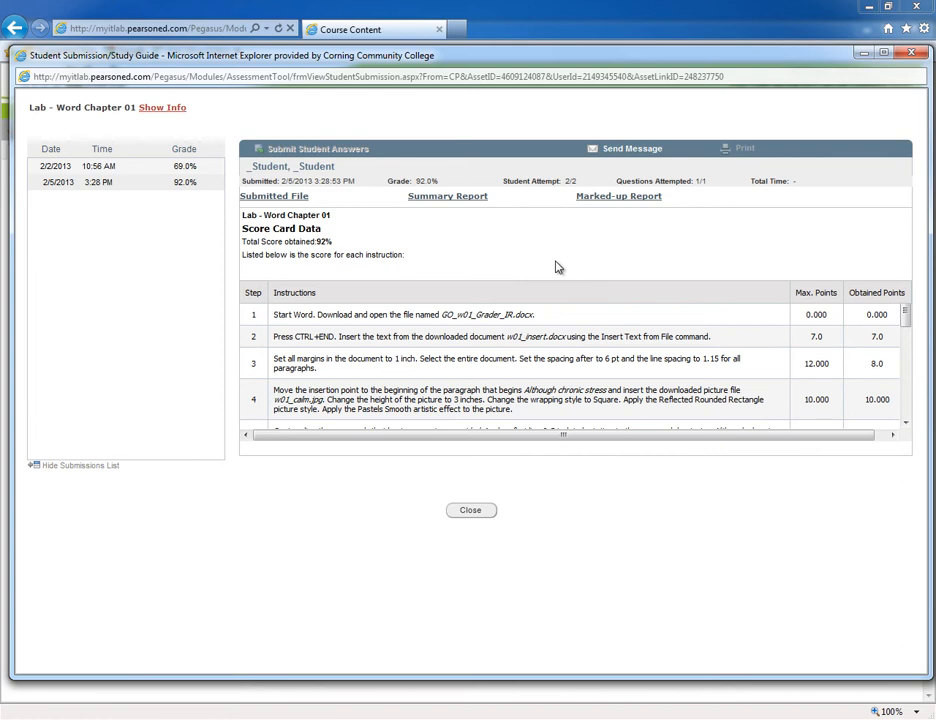
mouse_move(280, 210)
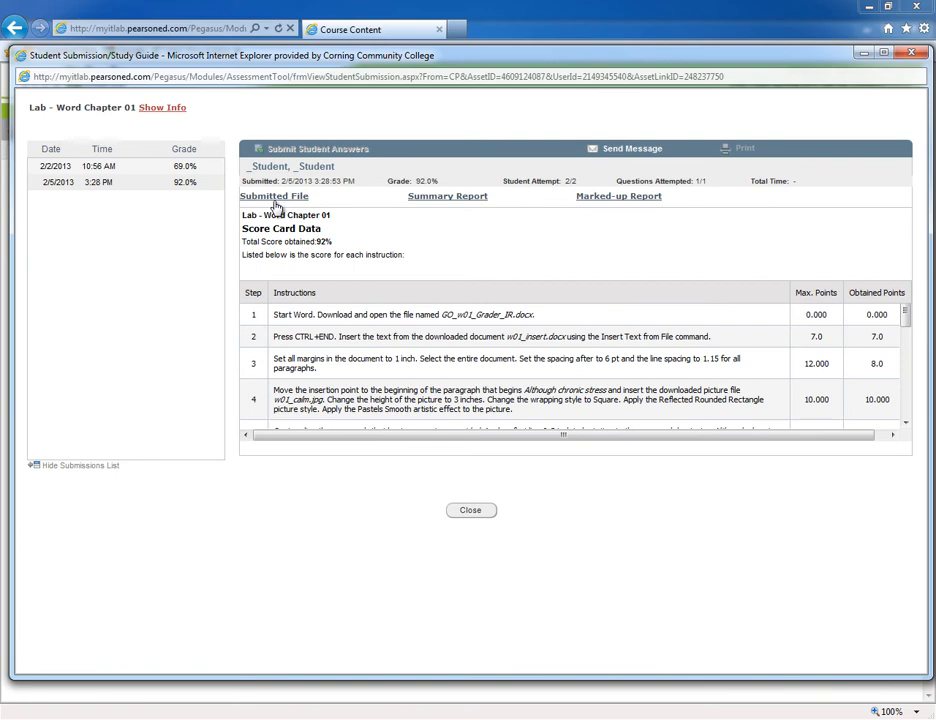
Download the Submitted File and open the zipped archive containing GO_w01_Grader_IR.docx.
left_click(274, 196)
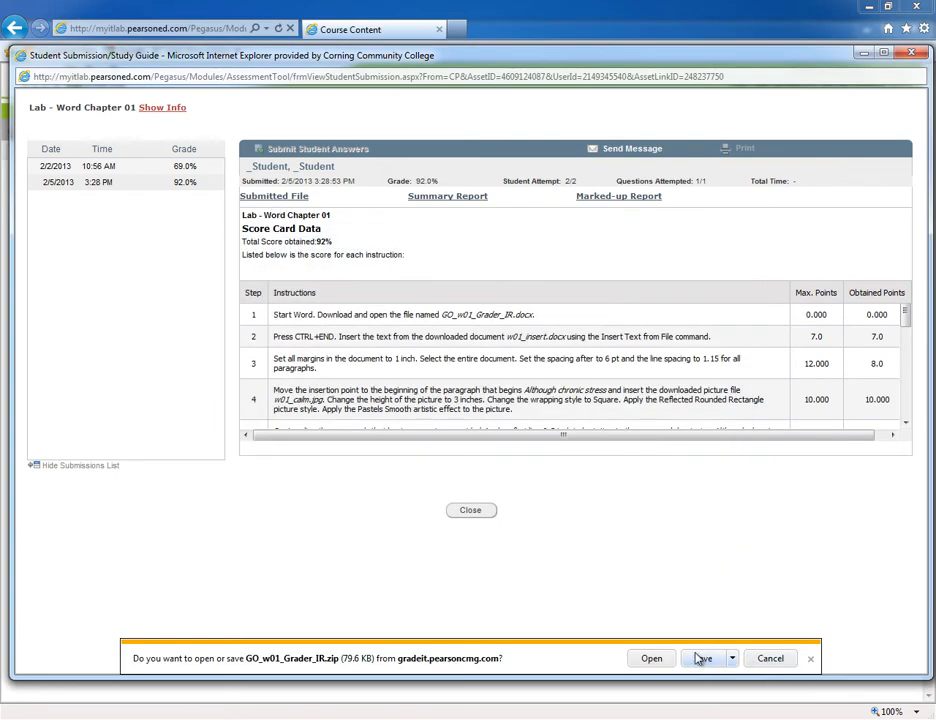
left_click(652, 658)
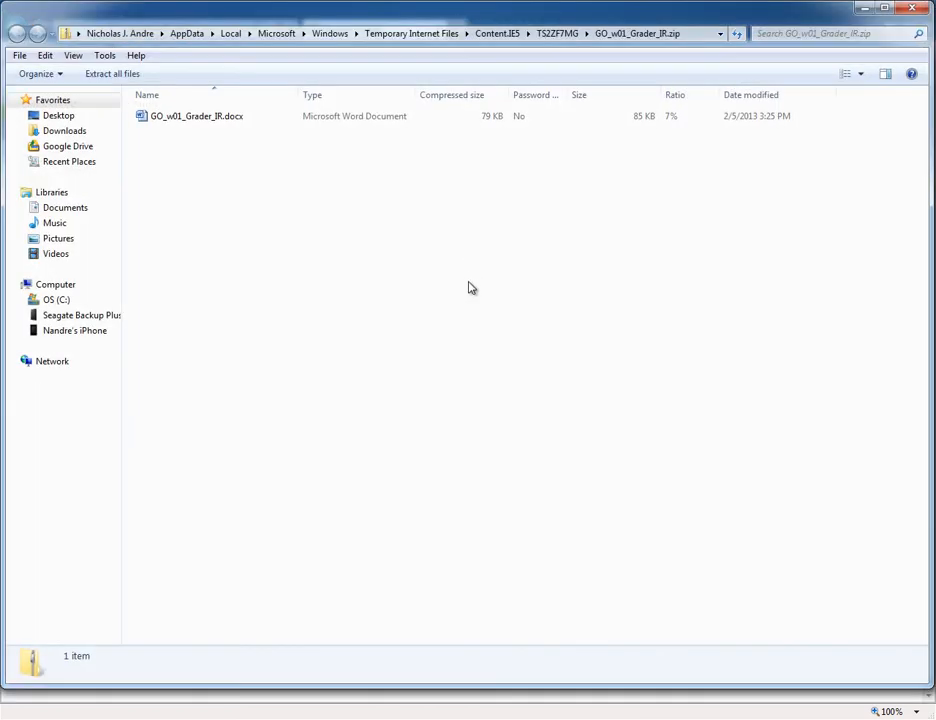
mouse_move(158, 132)
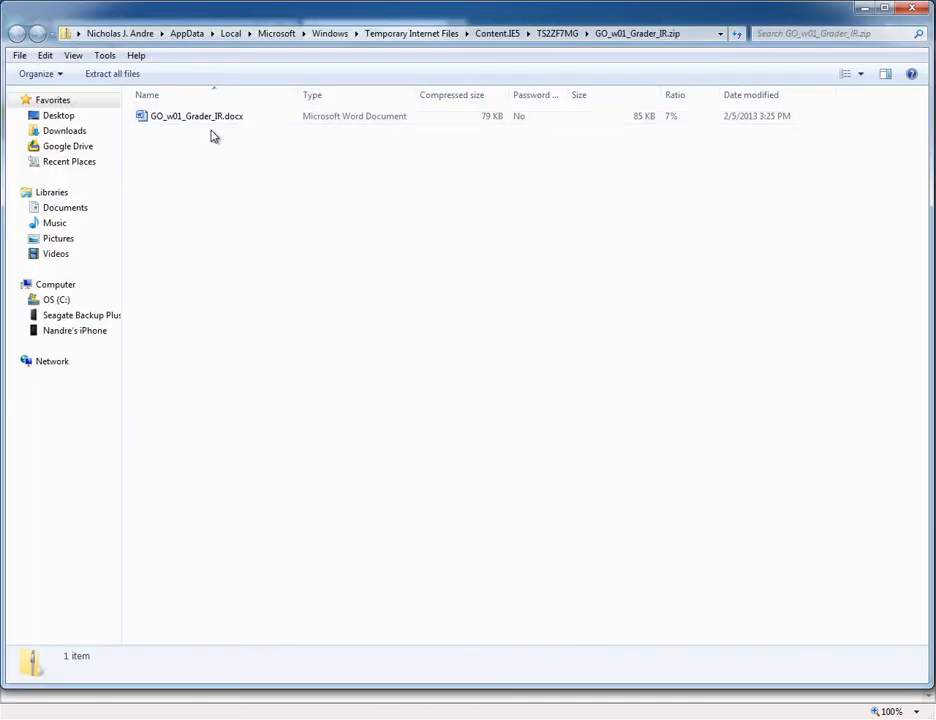
Launch GO_w01_Grader_IR.docx from the downloaded zip into Word 2010.
double_click(196, 114)
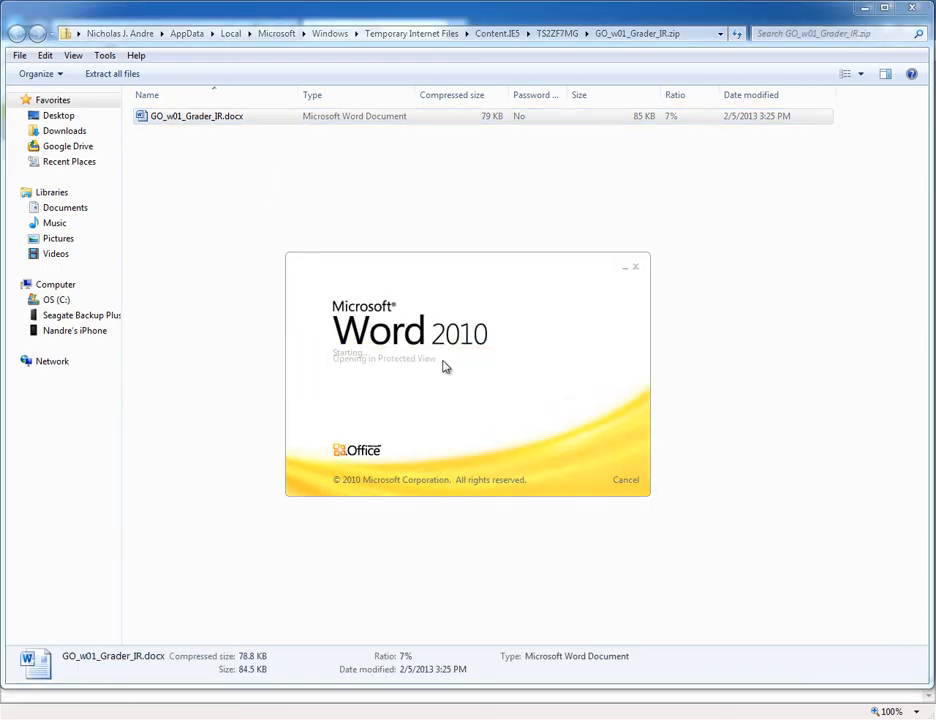
Enable editing on the opened GO_w01_Grader_IR.docx document.
double_click(196, 116)
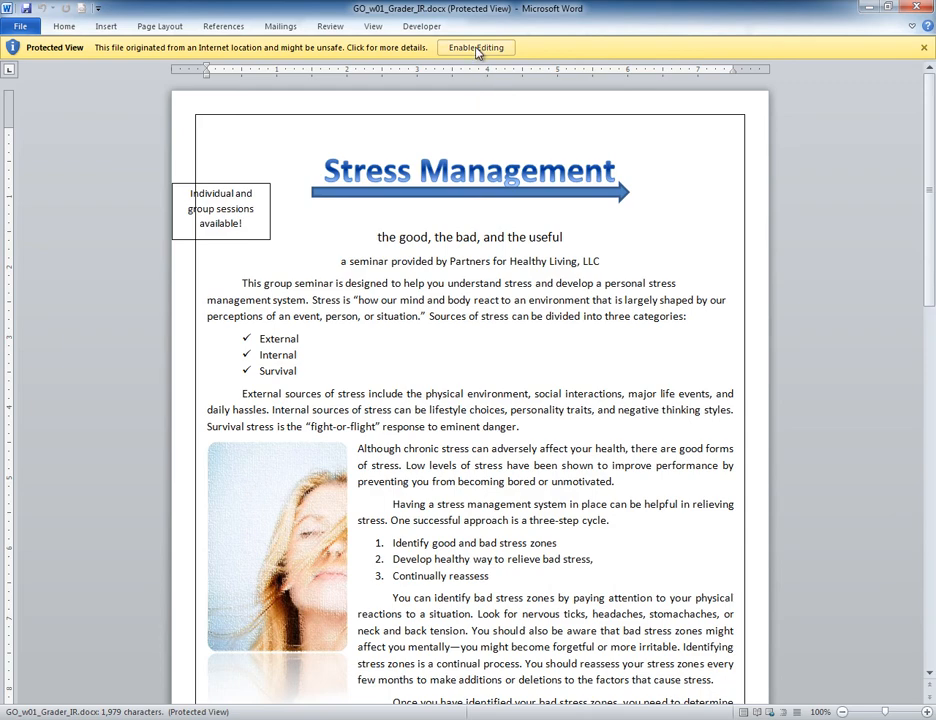
left_click(476, 48)
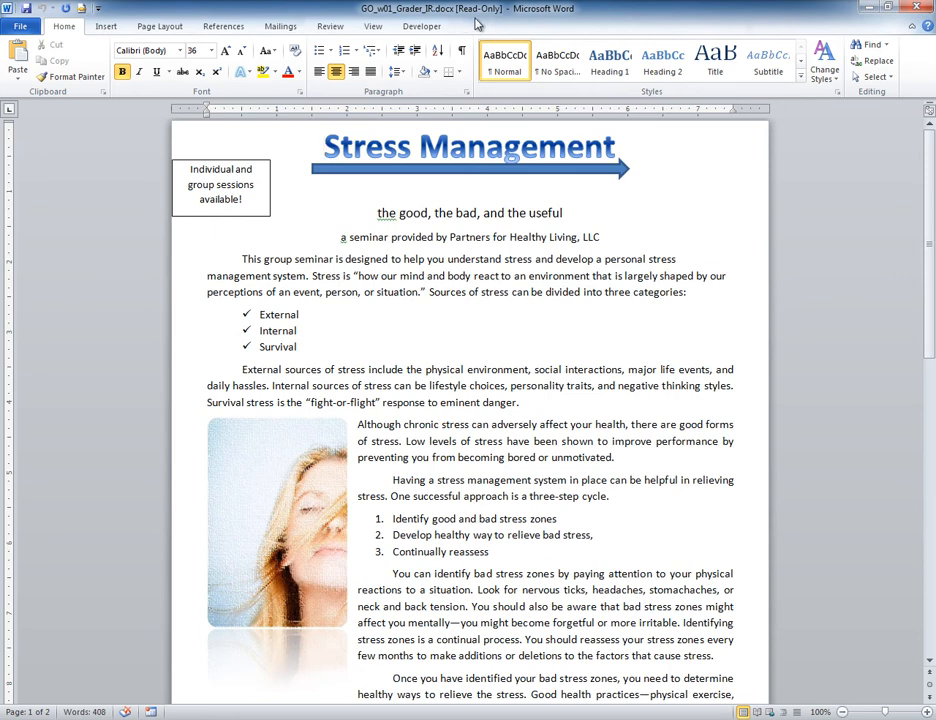
mouse_move(478, 28)
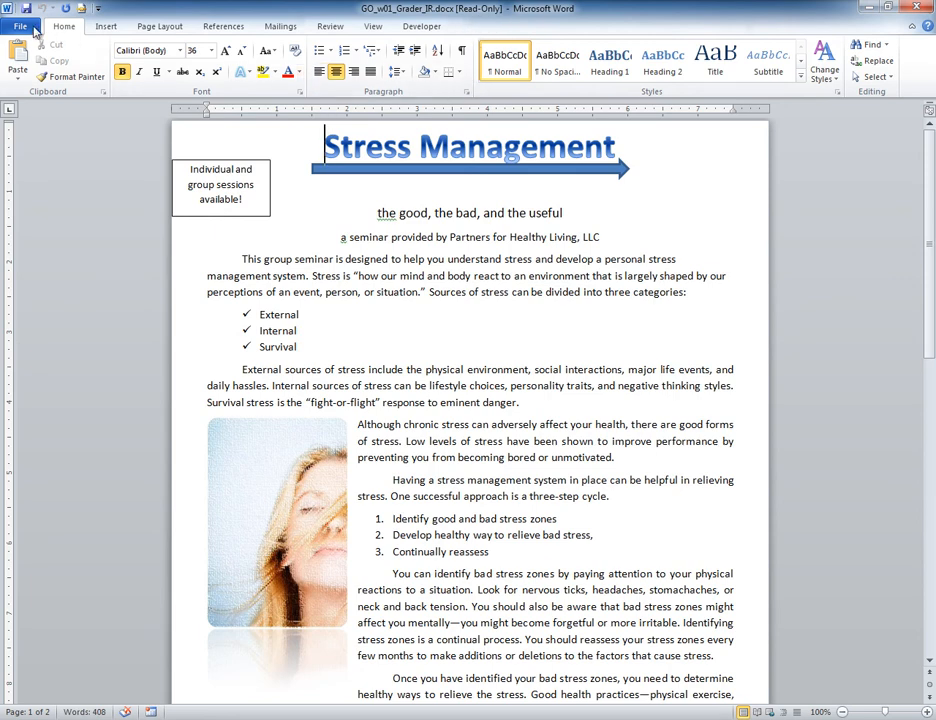
Save the document over the existing copy in the Lab - Word Chapter 01 folder.
left_click(18, 24)
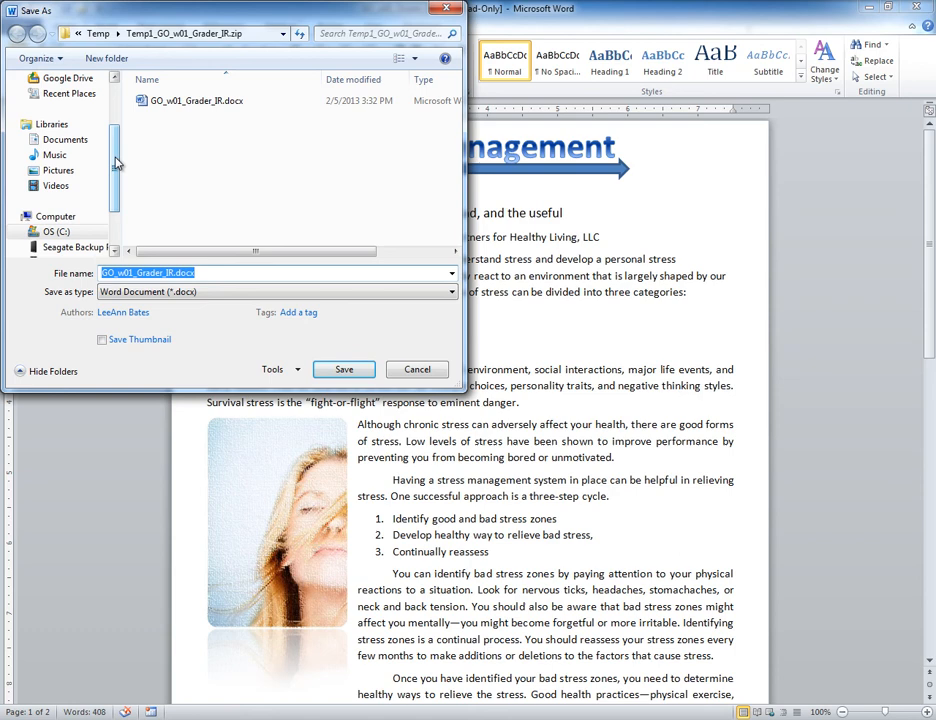
scroll("down", 3)
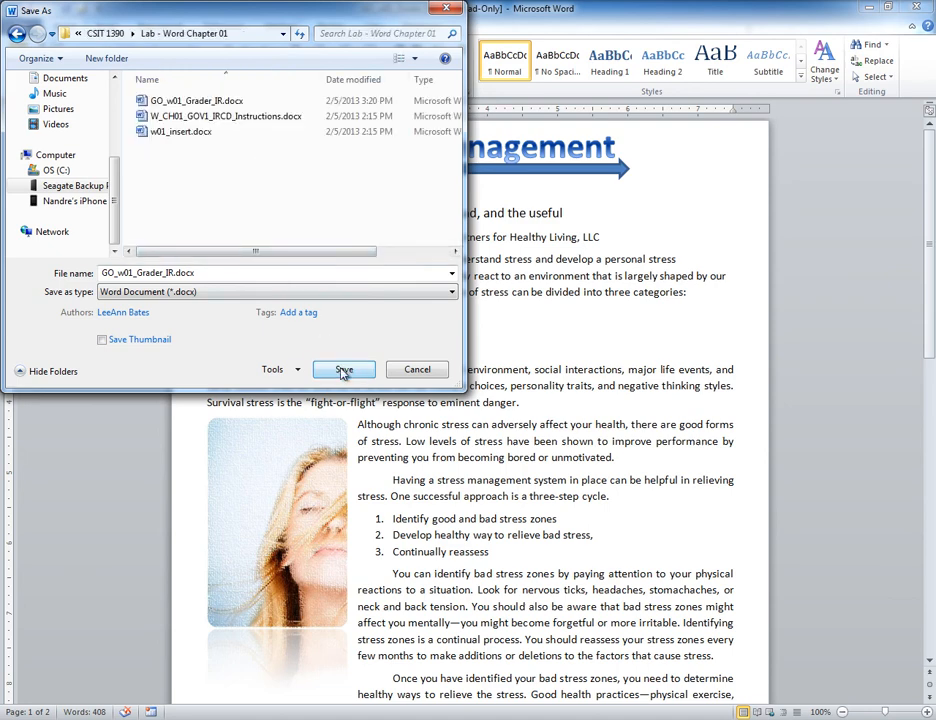
left_click(344, 368)
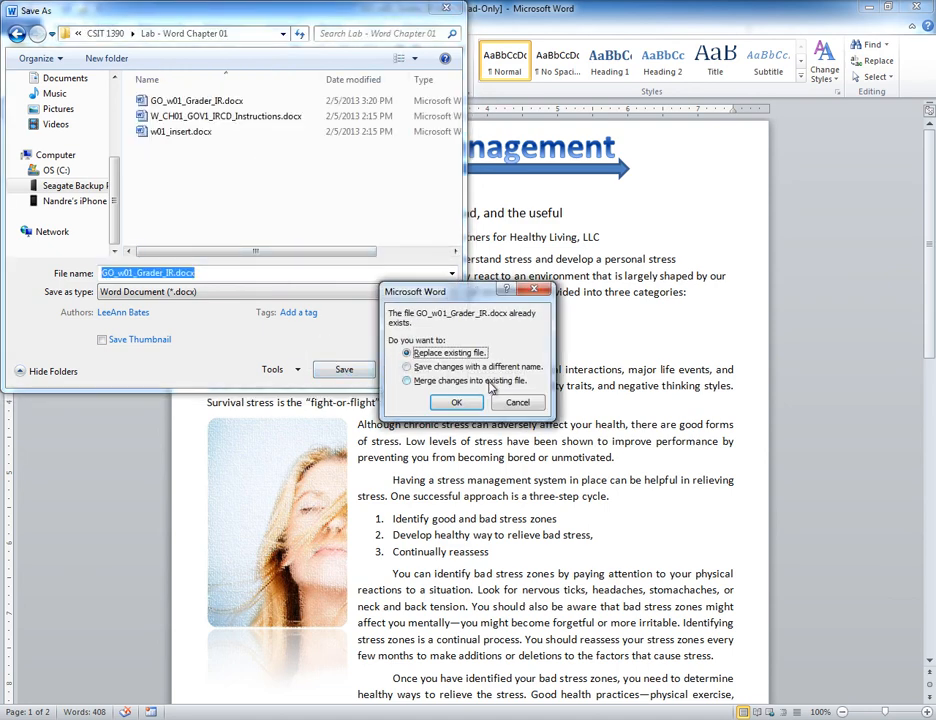
left_click(456, 402)
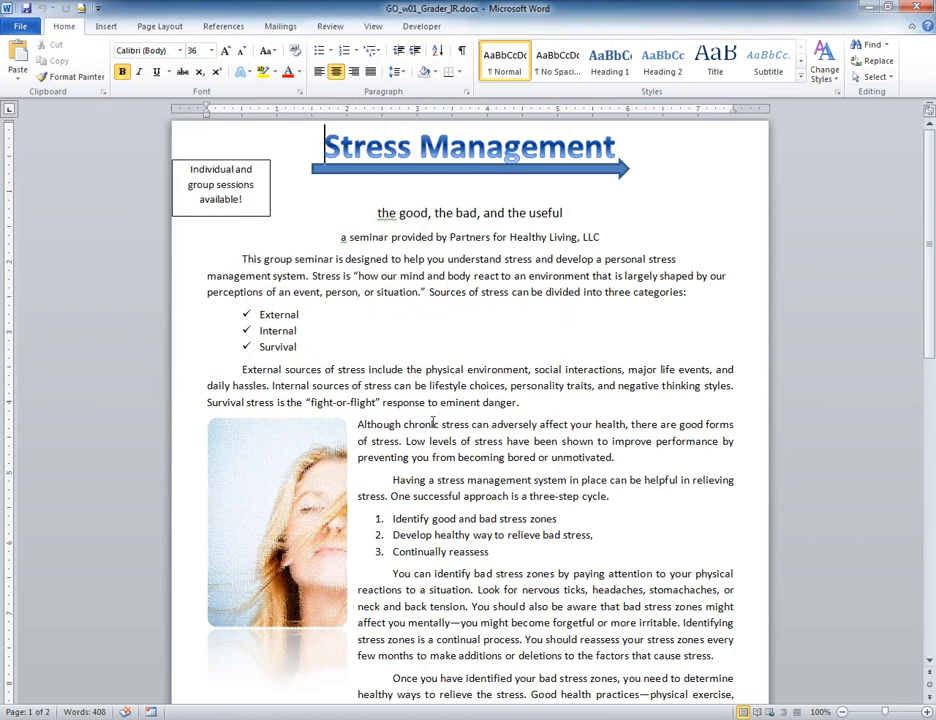
Edit the Although chronic stress paragraph, then save and close the Word document.
left_click(358, 424)
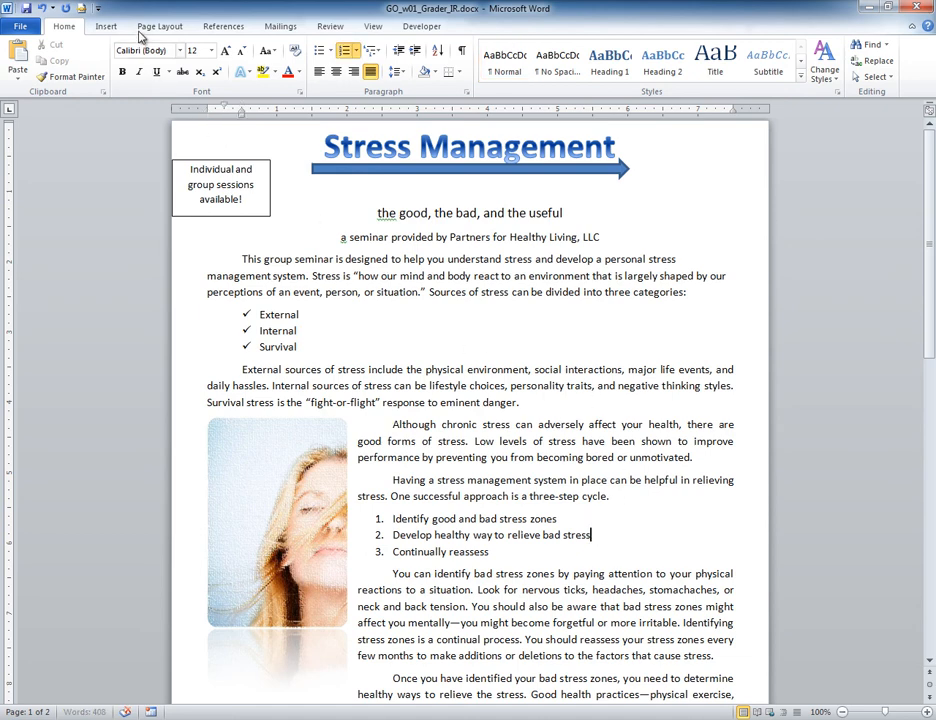
left_click(108, 58)
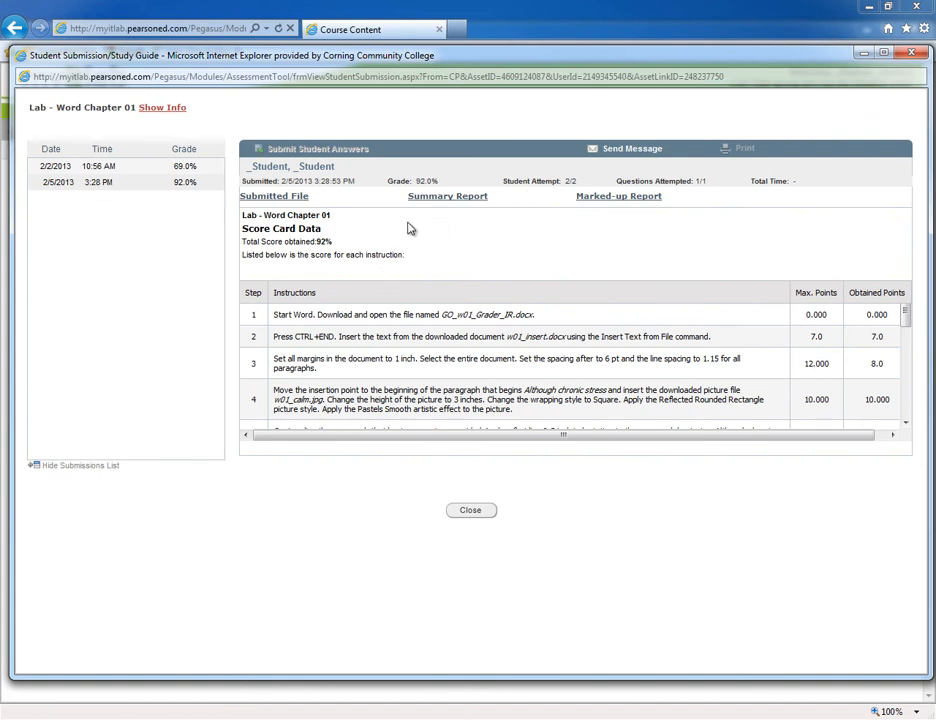
mouse_move(584, 190)
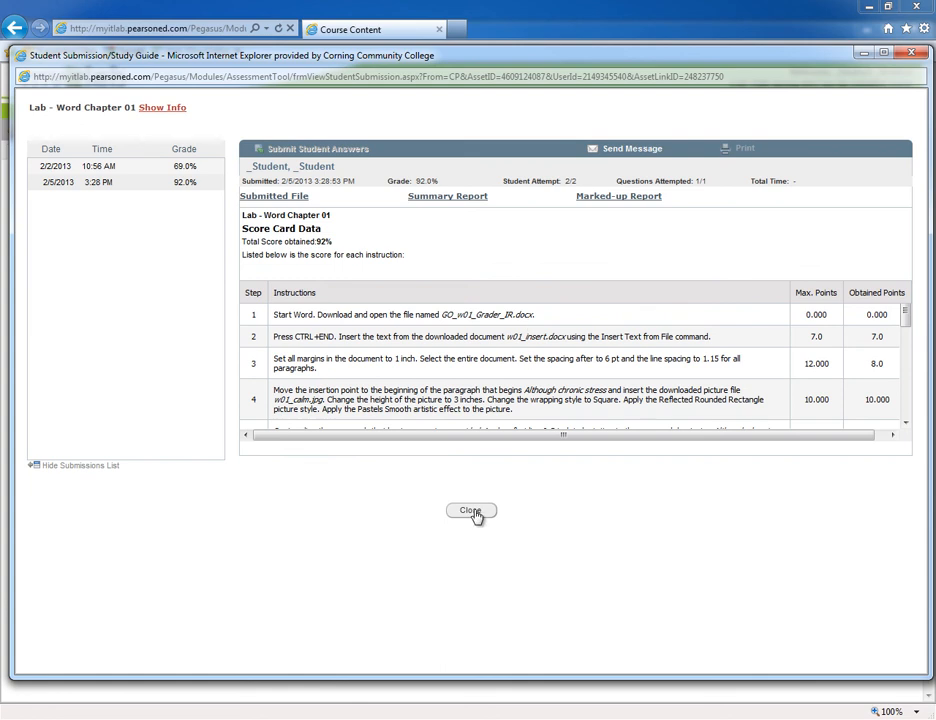
Close submission details, attempt reopening Word Chapter 01 lab, and dismiss the attempts-exceeded message.
left_click(470, 510)
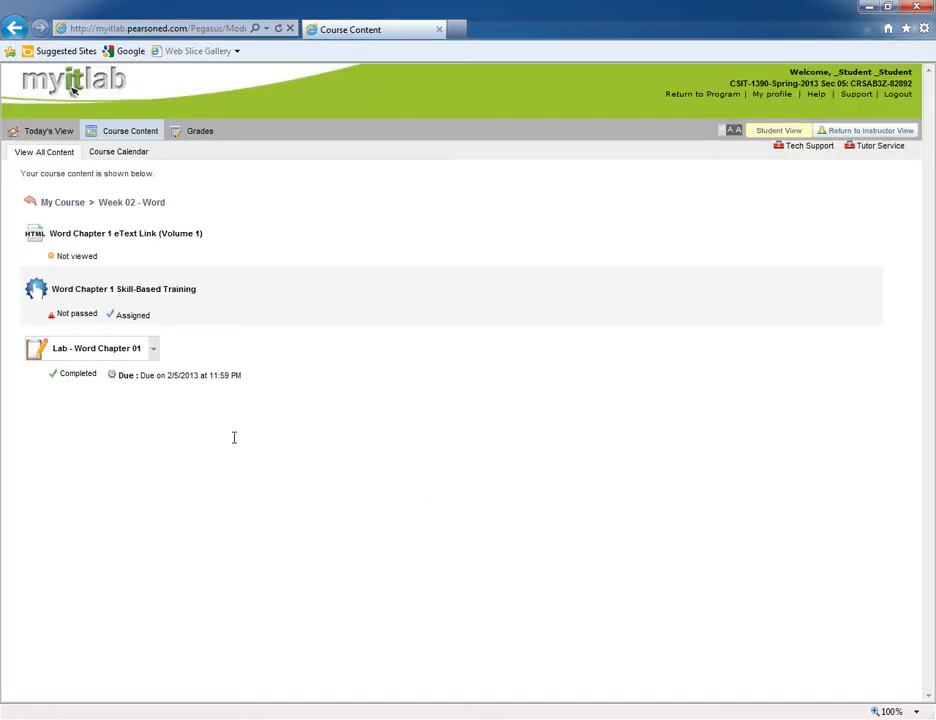
mouse_move(96, 348)
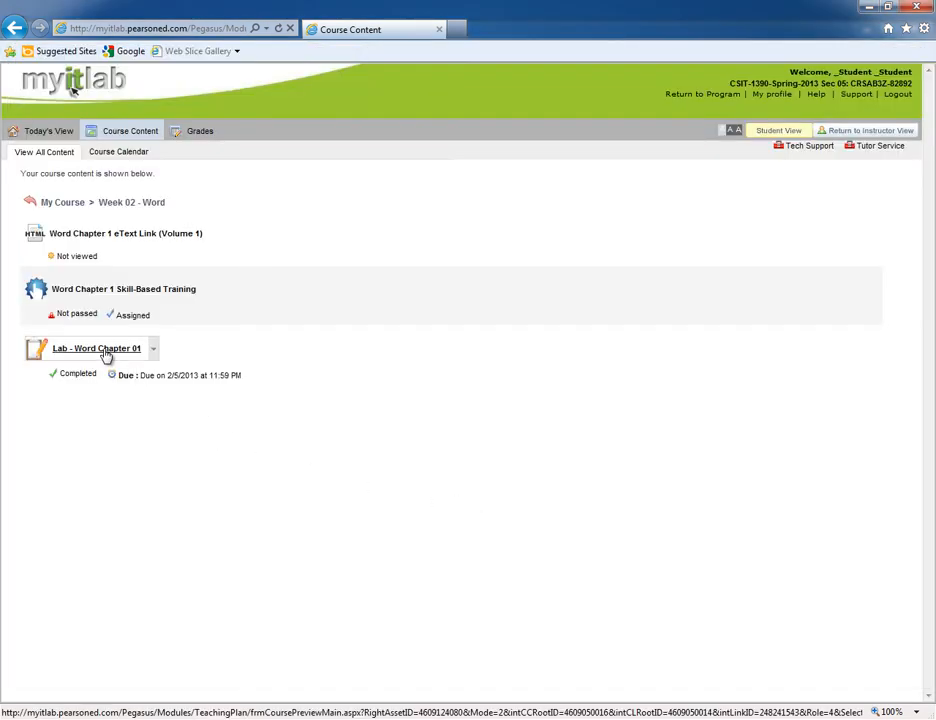
left_click(96, 348)
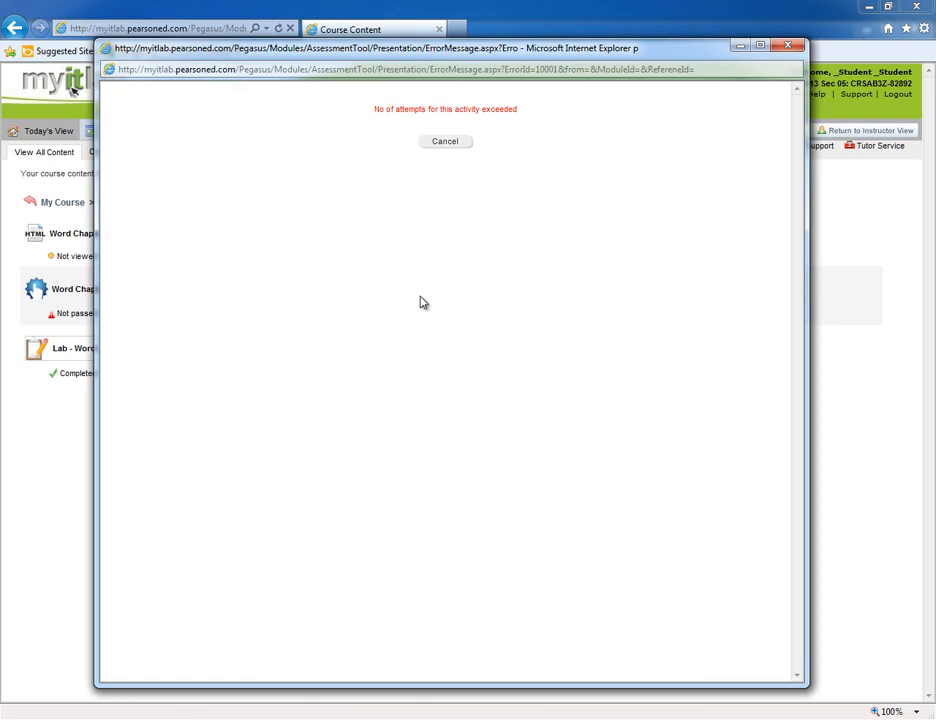
mouse_move(400, 252)
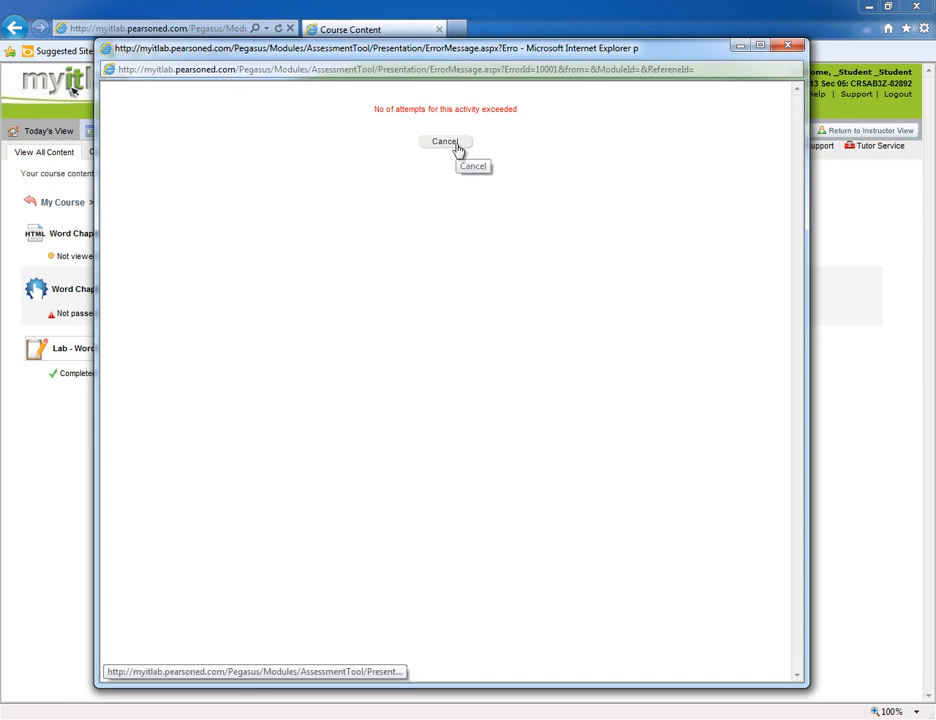
left_click(444, 140)
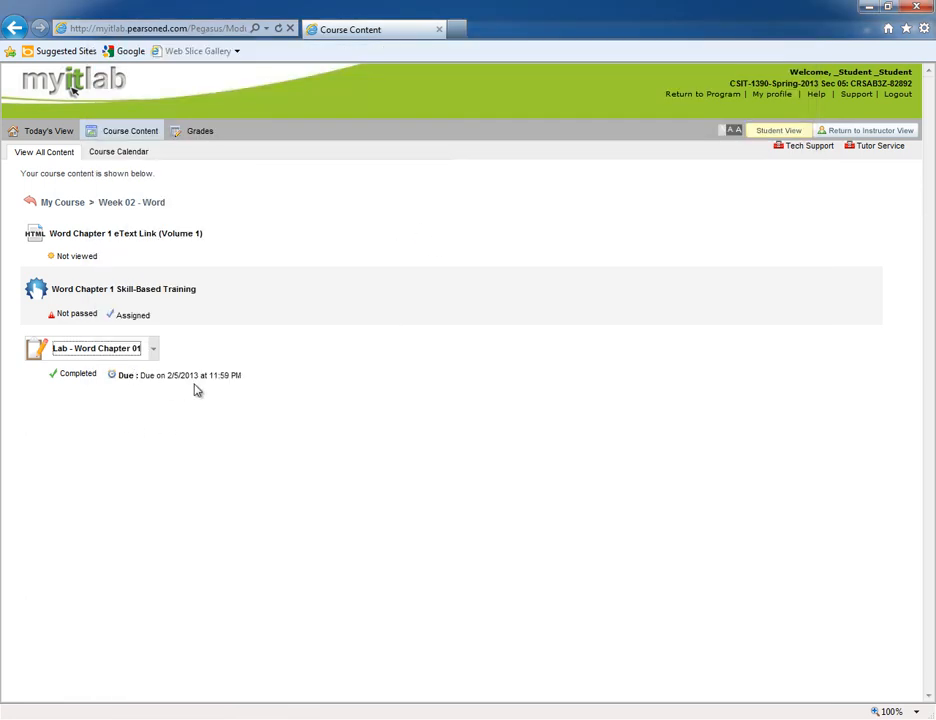